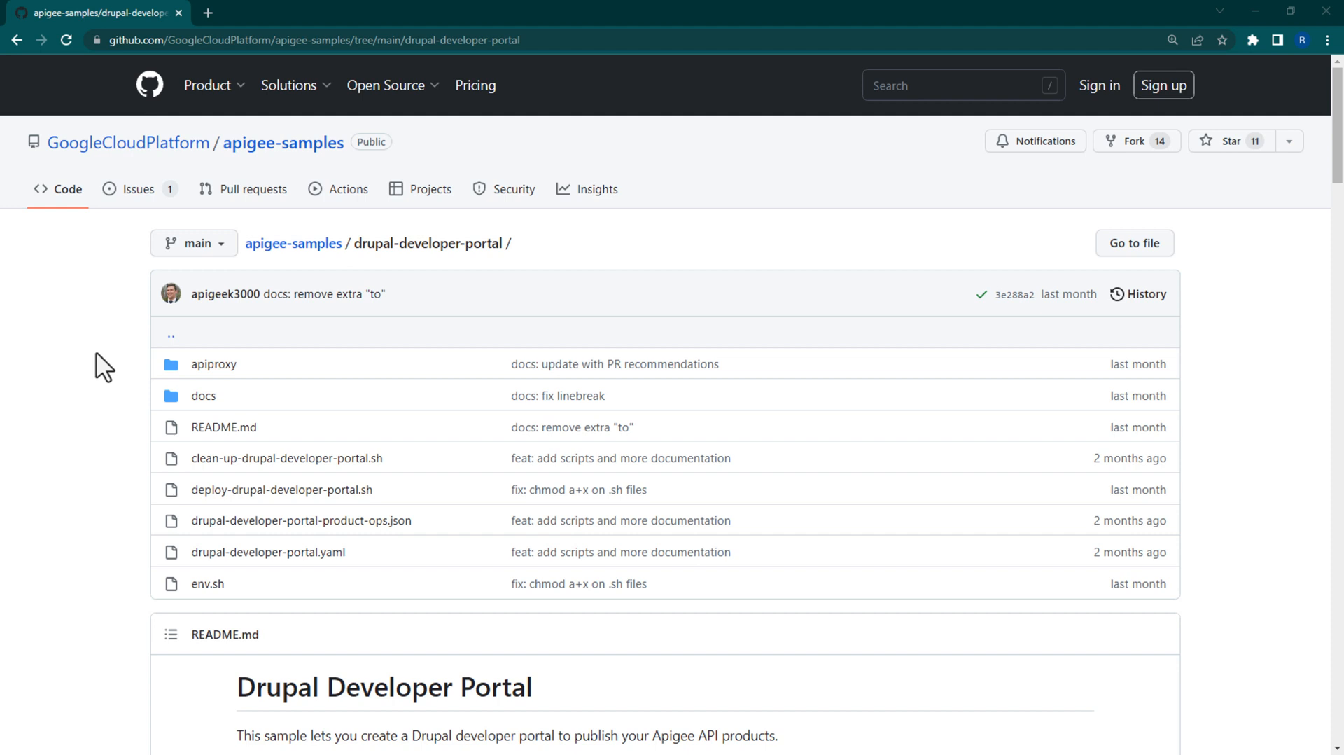
pyautogui.moveTo(110, 360)
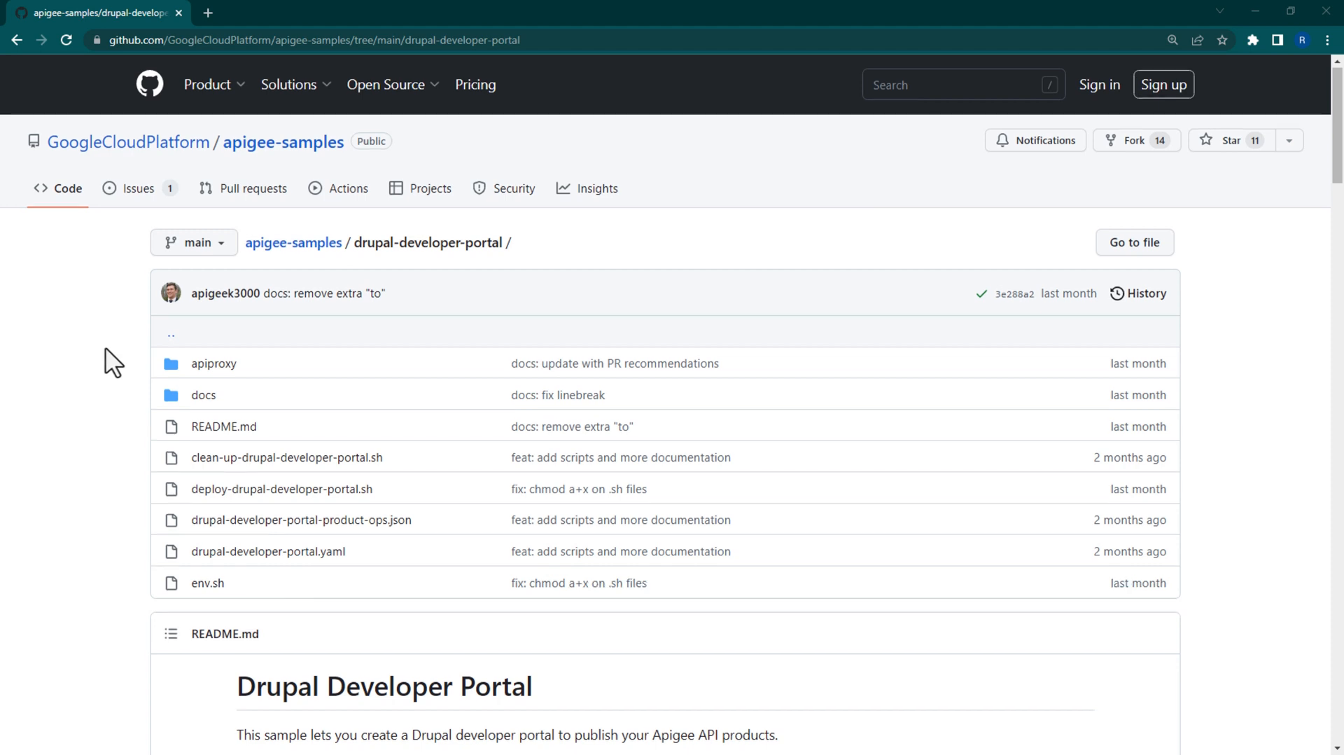
# - Scroll the README down to the QuickStart Setup using CloudShell section
pyautogui.scroll(-3)
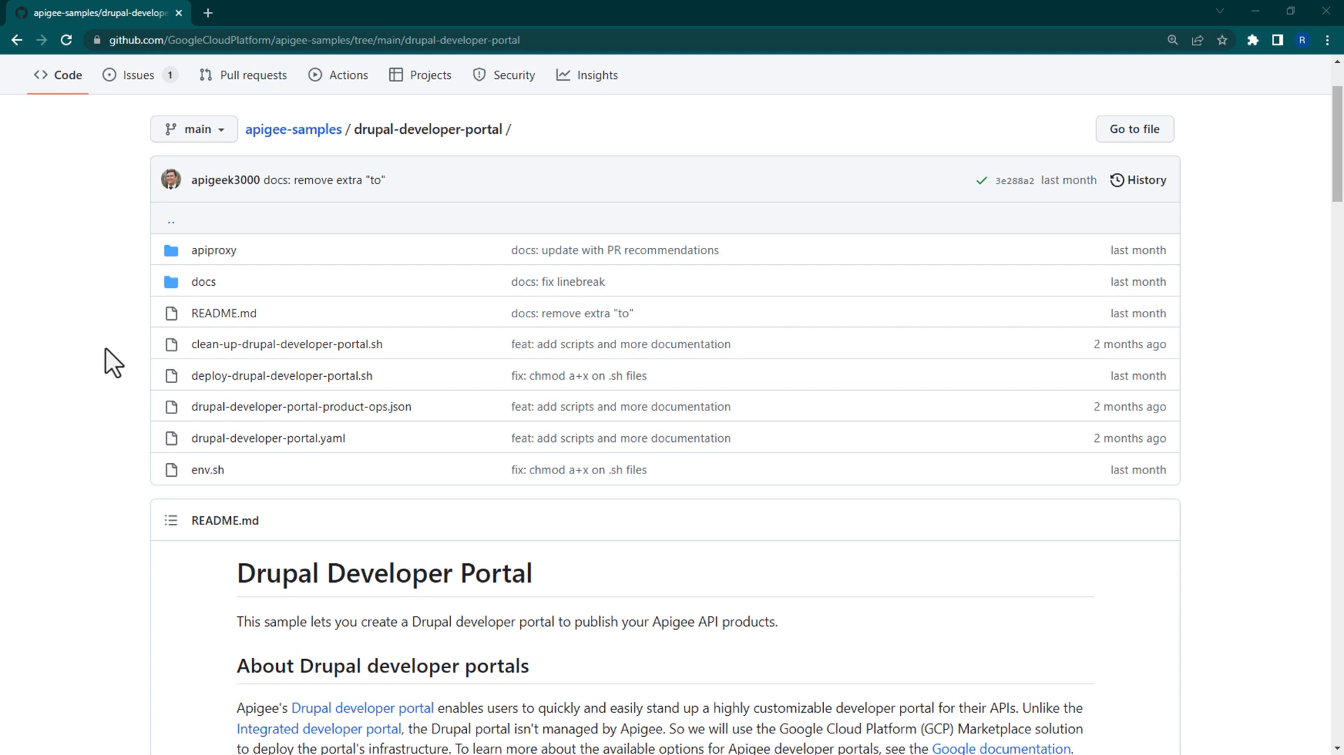
pyautogui.scroll(-3)
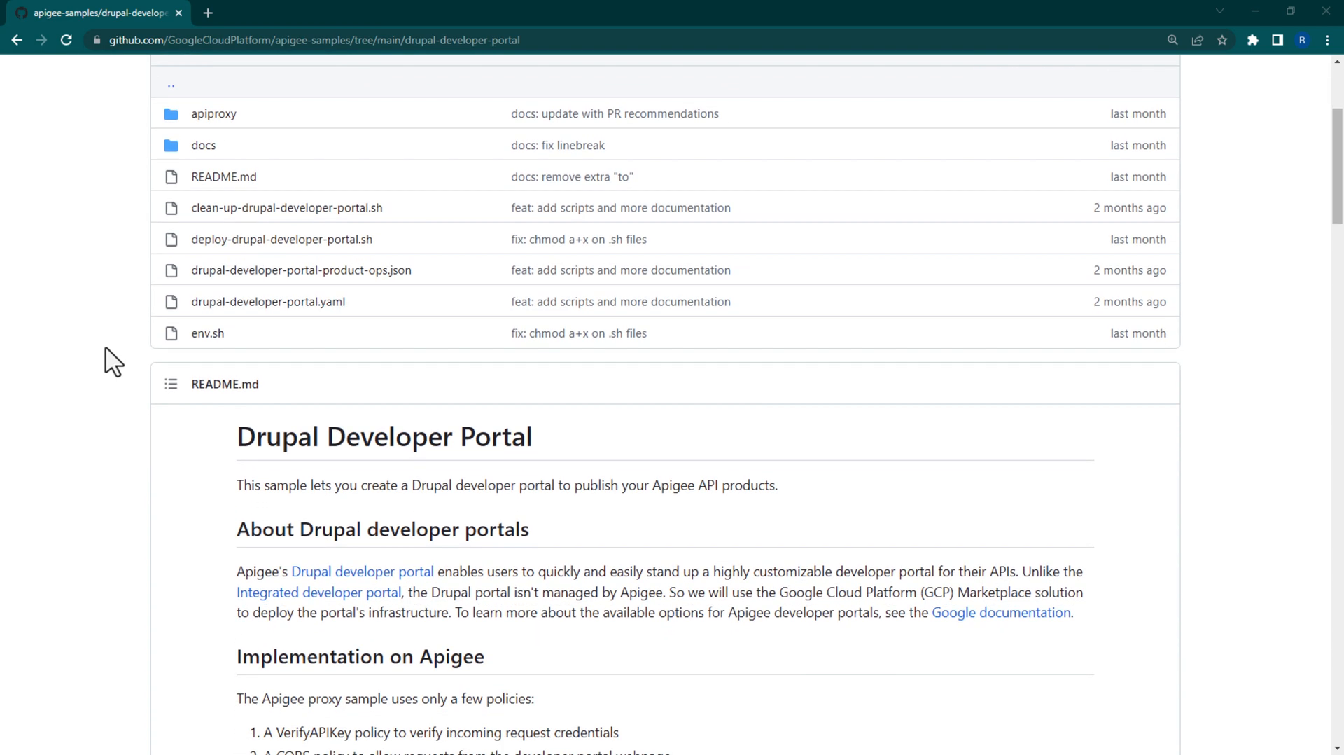
pyautogui.scroll(-3)
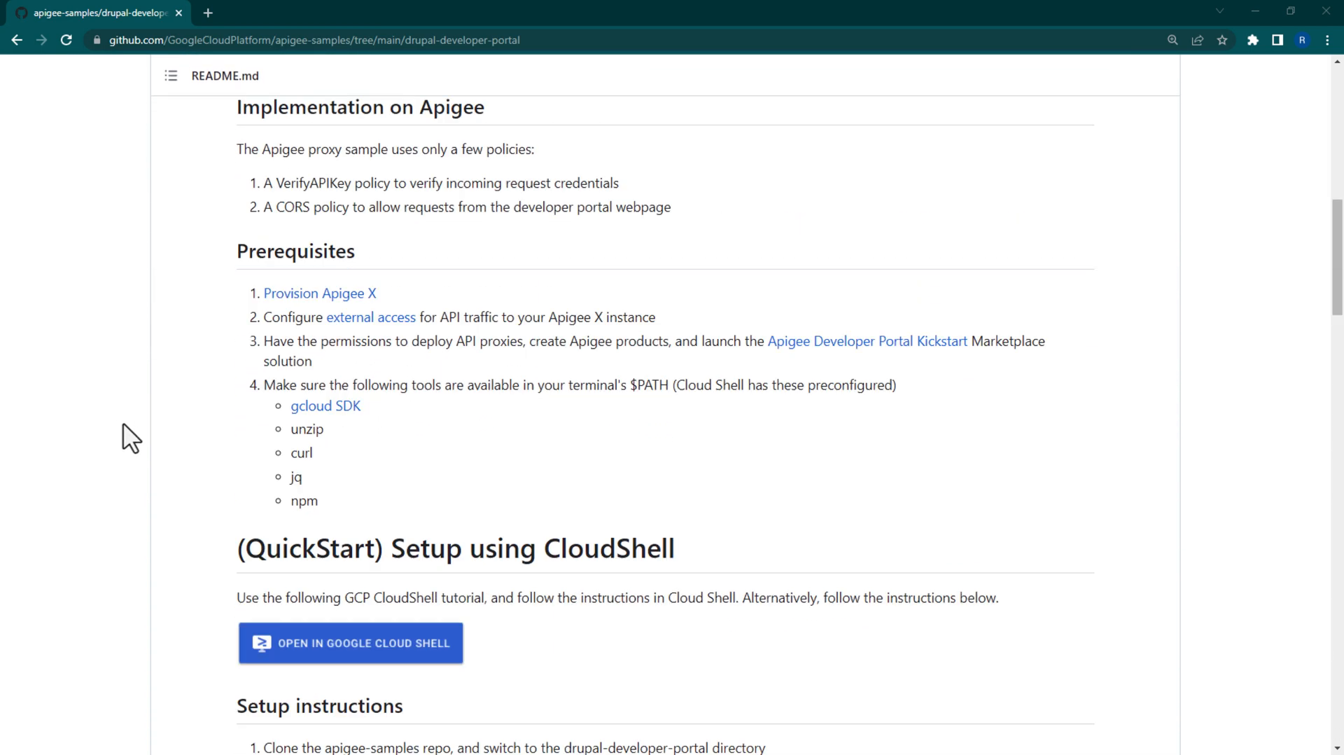
pyautogui.scroll(-3)
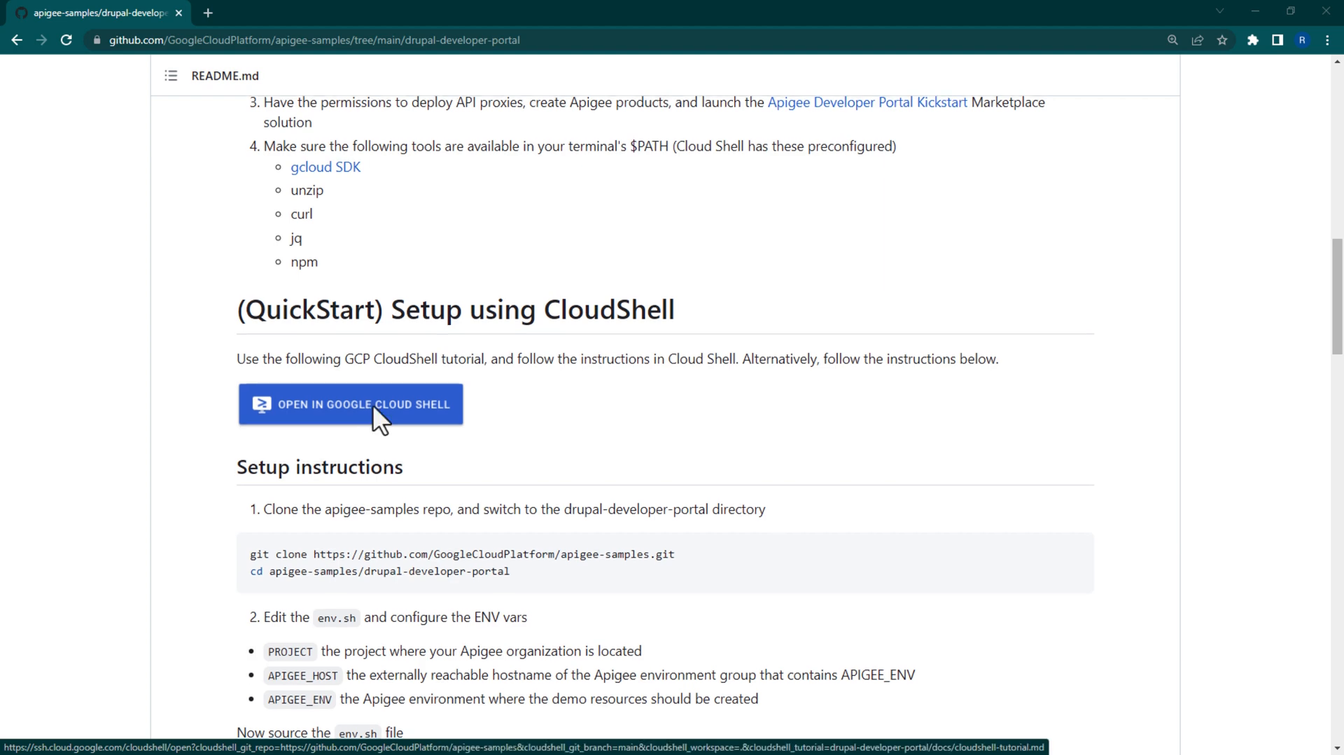
# - Open the sample in Google Cloud Shell and confirm cloning the apigee-samples repo
pyautogui.click(371, 405)
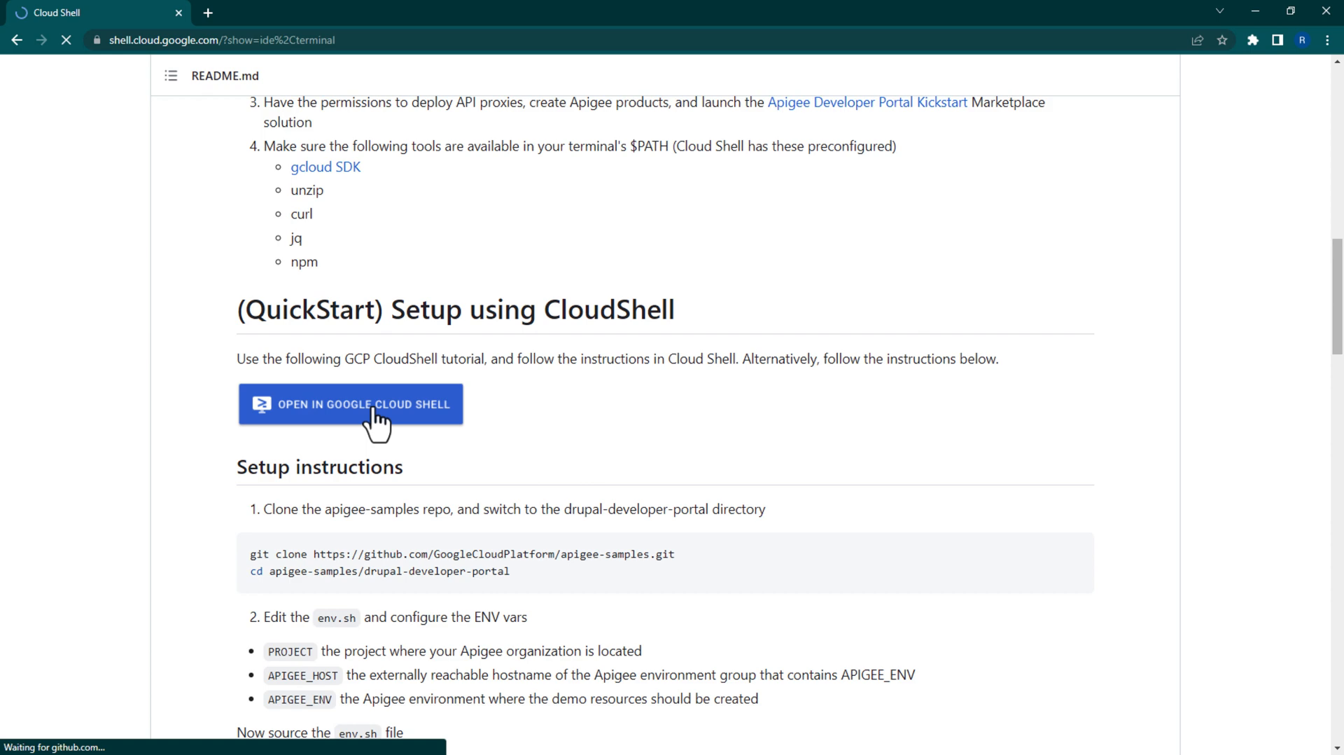
pyautogui.click(351, 404)
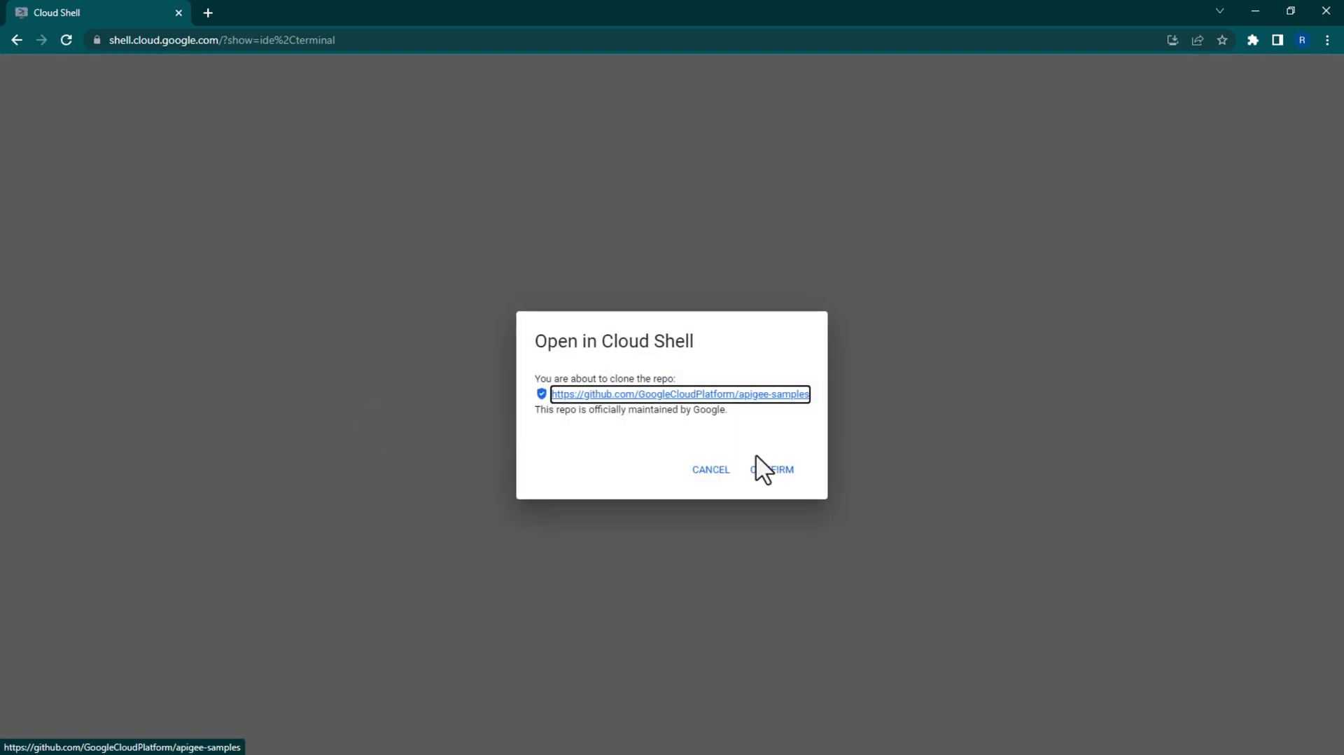
pyautogui.click(779, 469)
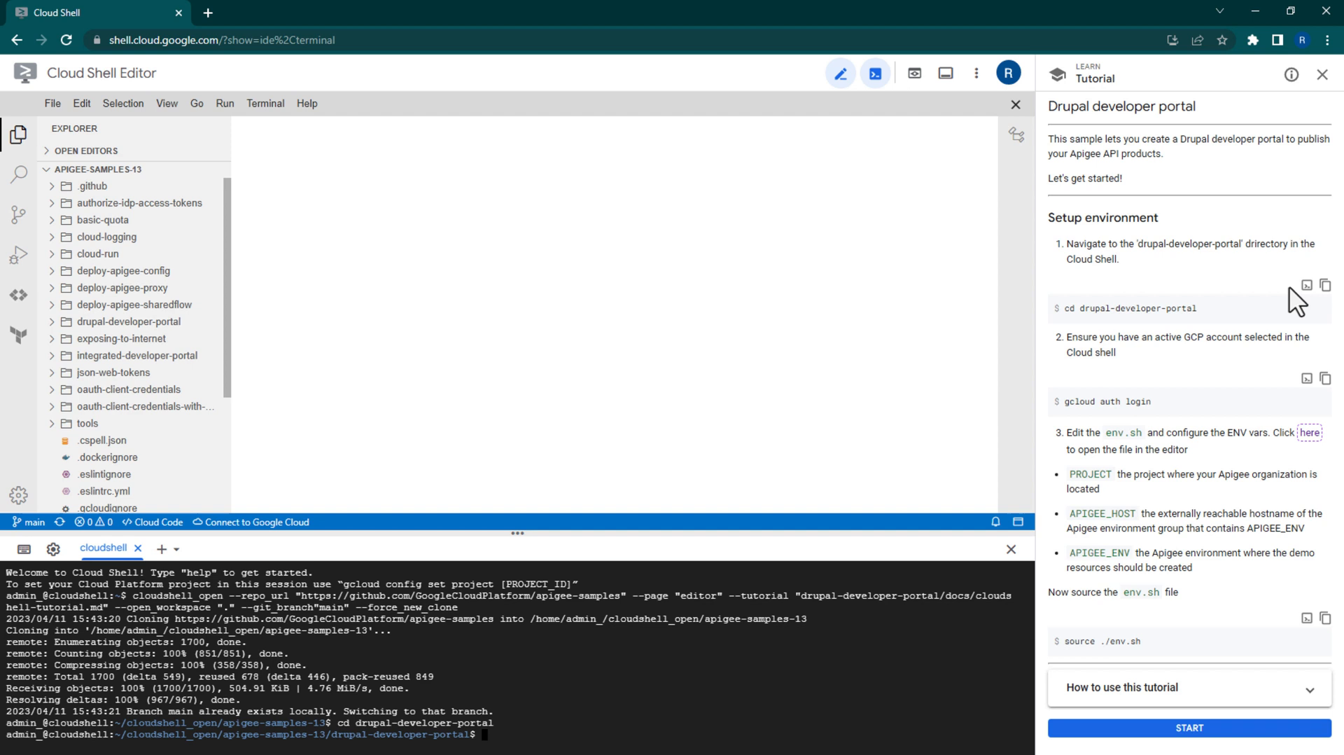
pyautogui.moveTo(1309, 385)
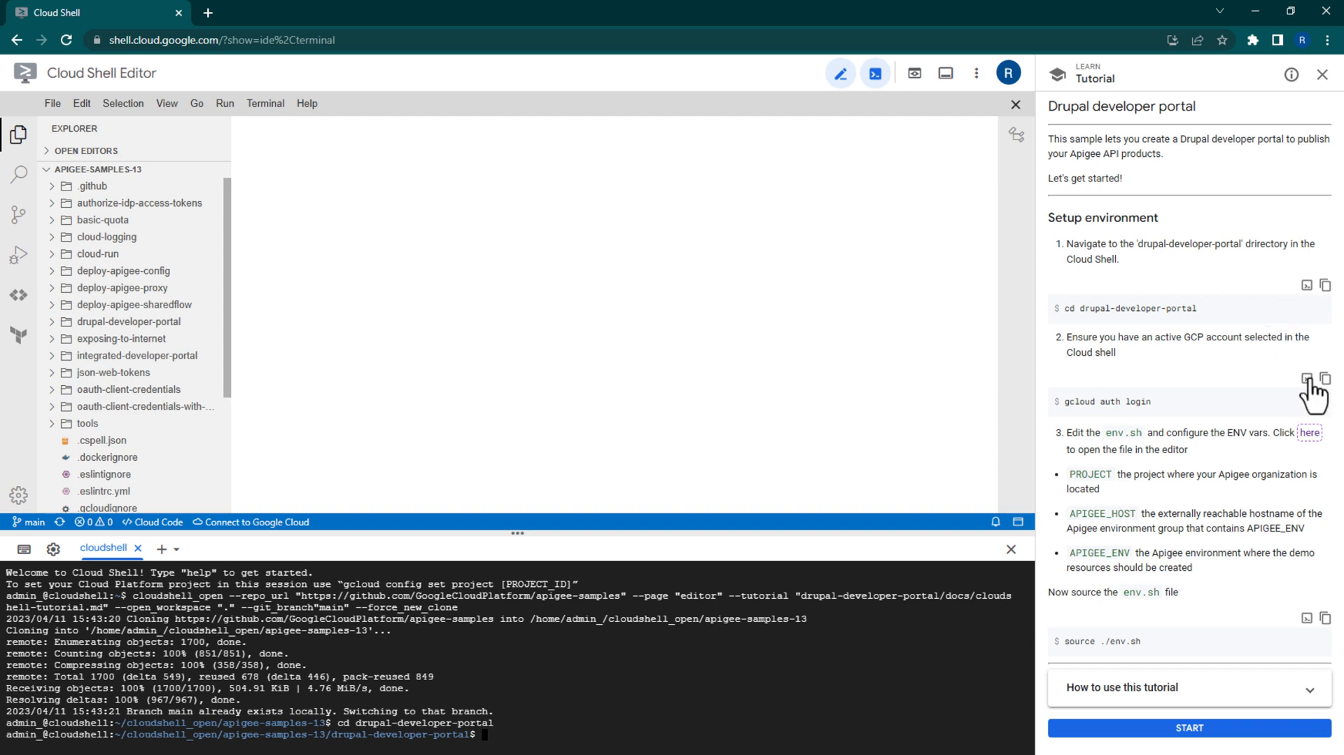
pyautogui.moveTo(1307, 375)
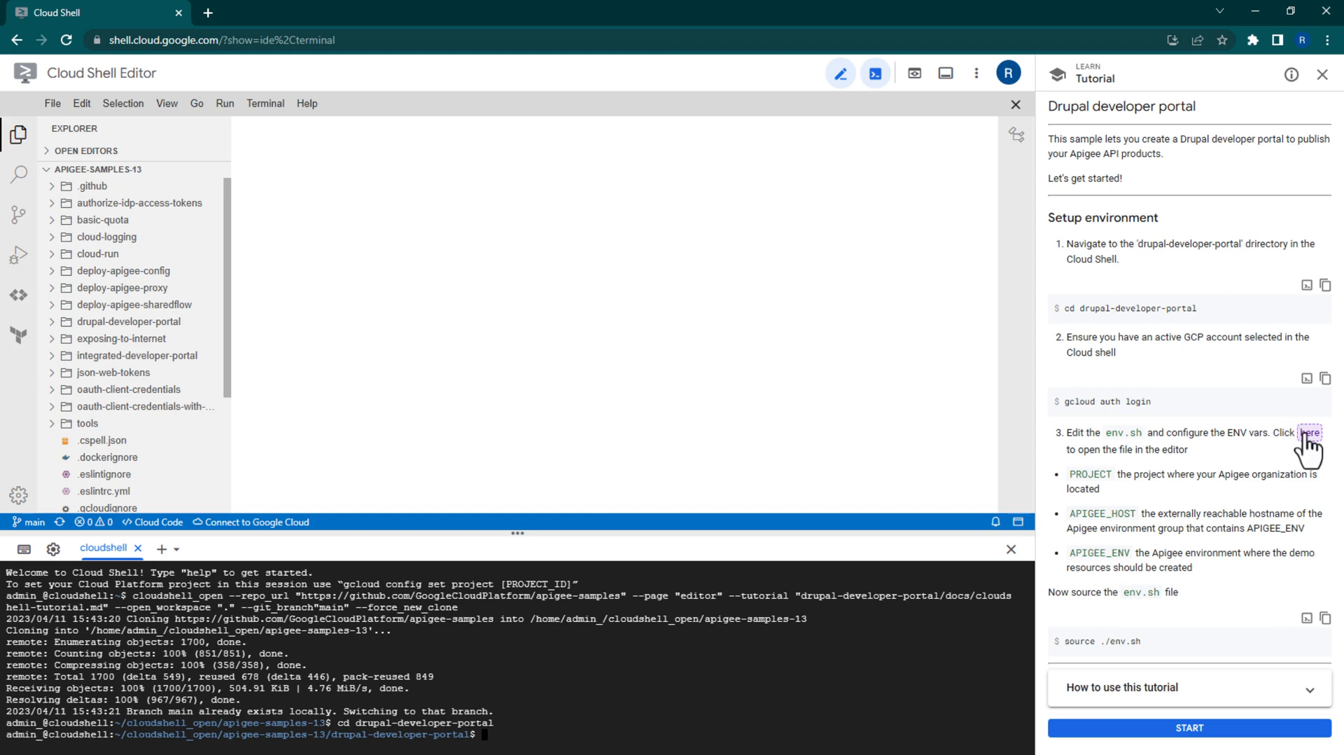
# - Replace the placeholder export values in env.sh, then run source ./env.sh
pyautogui.click(1313, 431)
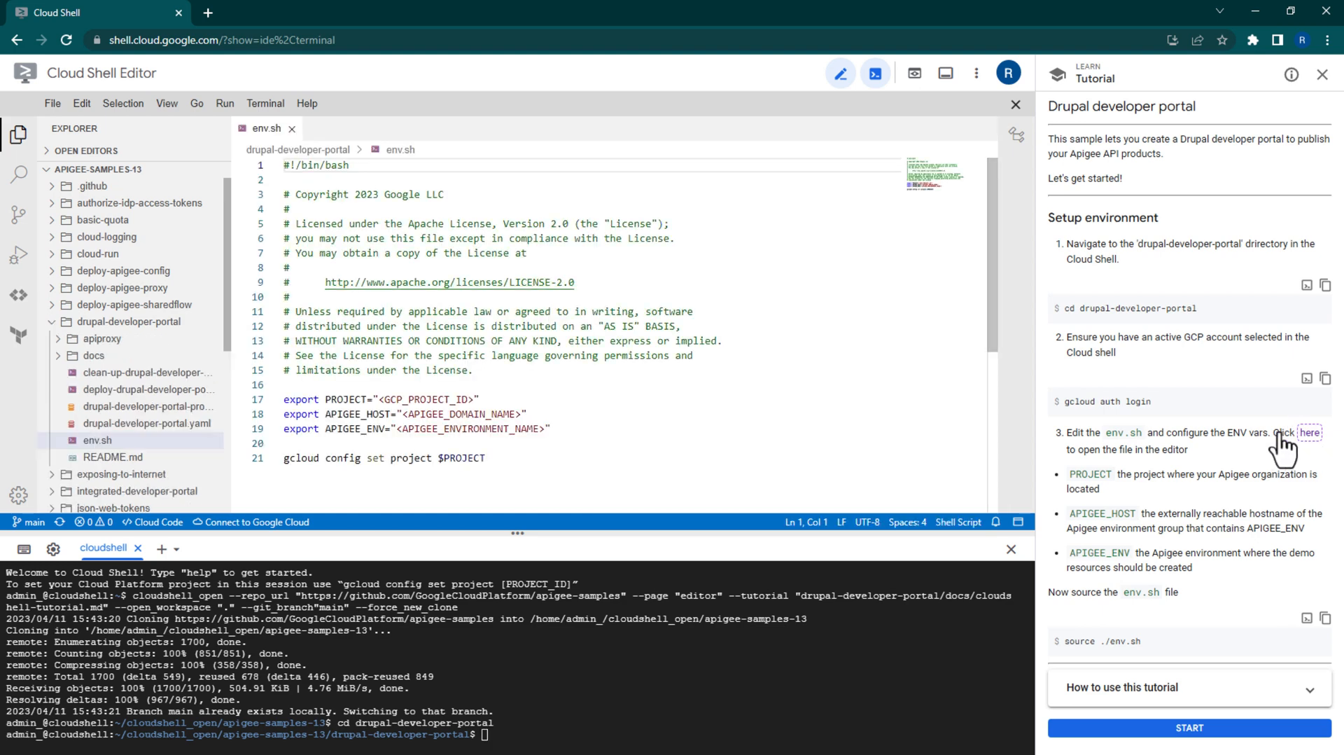
pyautogui.moveTo(283, 399); pyautogui.dragTo(549, 428)
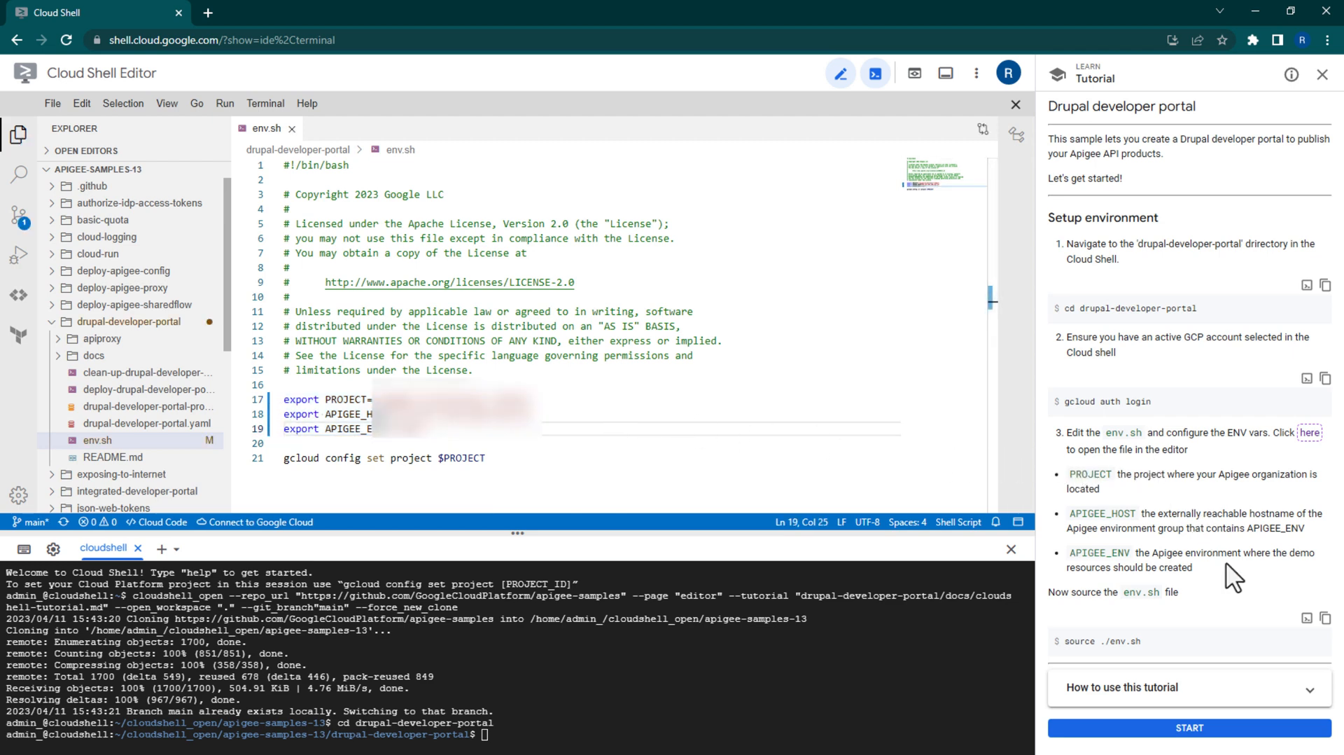
pyautogui.write('source ./env.sh')
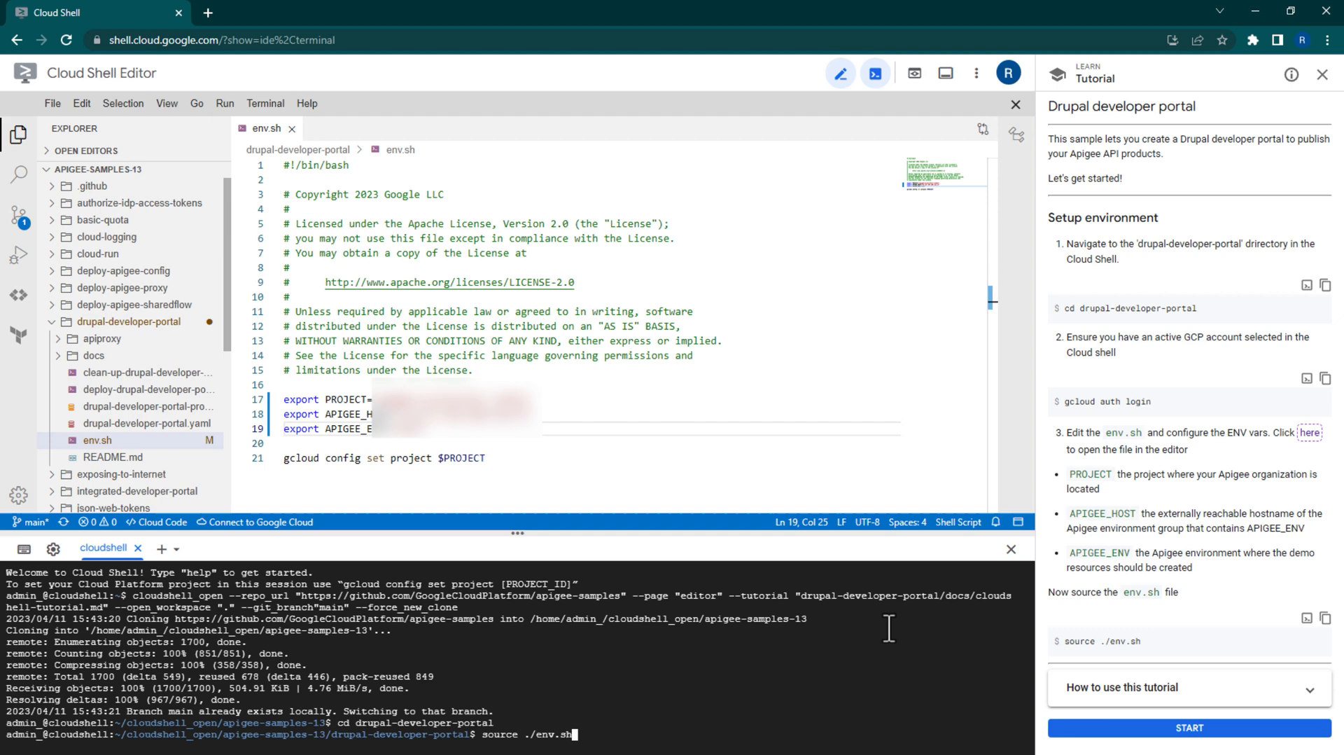
pyautogui.press('Enter')
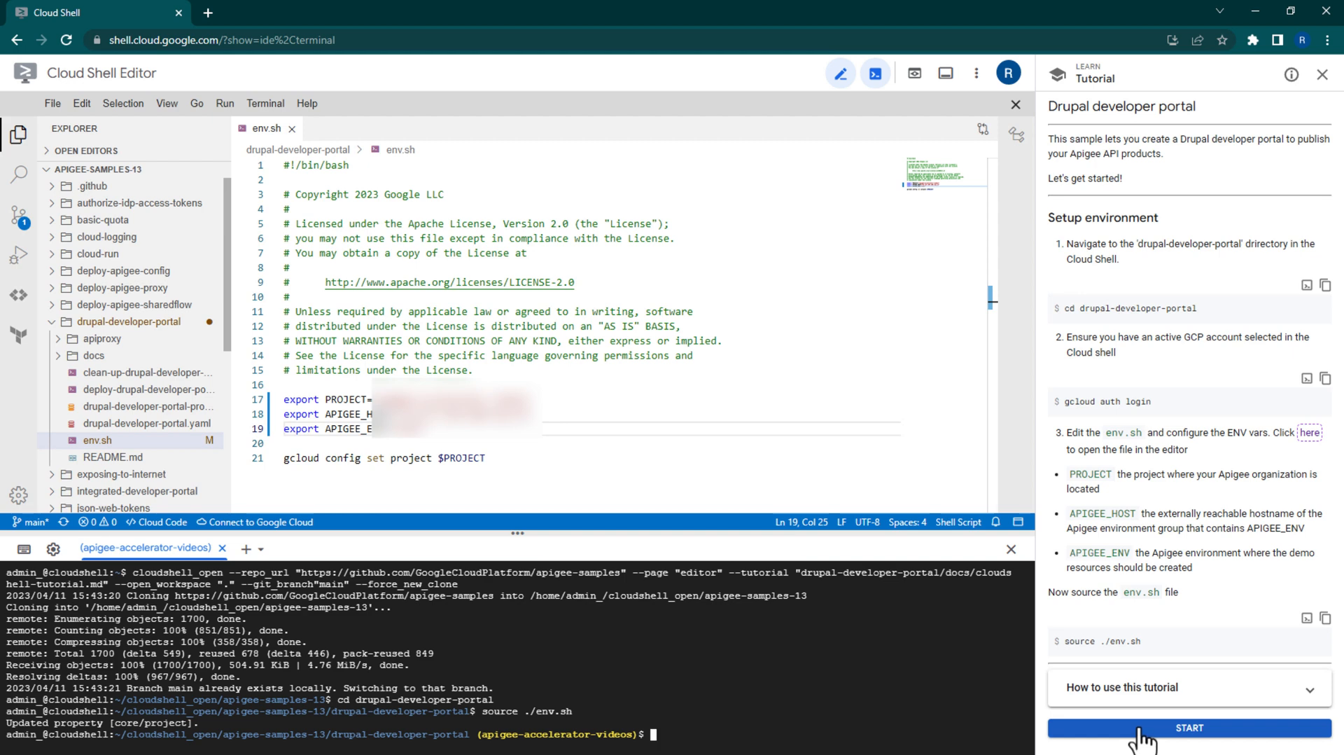
# - Start the tutorial, run ./deploy-drupal-developer-portal.sh, and advance to the portal configuration step
pyautogui.click(1197, 728)
pyautogui.write('./deploy-drupal-developer-portal.sh')
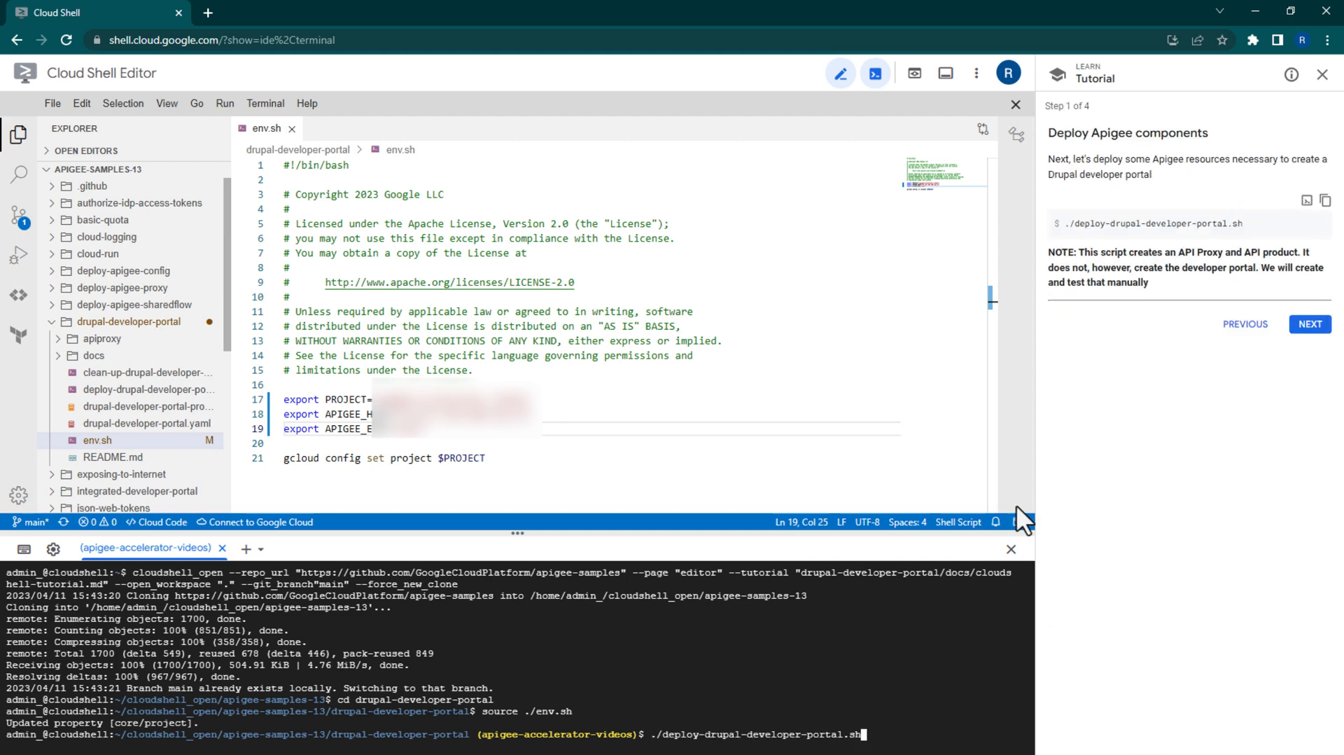
pyautogui.press('Enter')
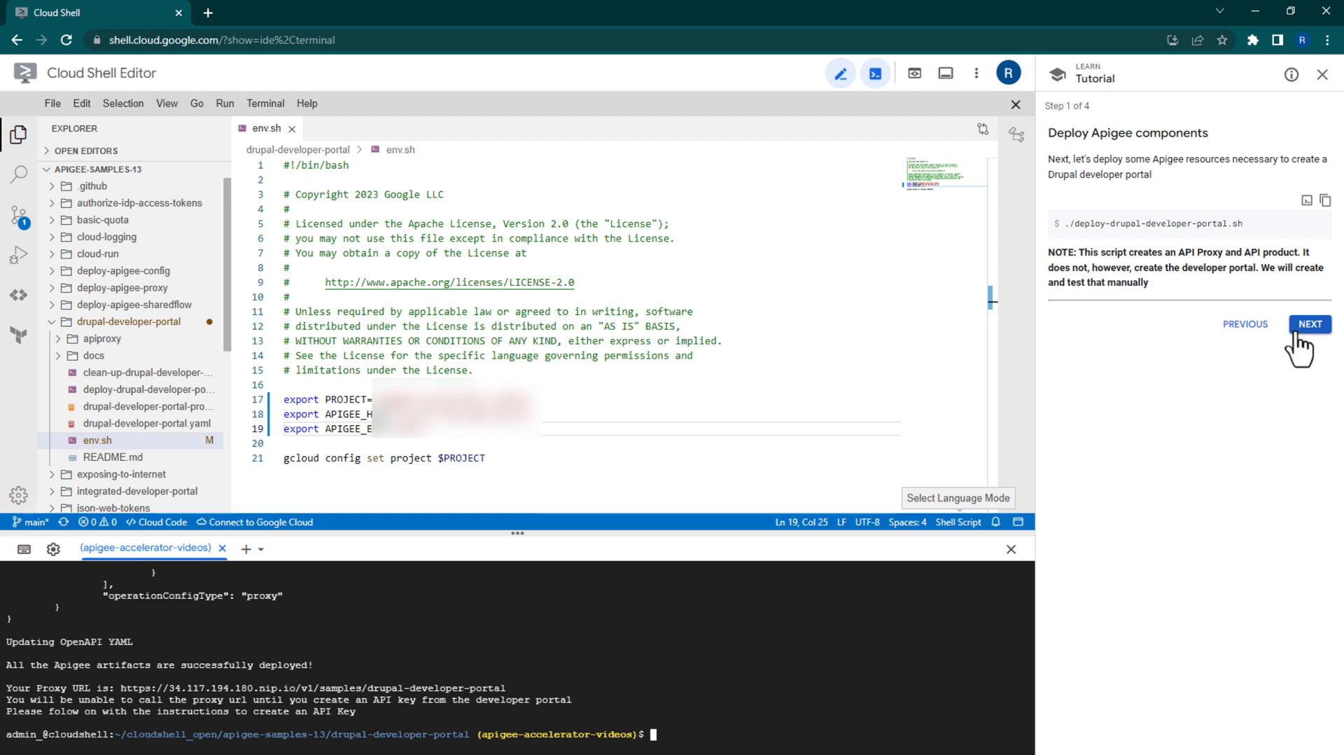
pyautogui.click(1317, 322)
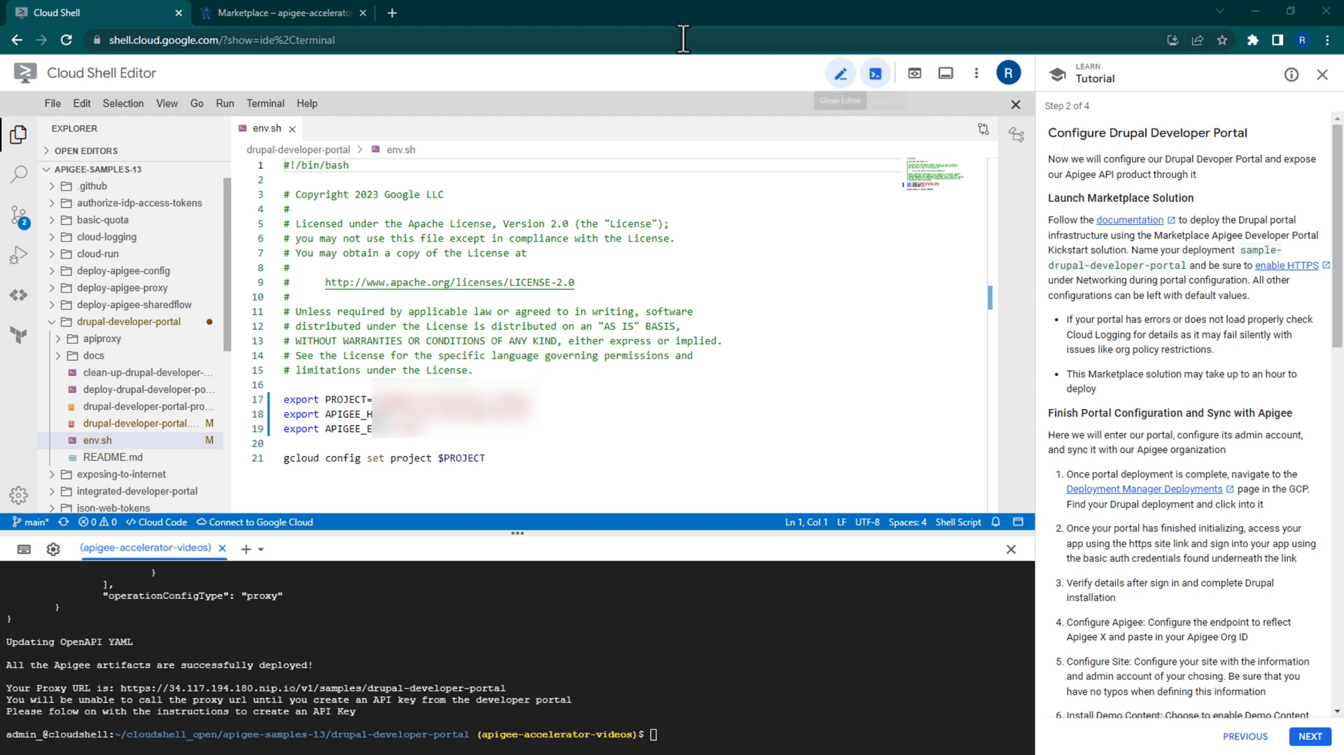
# - Search the Marketplace for 'Apigee Kickstart' and open the Apigee Developer Portal Kickstart solution
pyautogui.click(285, 13)
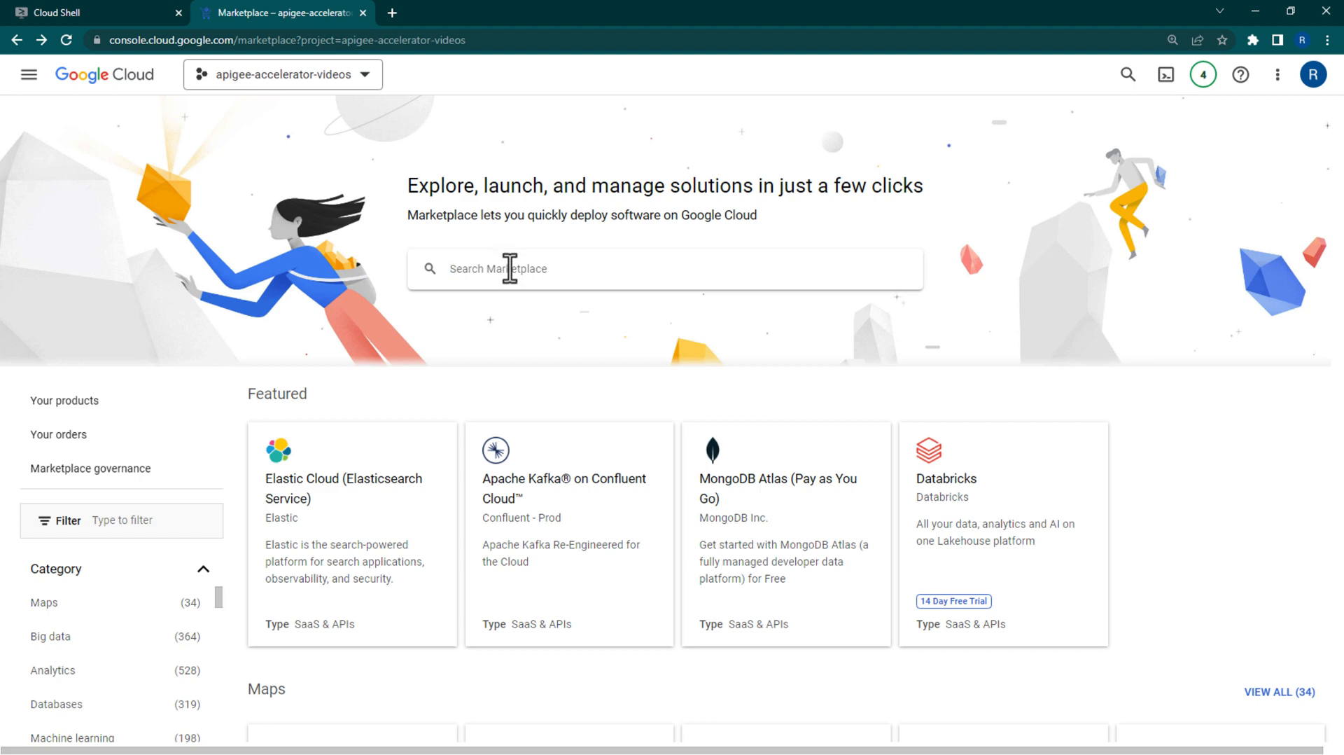
pyautogui.write('Apigee Developer Portal')
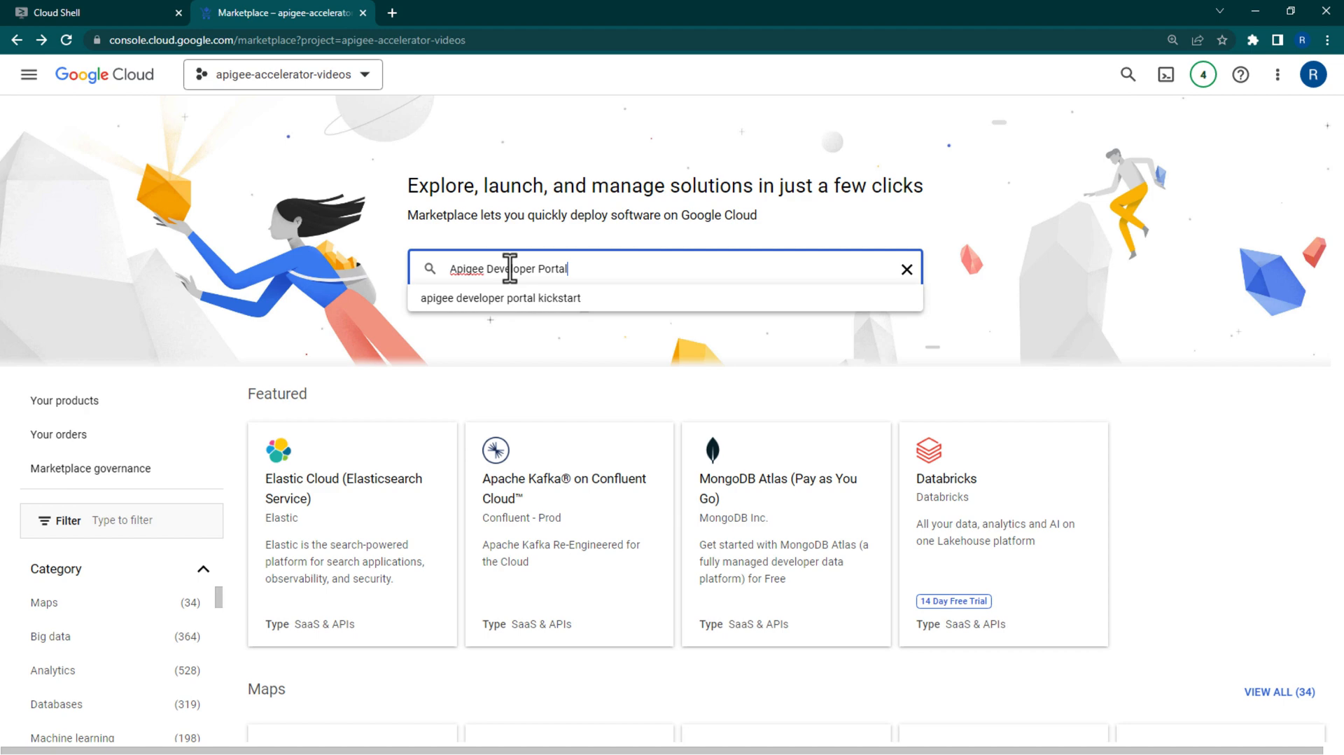
pyautogui.write('Kickstart')
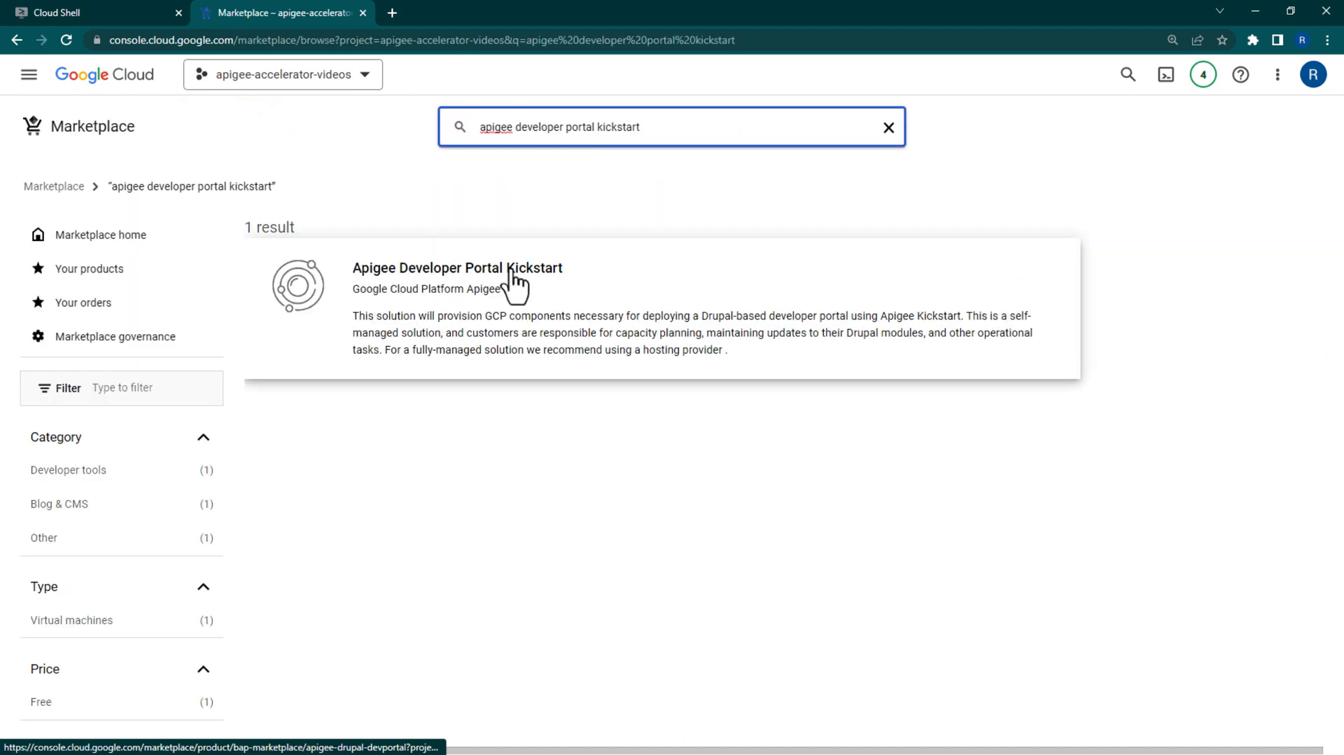
pyautogui.click(457, 268)
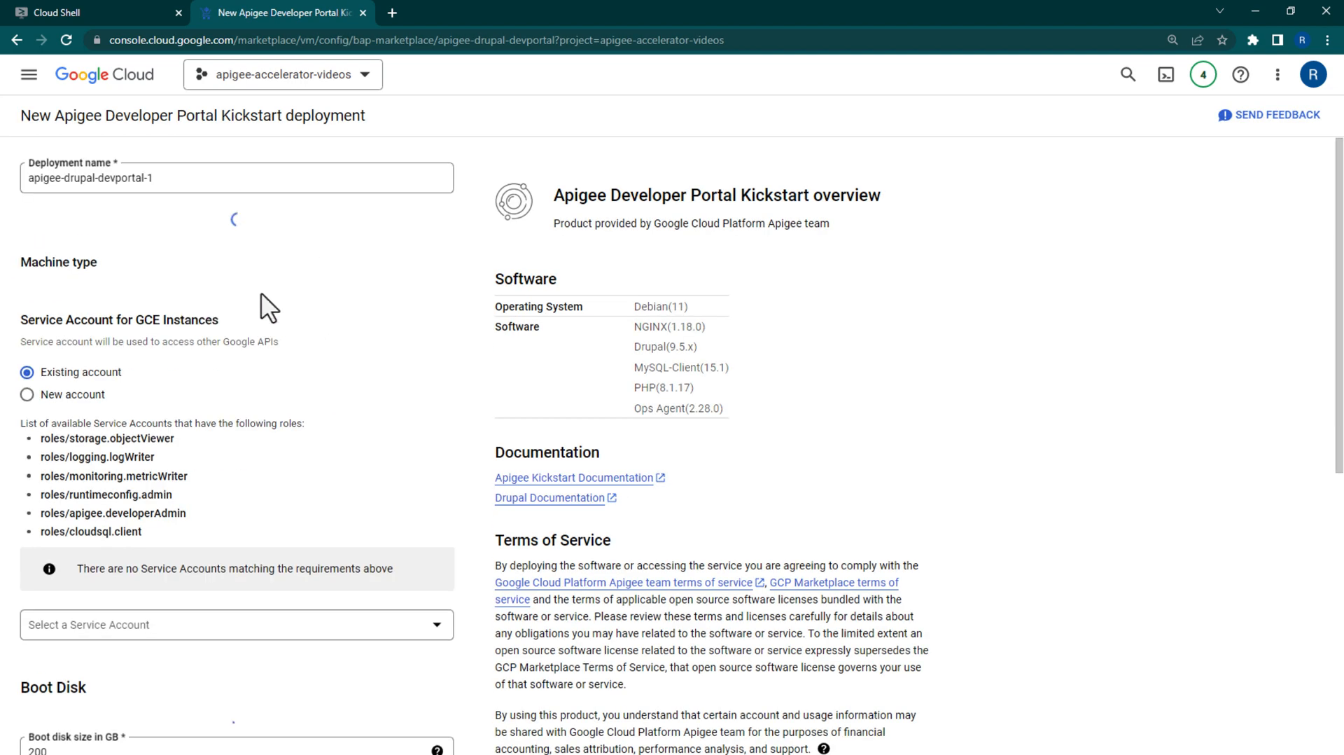
# - Name the deployment sample-drupal-developer-portal, choose its zone, review settings, and deploy
pyautogui.write('sample-drupal-developer-portal')
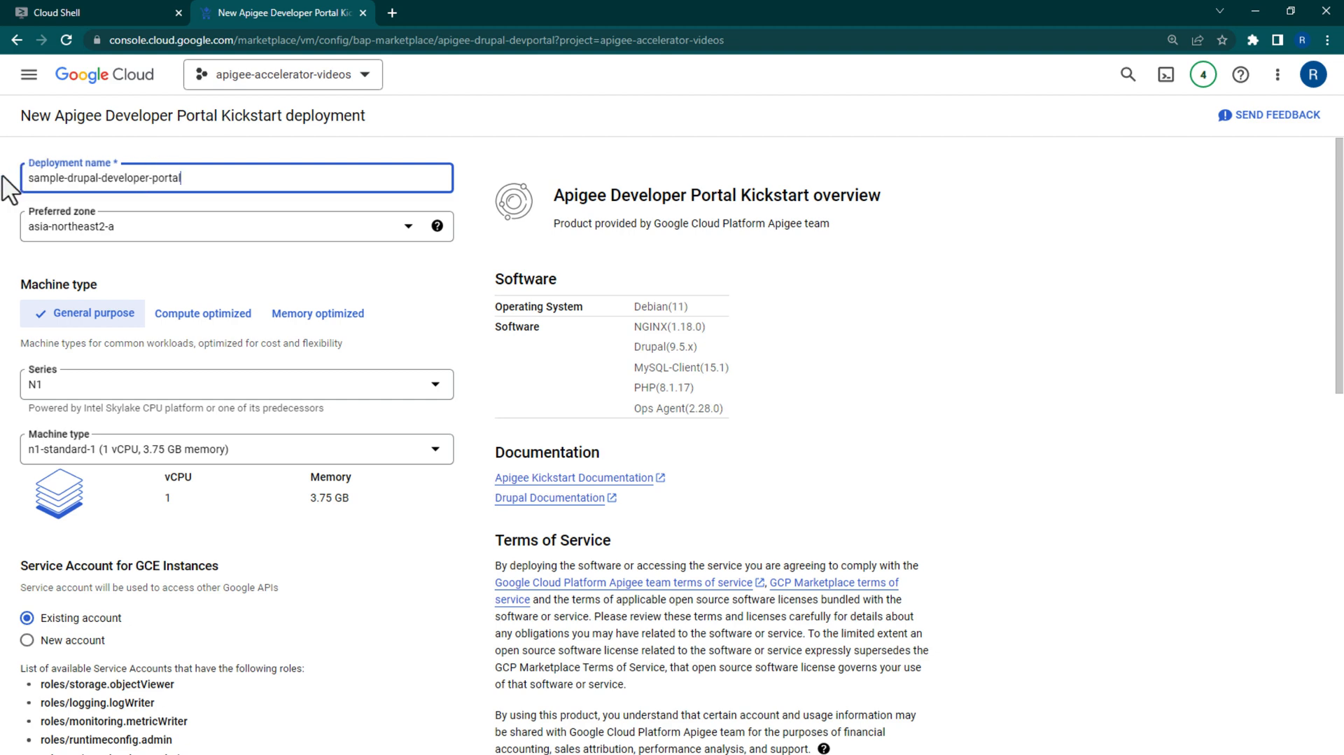
pyautogui.click(237, 226)
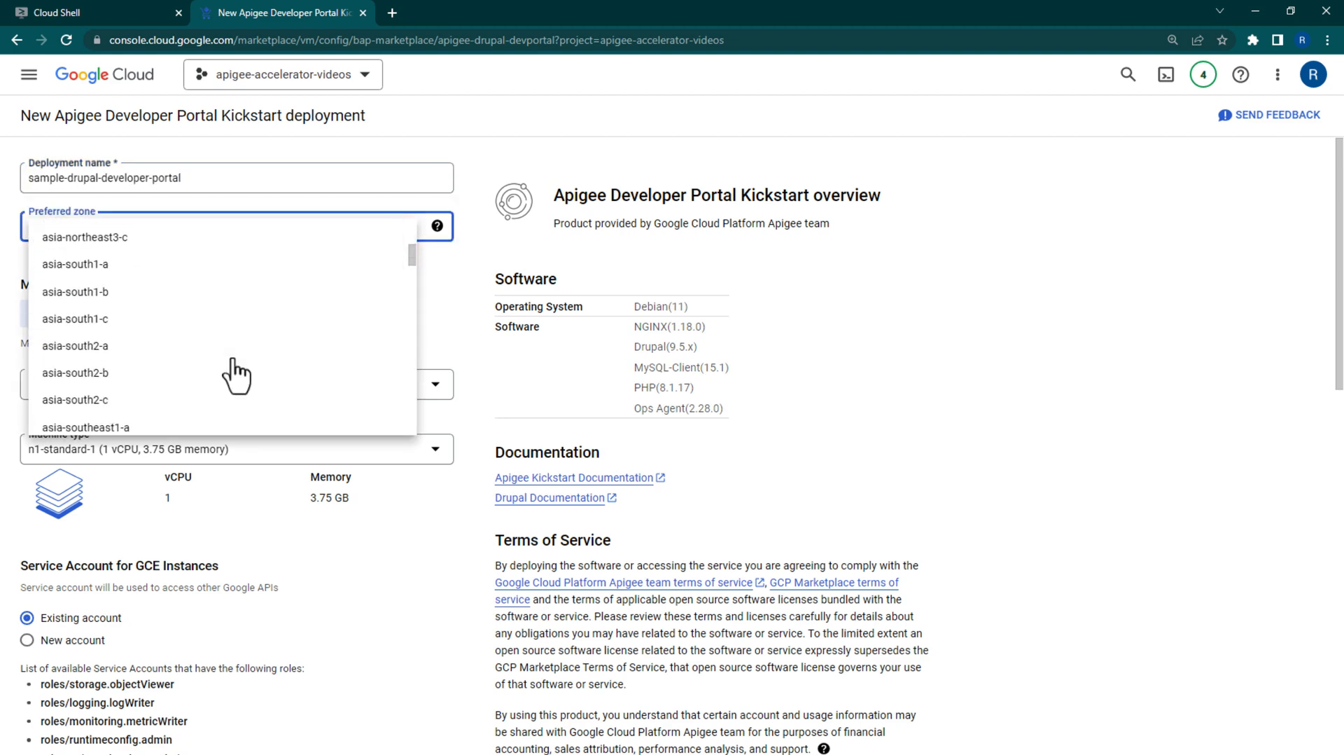
pyautogui.scroll(-3)
pyautogui.write('drupal-sa')
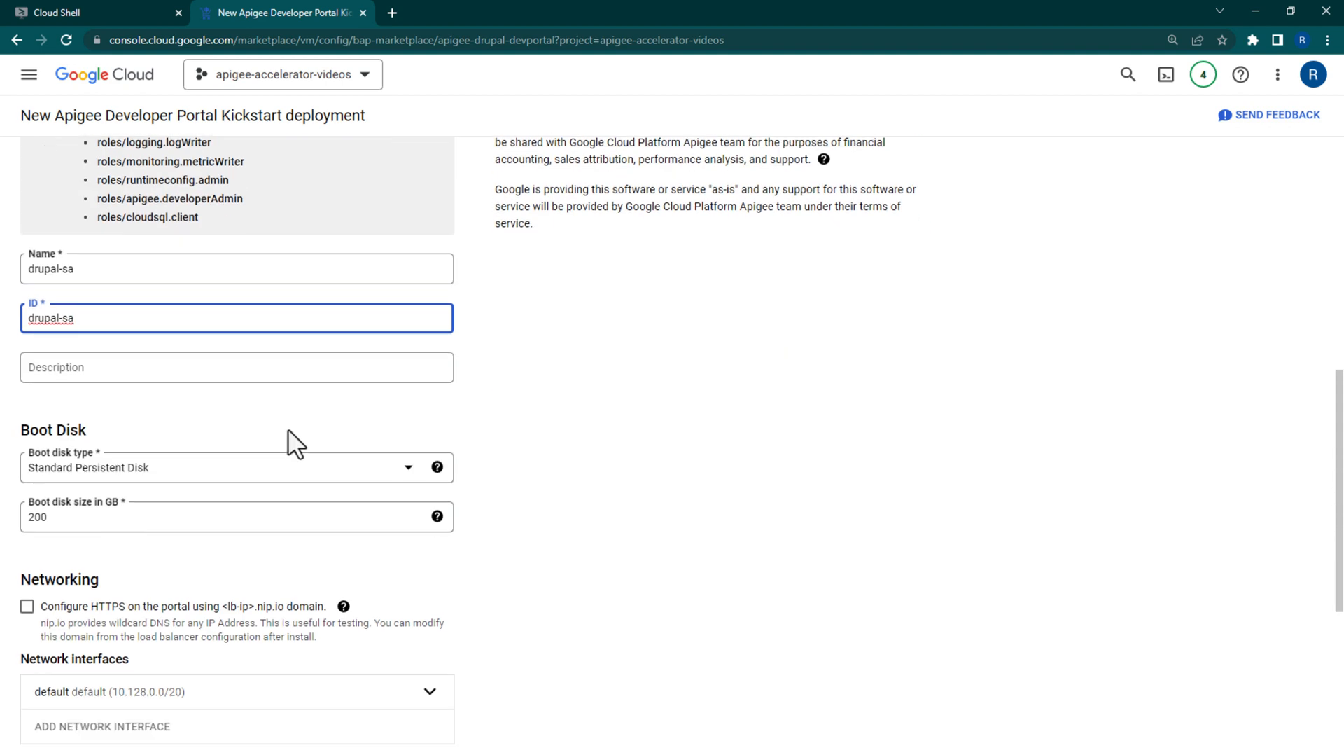
pyautogui.scroll(-3)
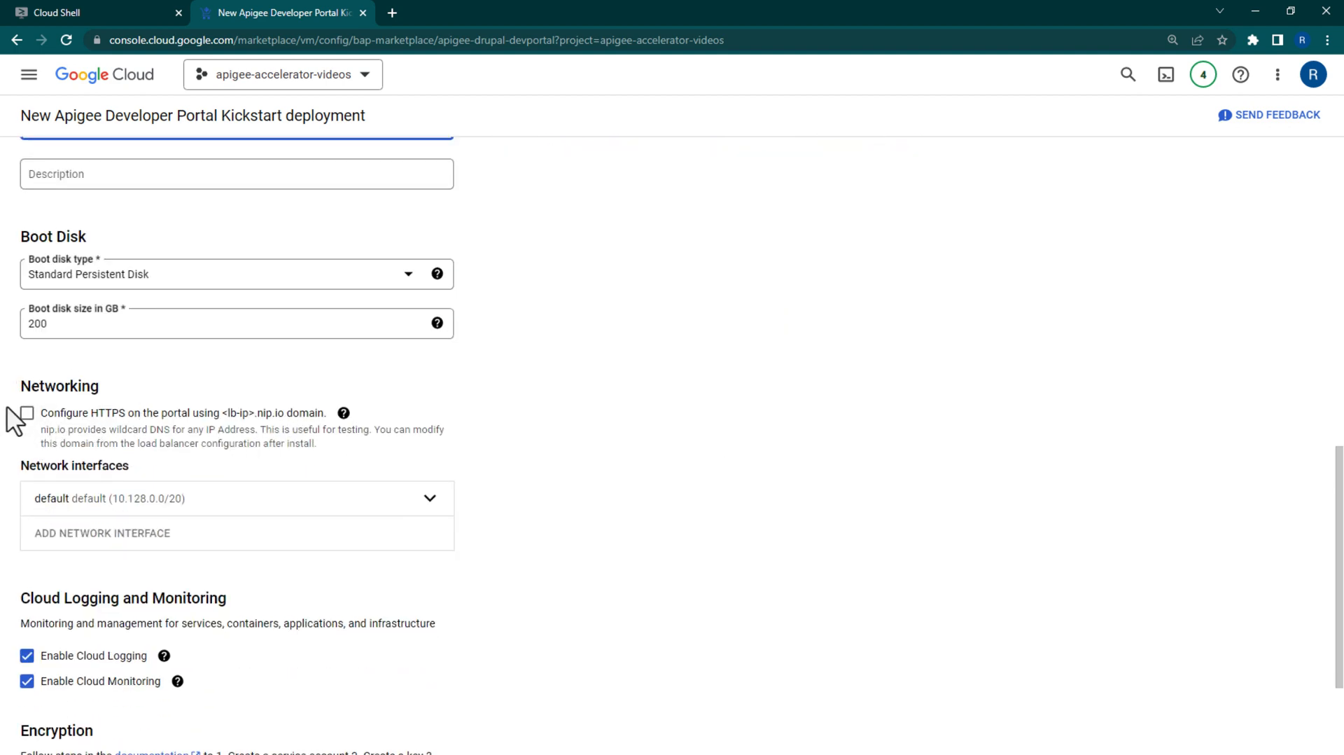
pyautogui.click(29, 413)
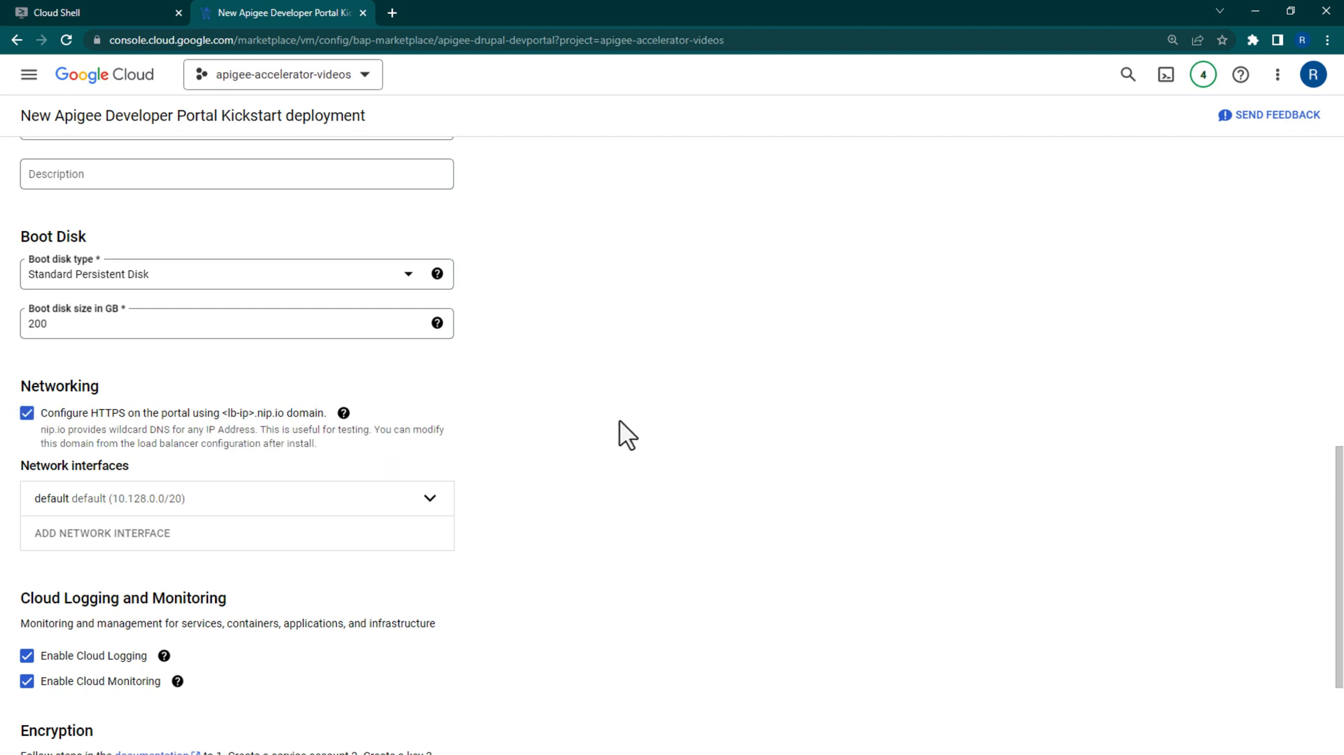
pyautogui.scroll(-3)
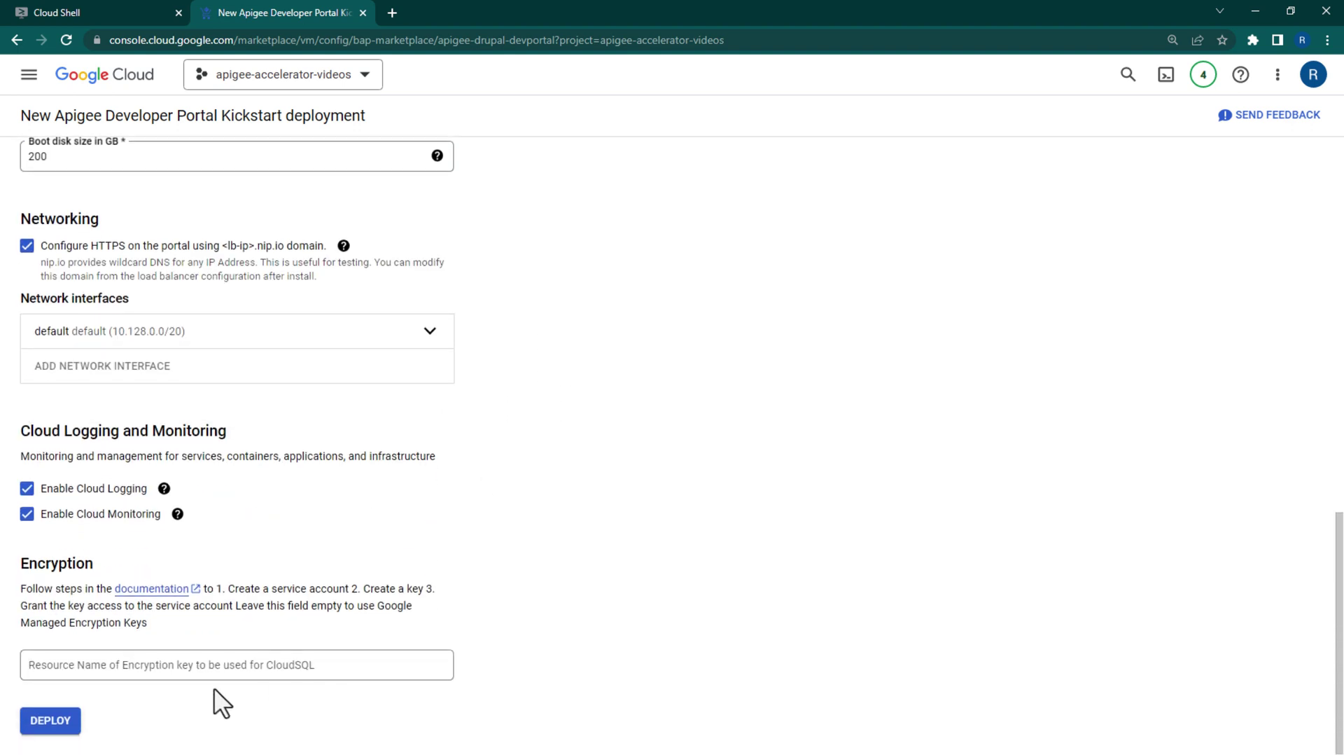
pyautogui.click(47, 721)
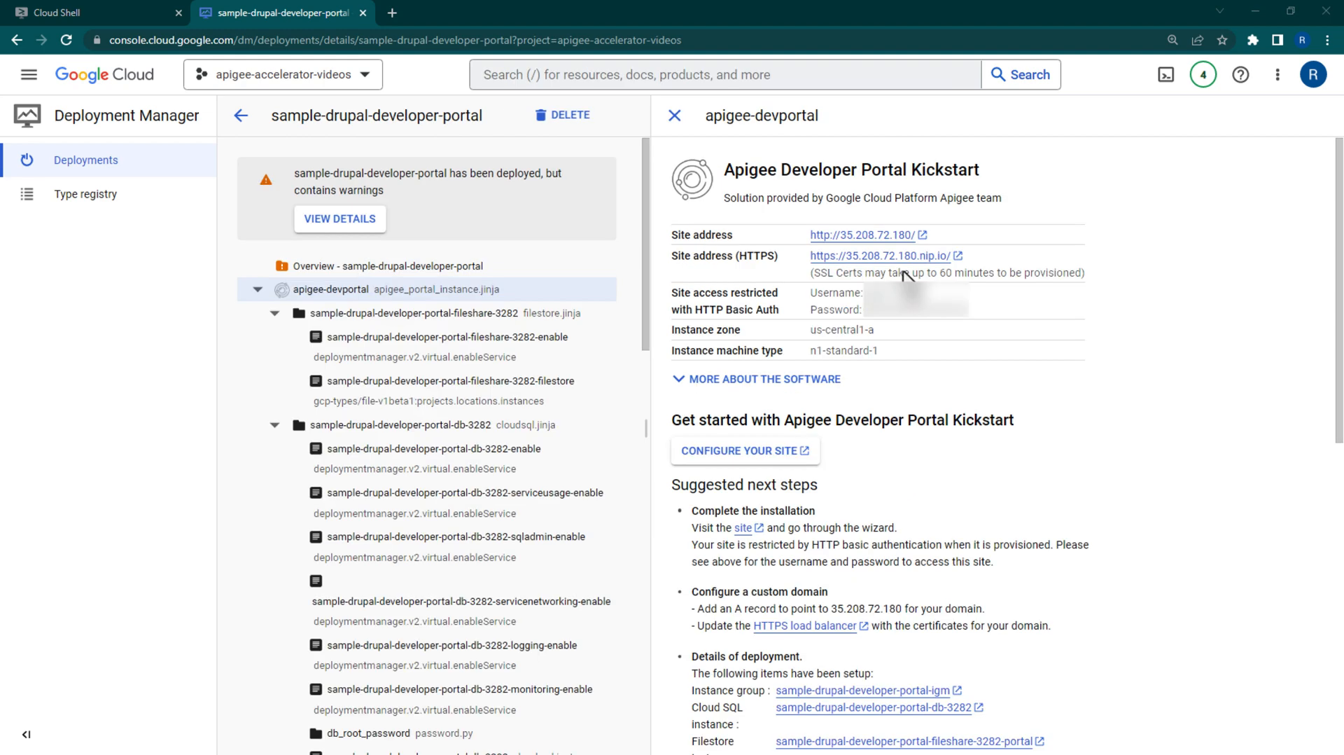
pyautogui.moveTo(905, 271)
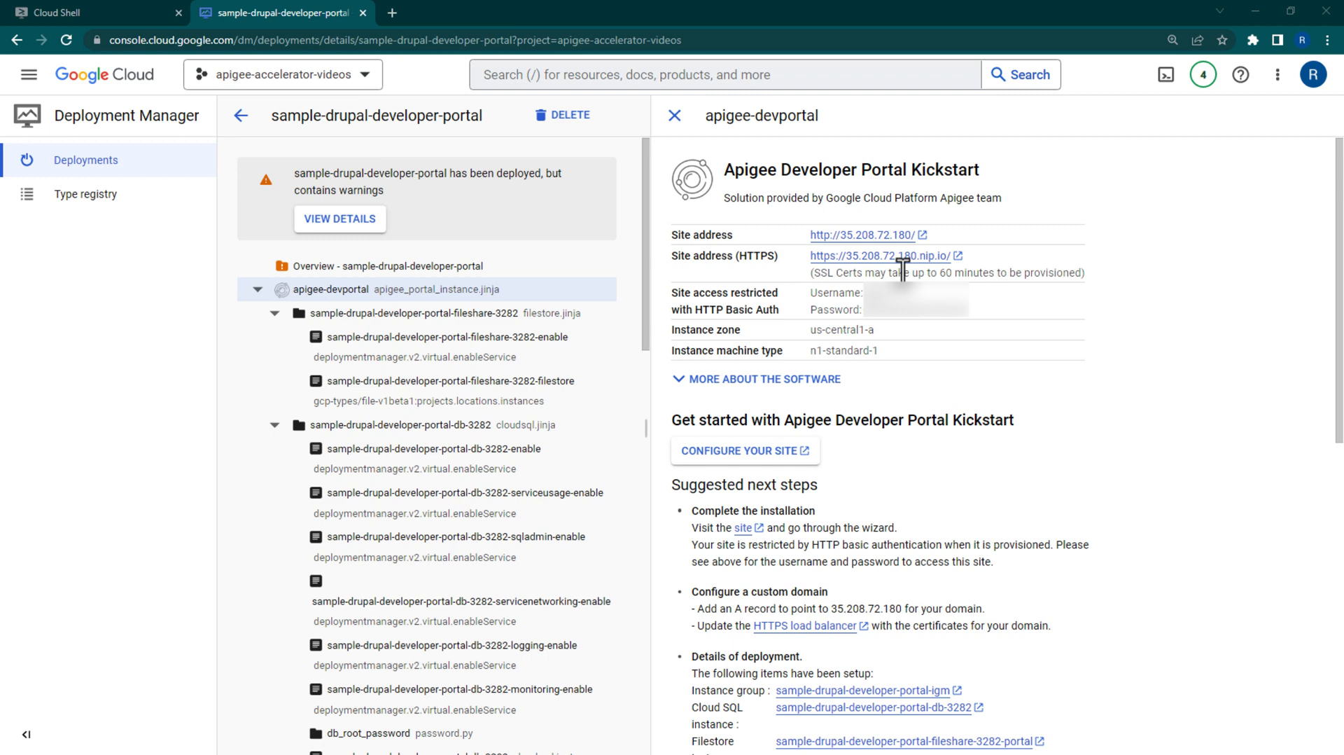
pyautogui.moveTo(777, 217)
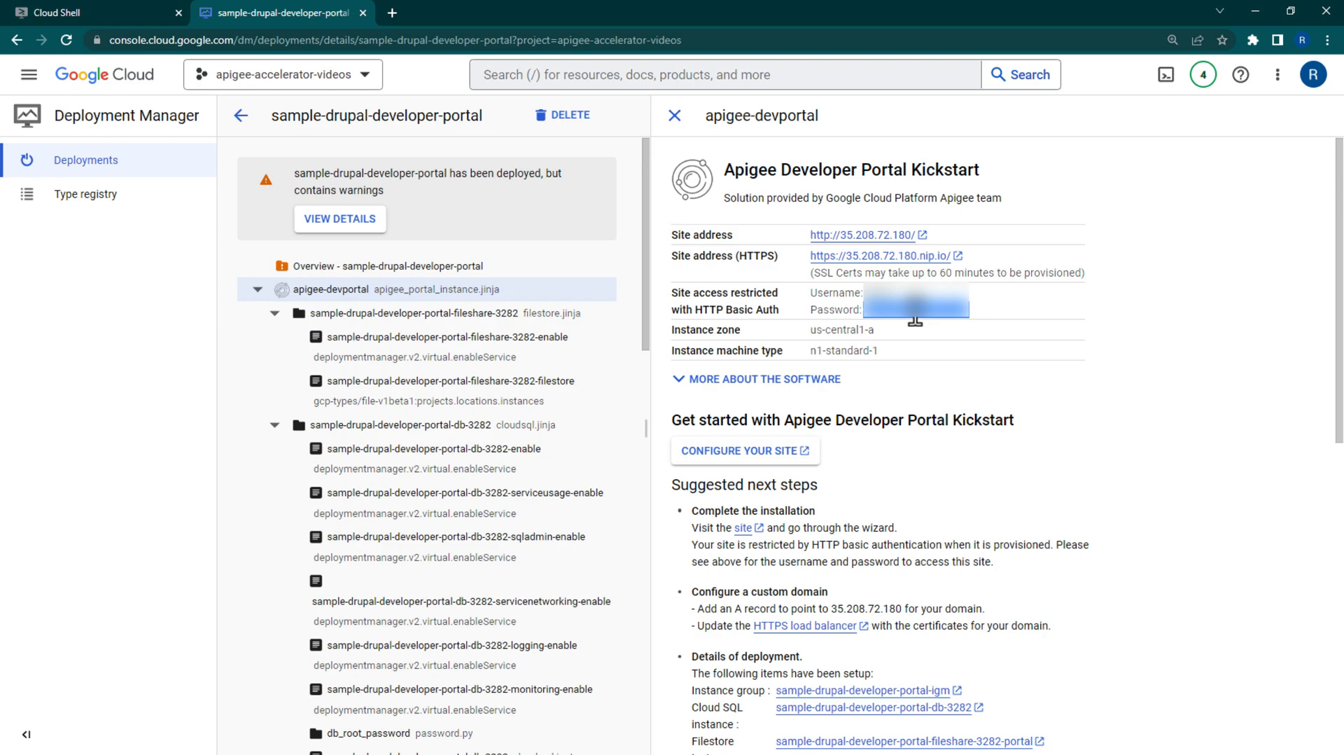
pyautogui.moveTo(920, 261)
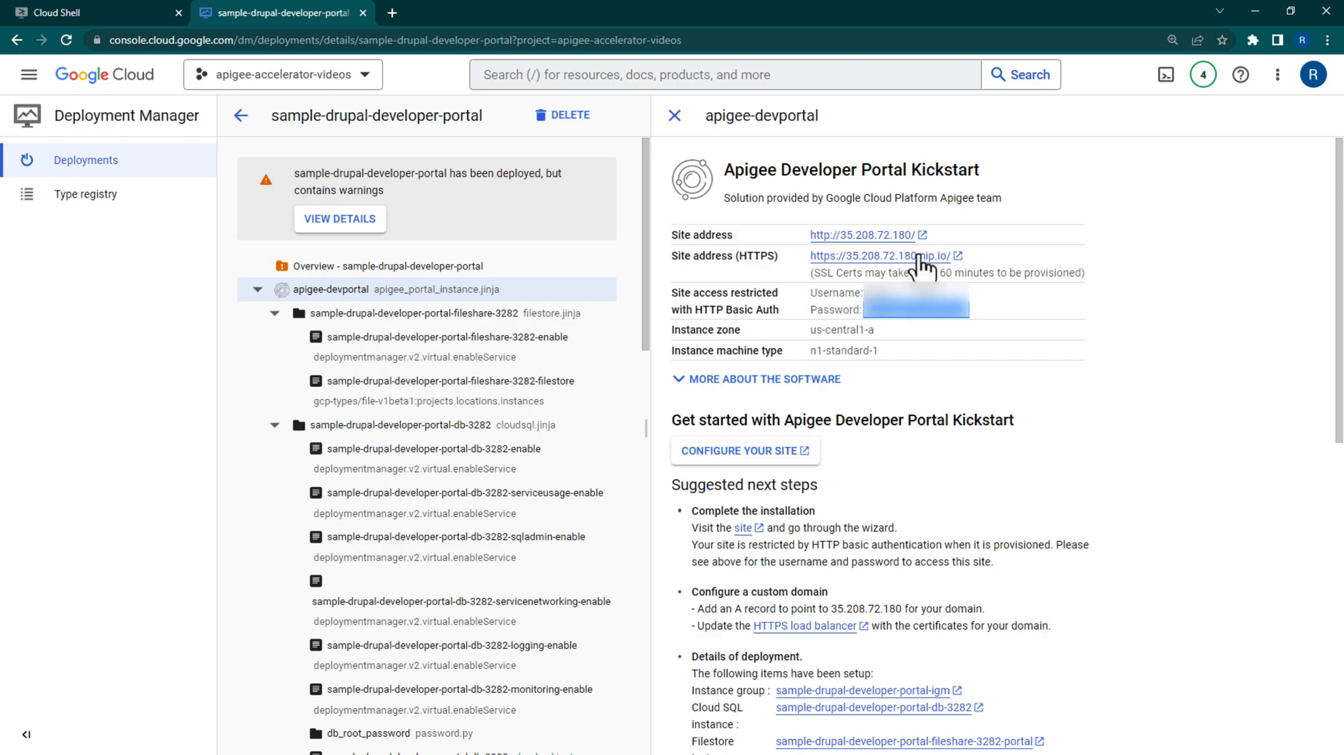
# - Open the deployment's Site address (HTTPS) link
pyautogui.click(879, 256)
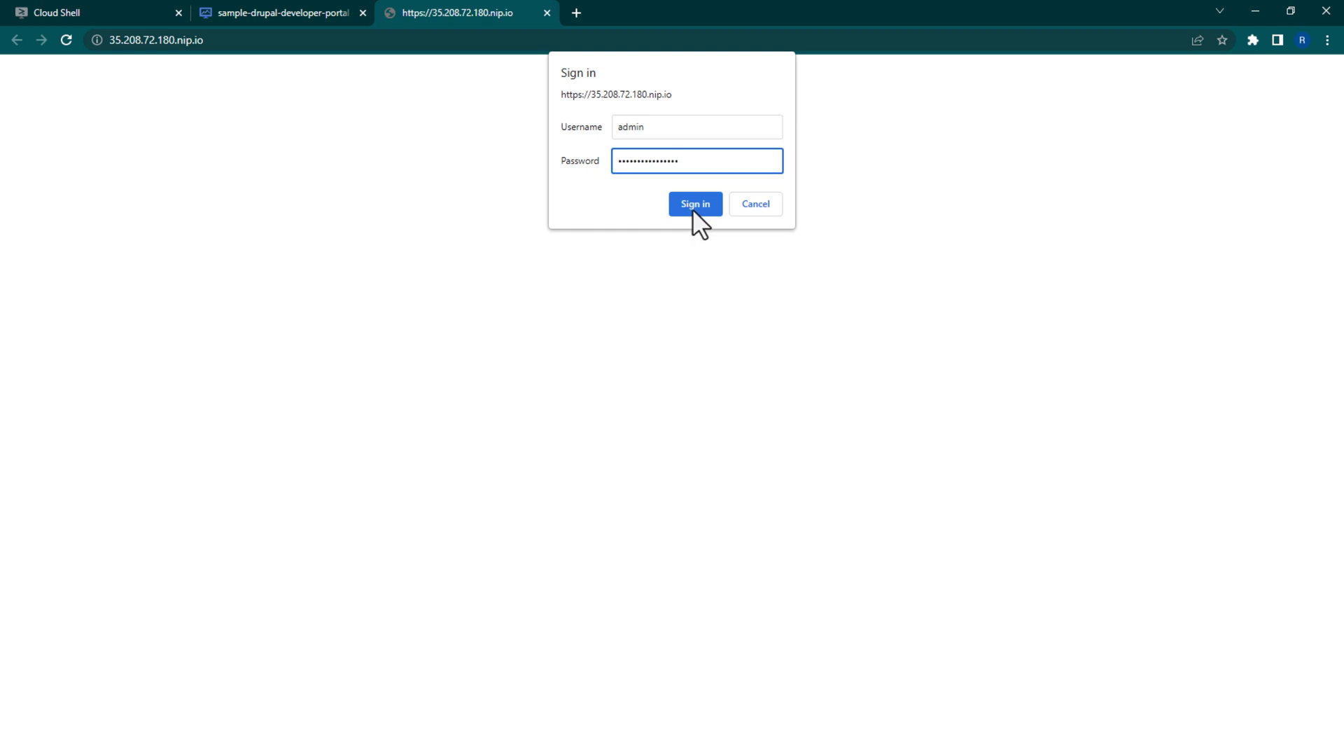
# - Sign in, keep English, and save an Apigee X connection to organization apigee-accelerator-videos
pyautogui.click(695, 204)
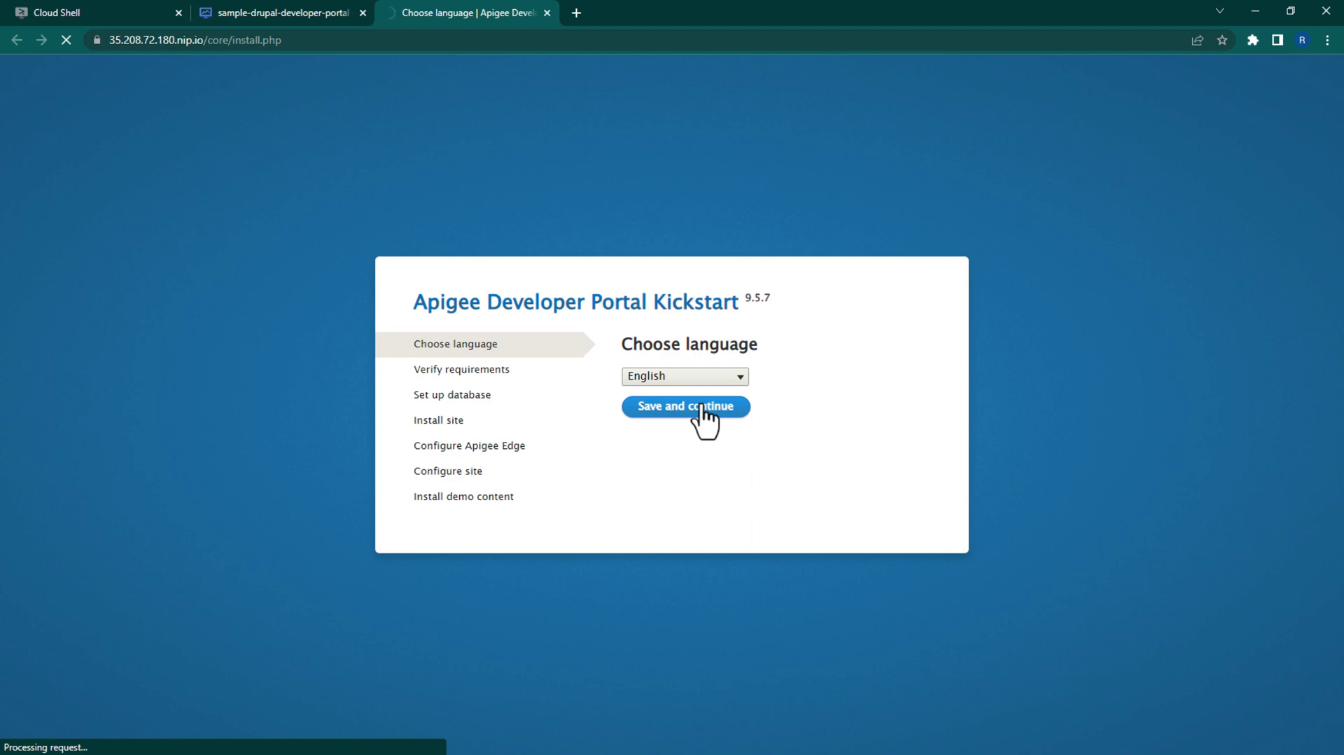
pyautogui.click(686, 406)
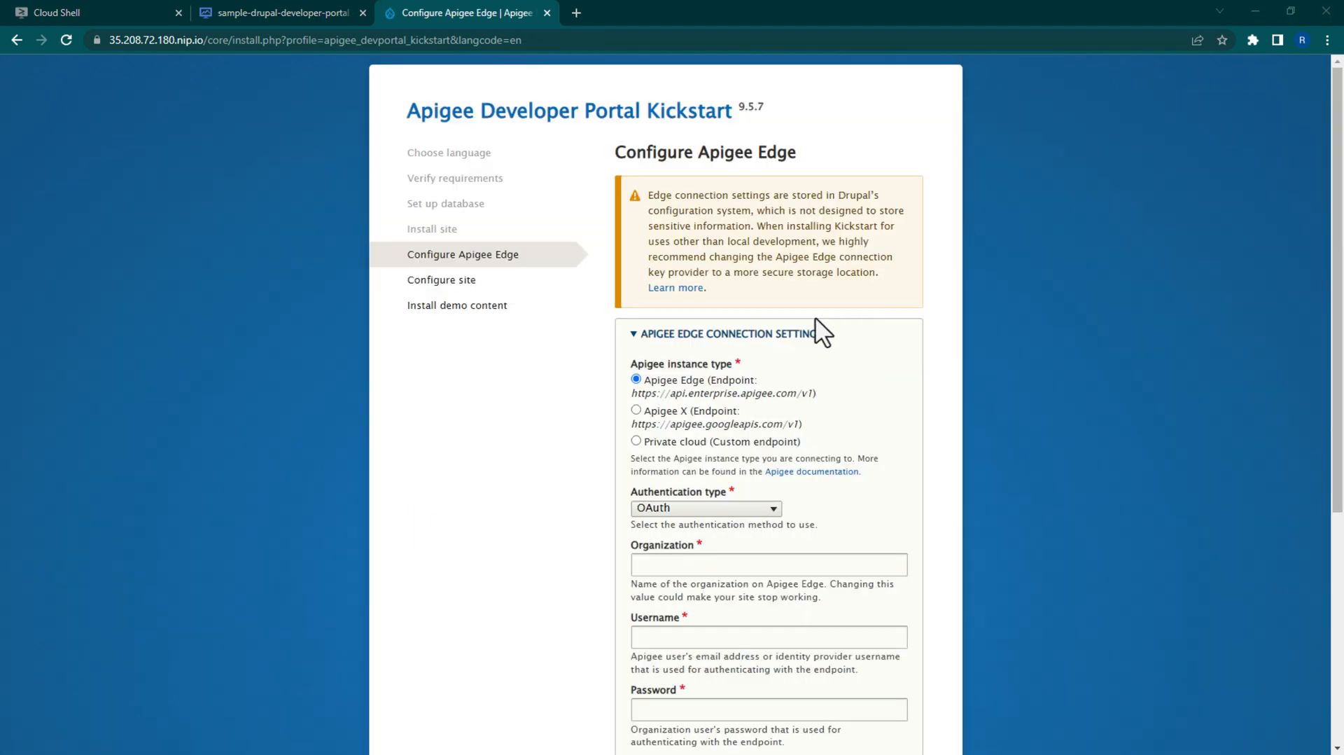
pyautogui.click(635, 410)
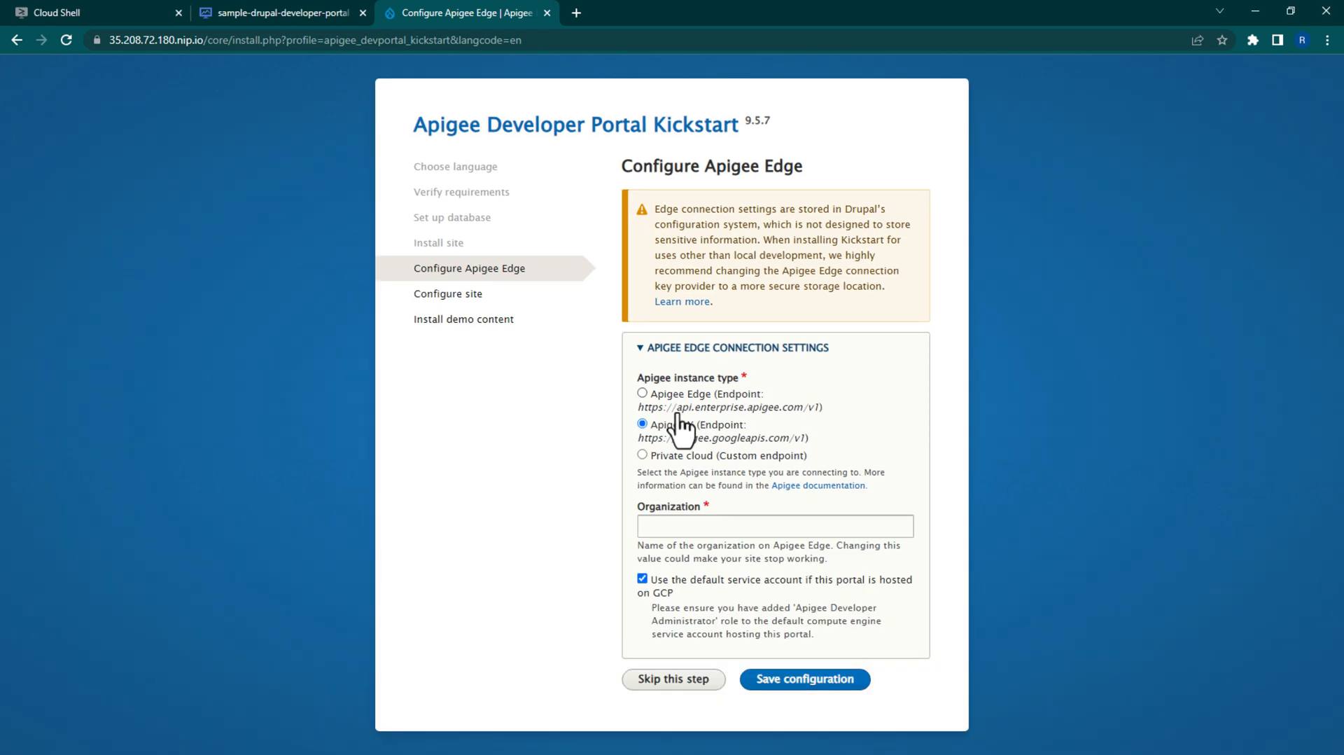
pyautogui.click(775, 525)
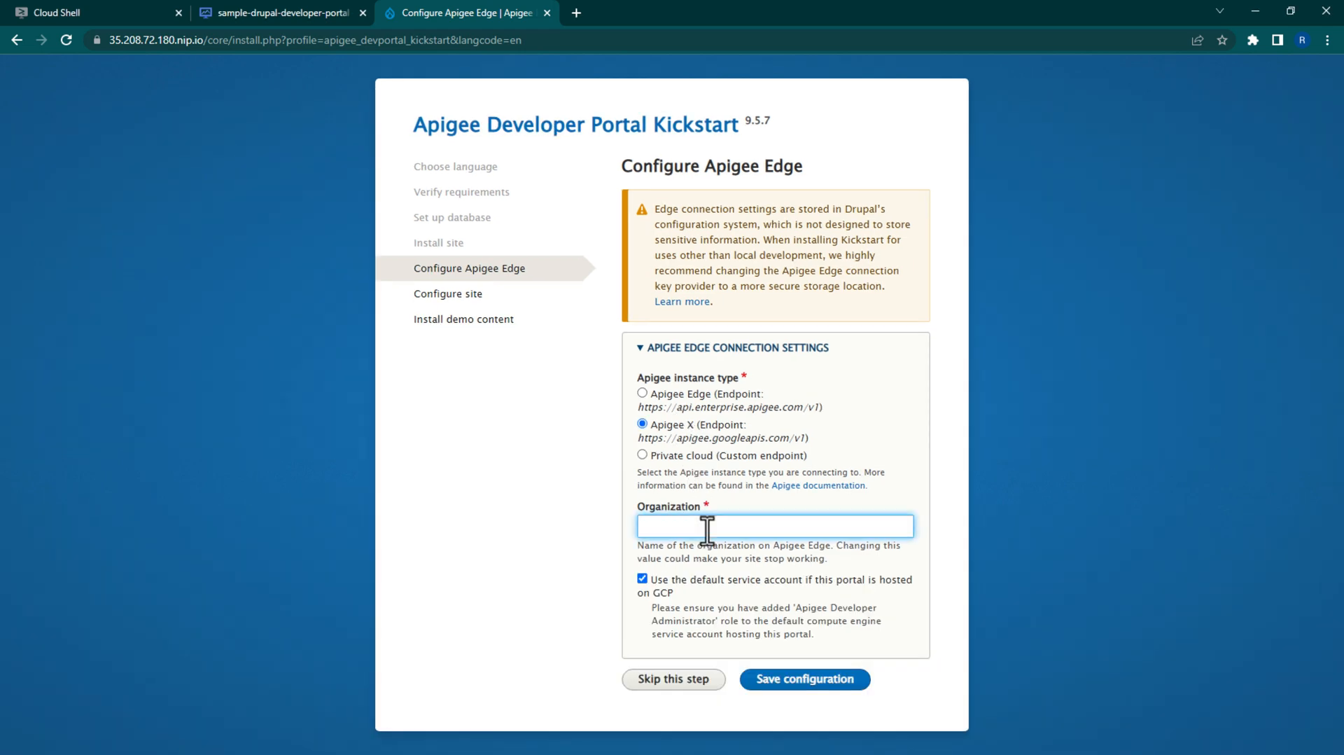
pyautogui.write('apigee-accelerator-videos')
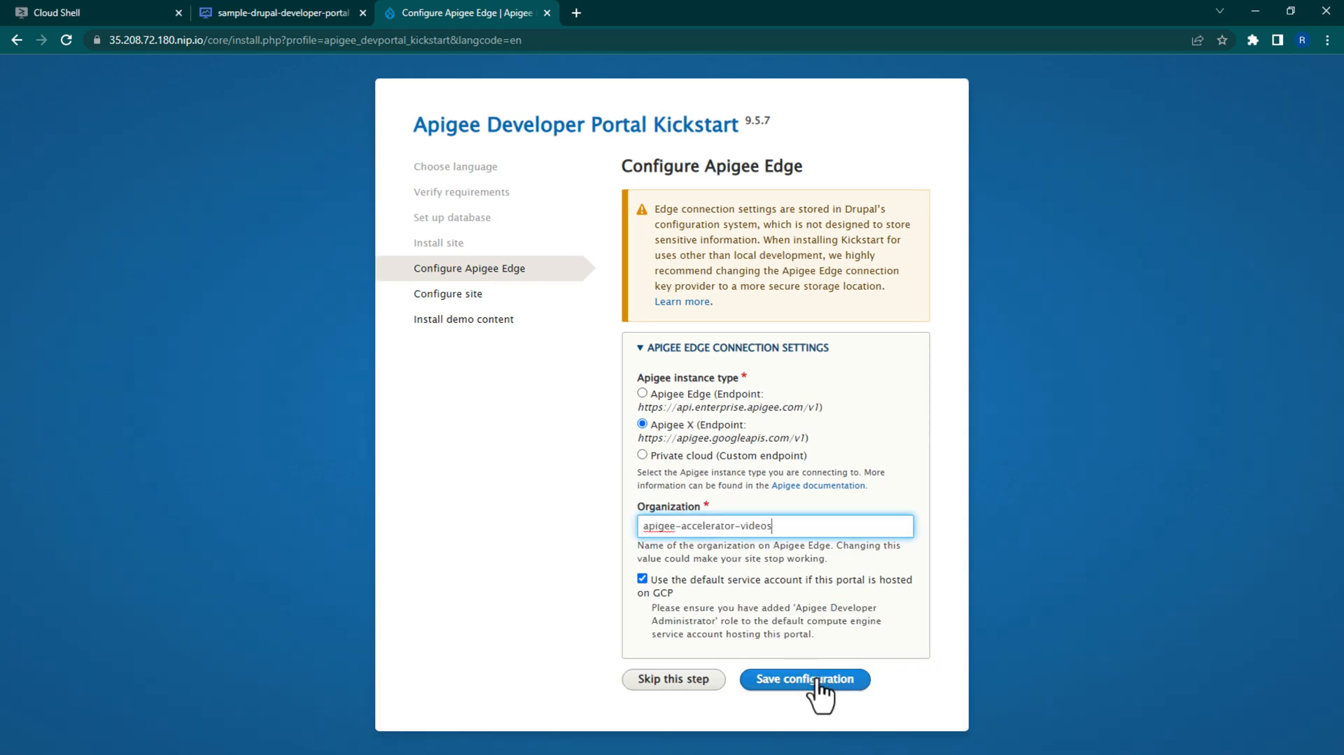
pyautogui.click(804, 679)
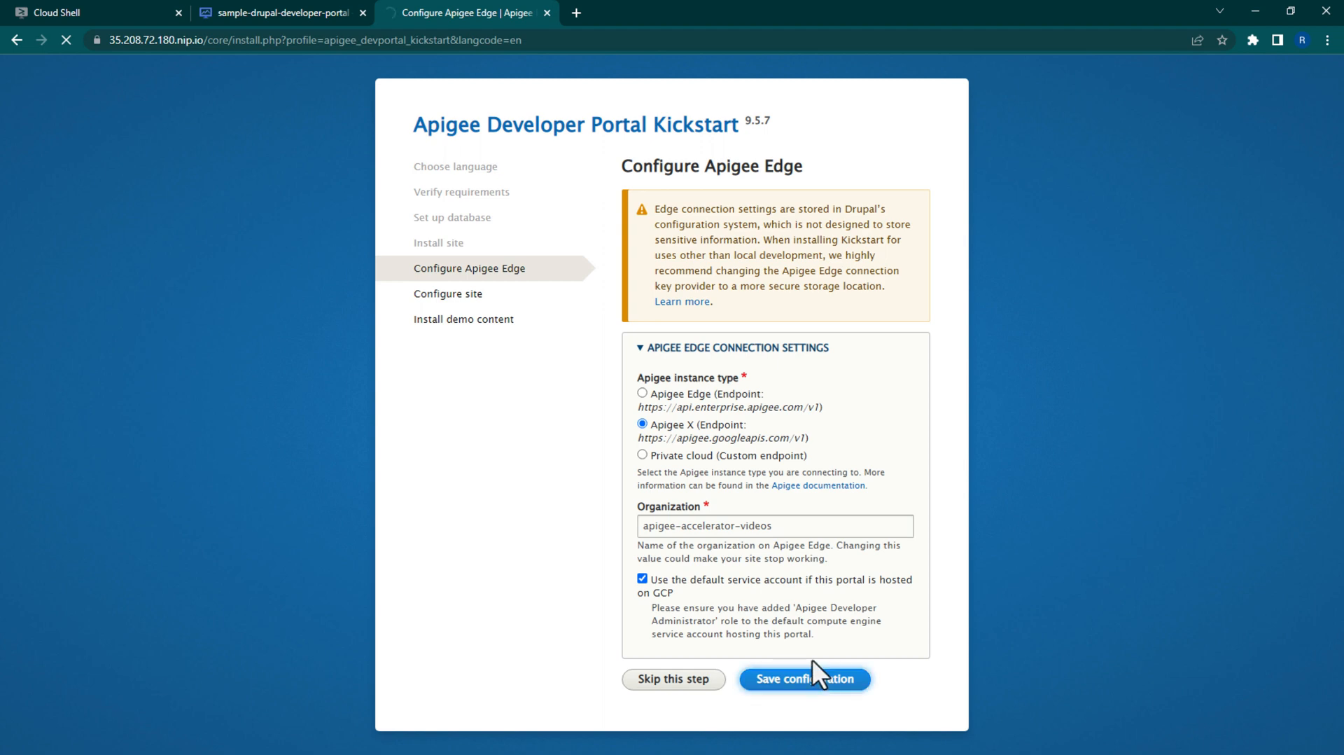
pyautogui.click(805, 679)
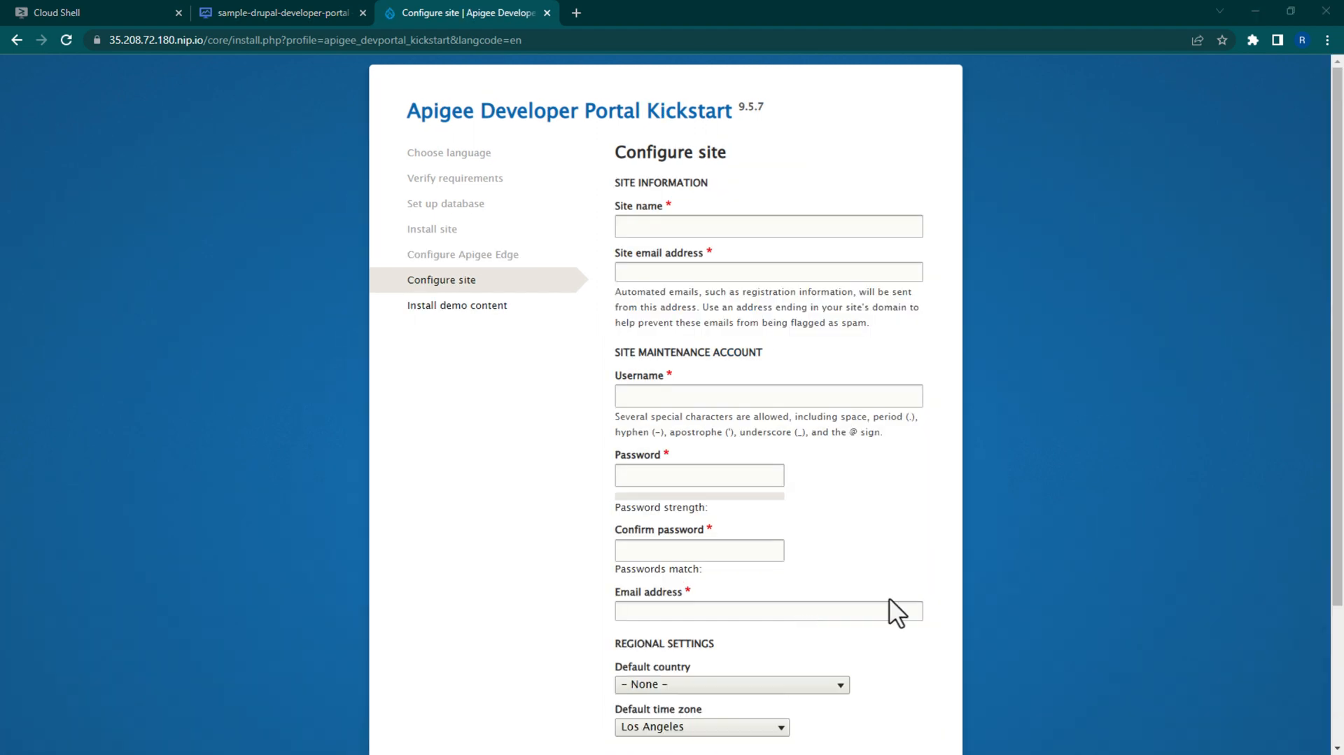
# - Enter site name sample-drupal-developer-portal, site email, and admin account credentials, then save
pyautogui.write('sample-drupal-developer-portal')
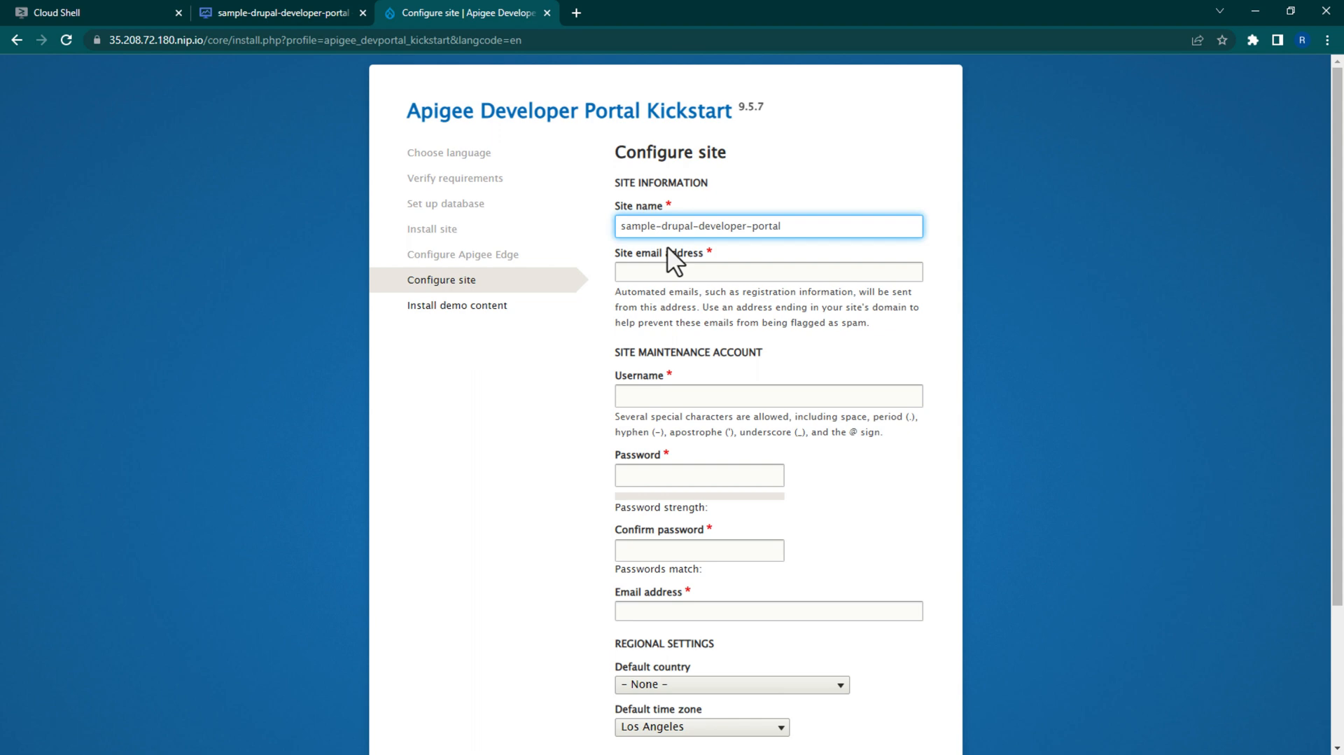
pyautogui.click(769, 271)
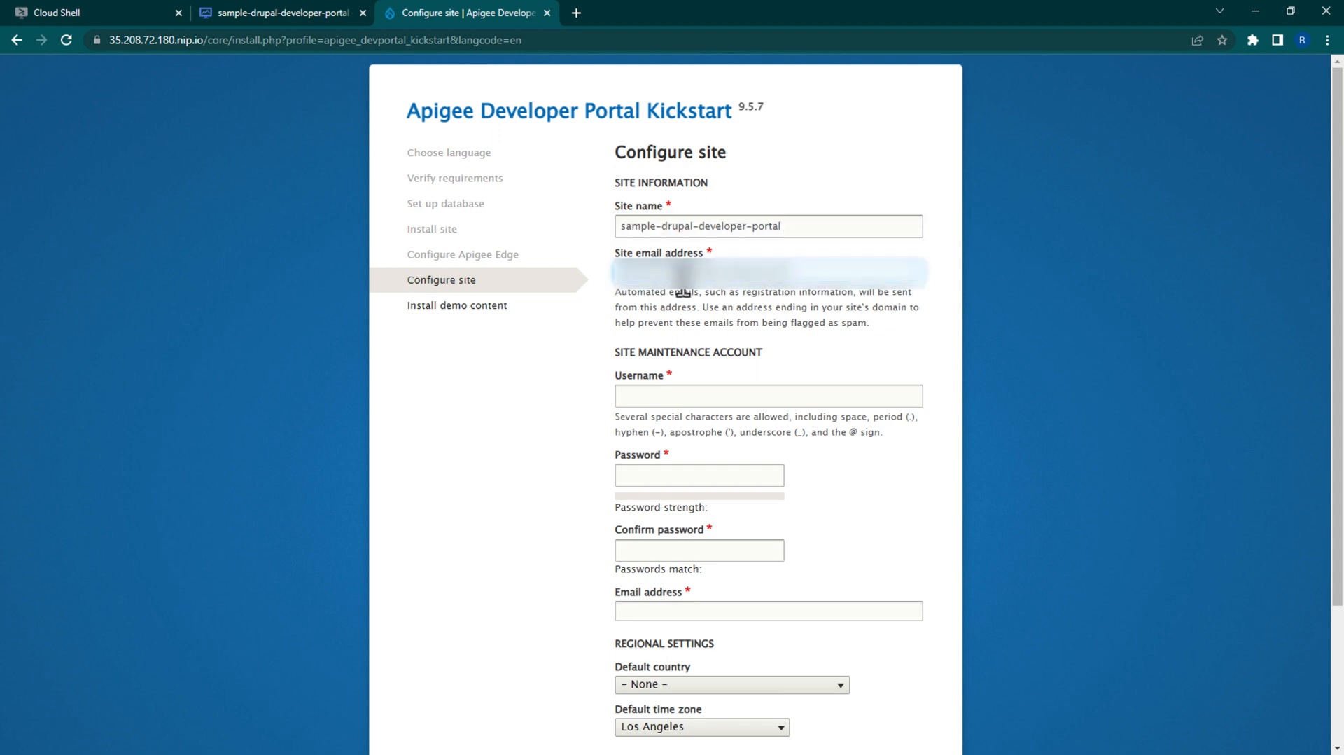
pyautogui.click(769, 396)
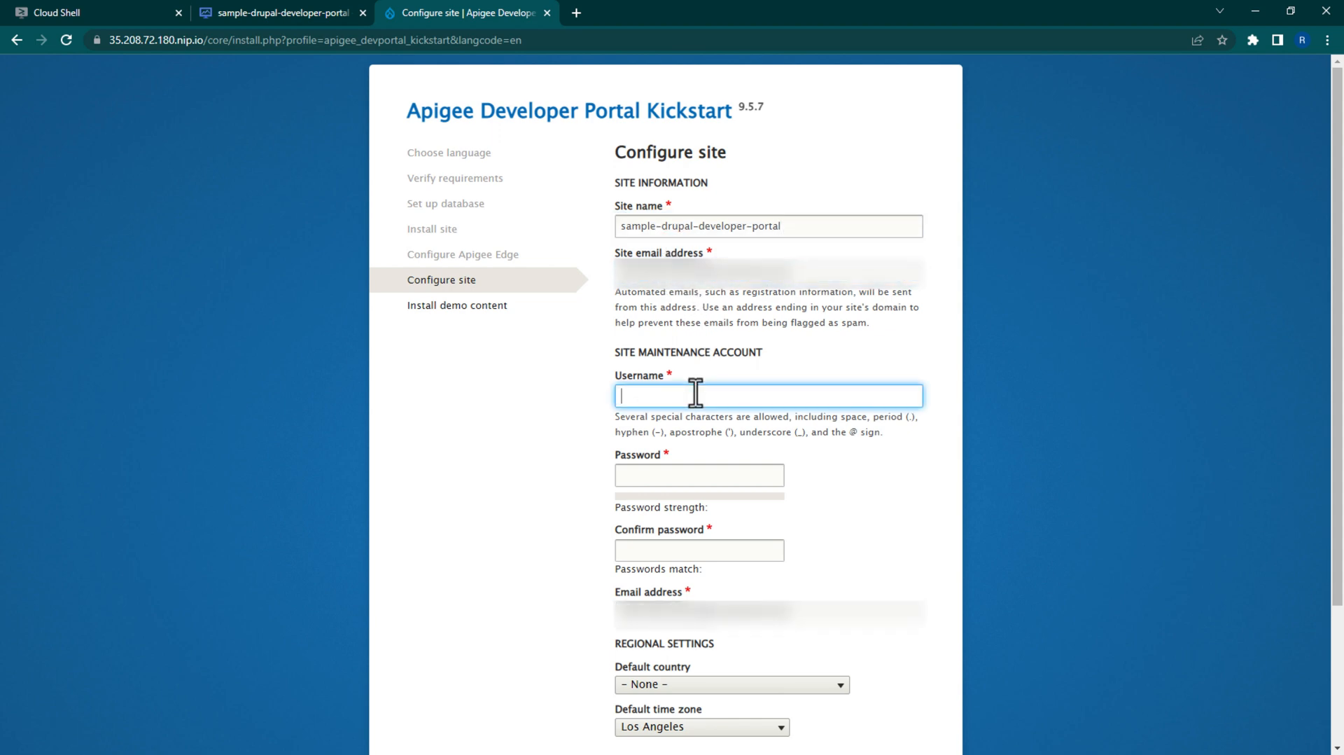
pyautogui.write('admin')
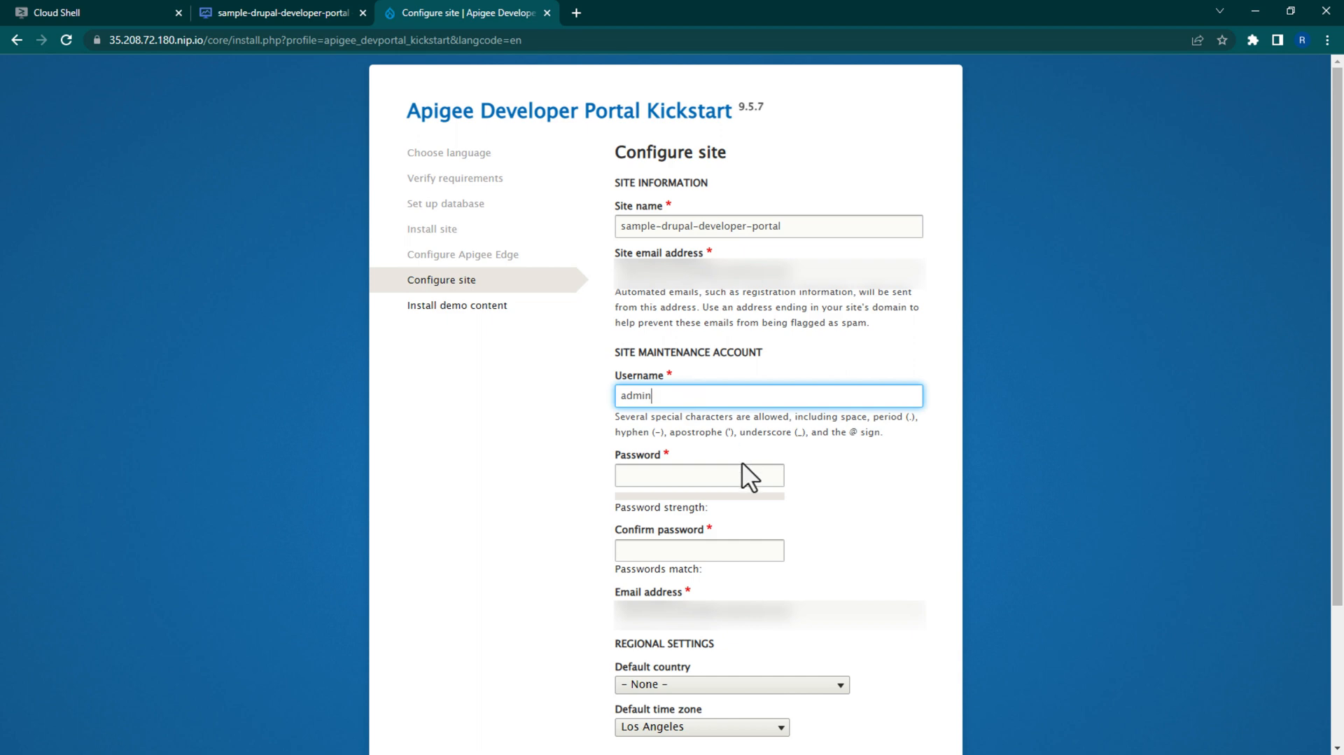
pyautogui.click(699, 550)
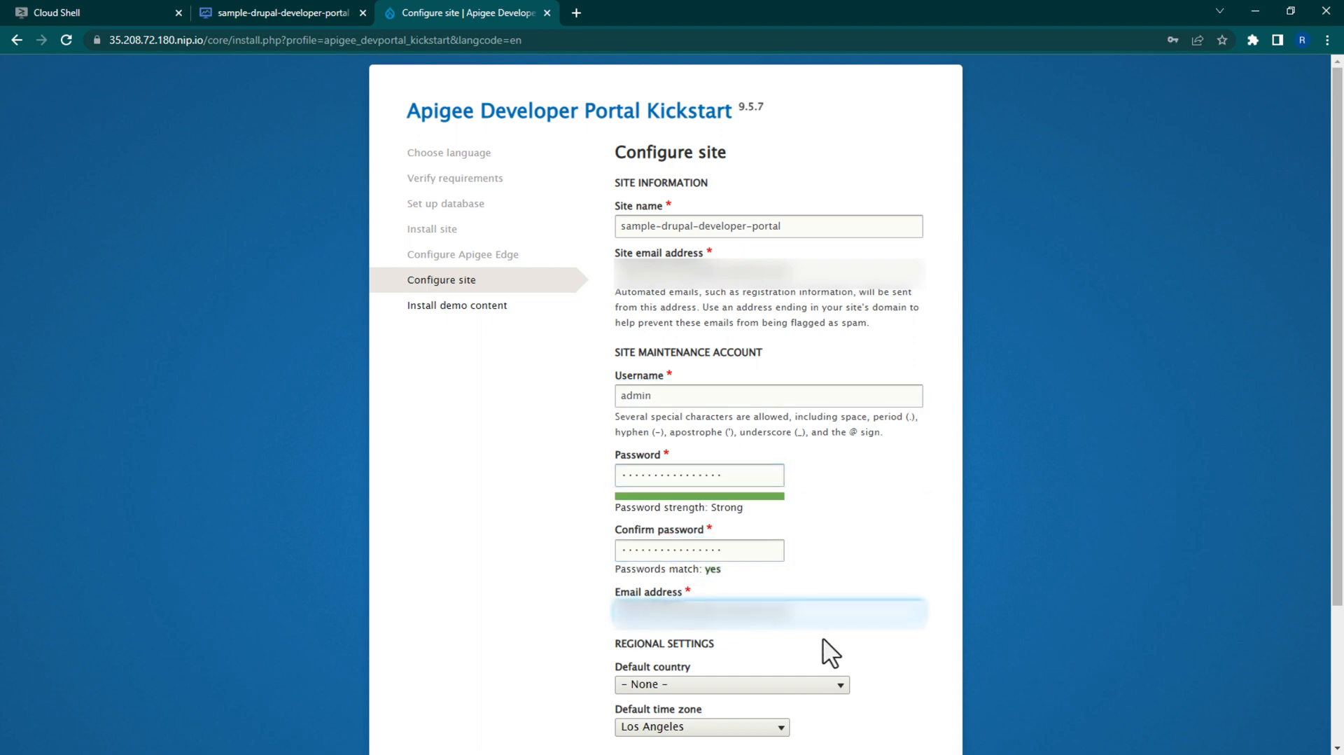
pyautogui.scroll(-3)
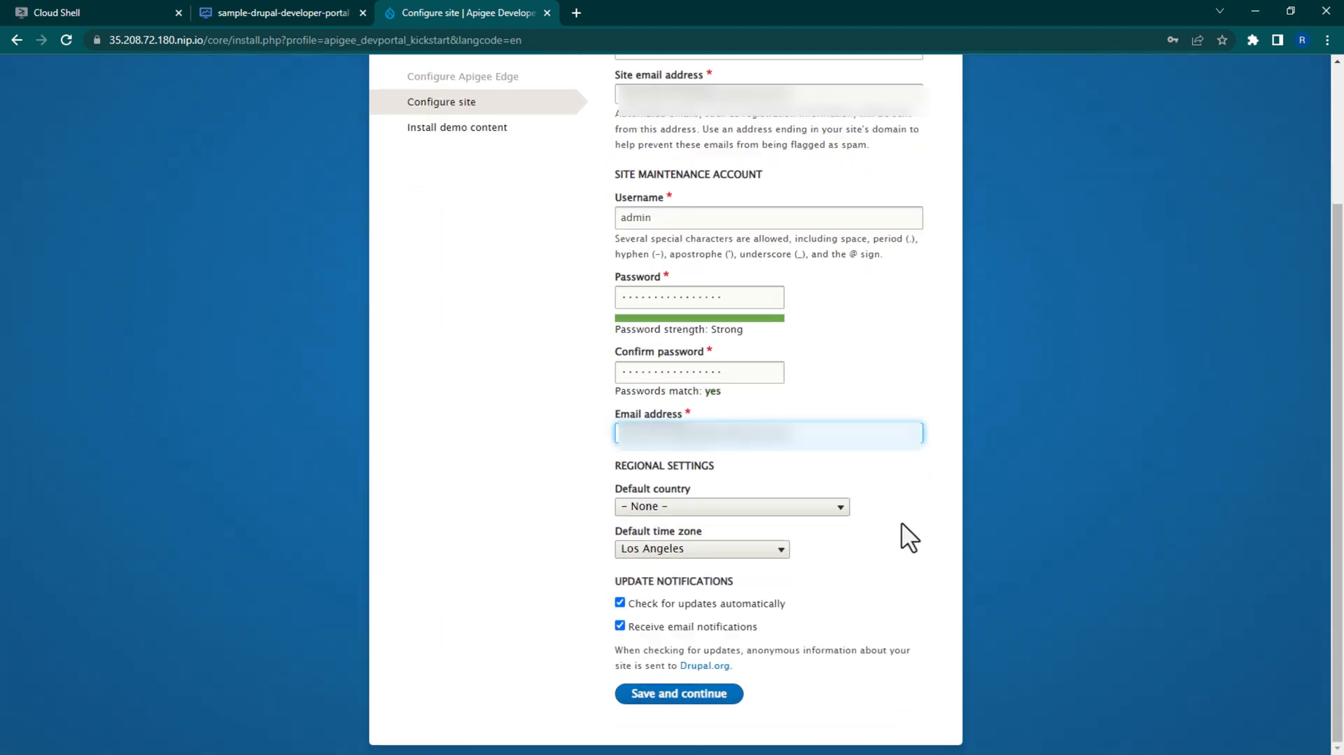
pyautogui.click(679, 693)
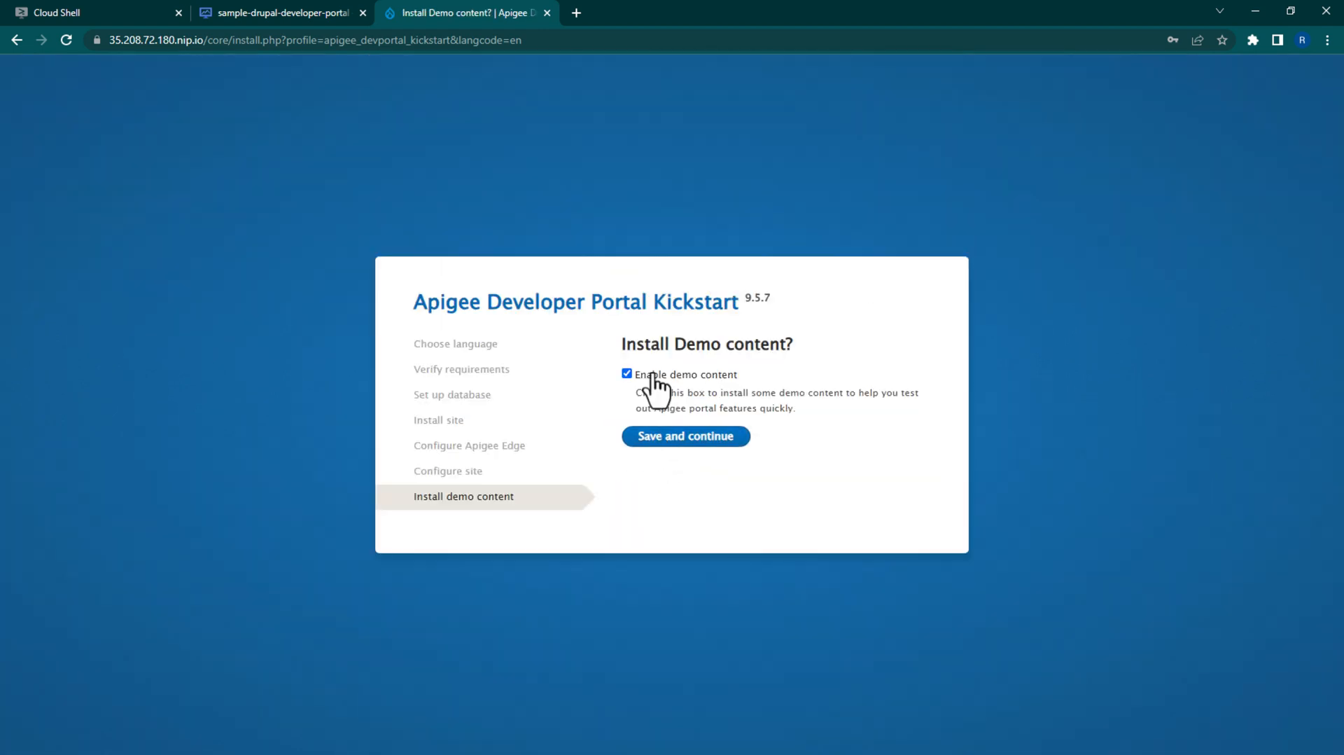
# - Install the portal with demo content enabled, then open the admin toolbar's Content menu
pyautogui.click(686, 436)
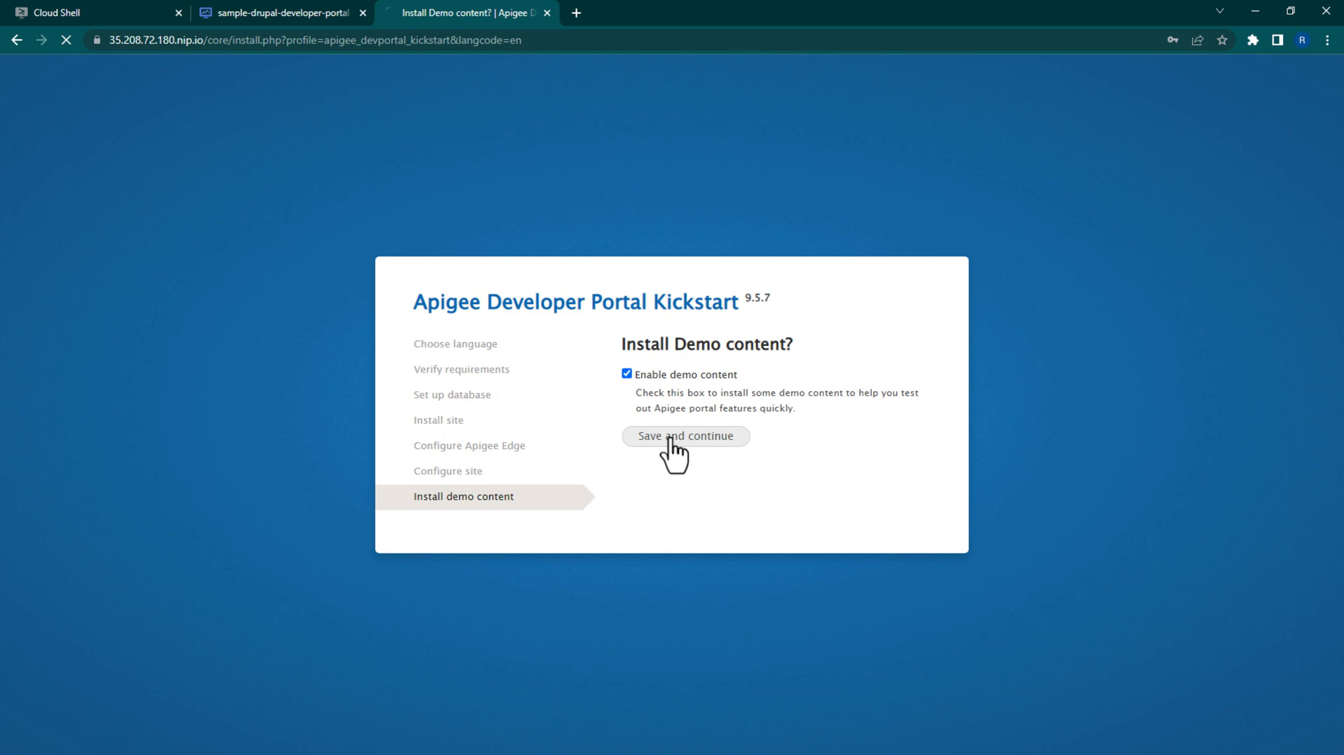
pyautogui.click(685, 436)
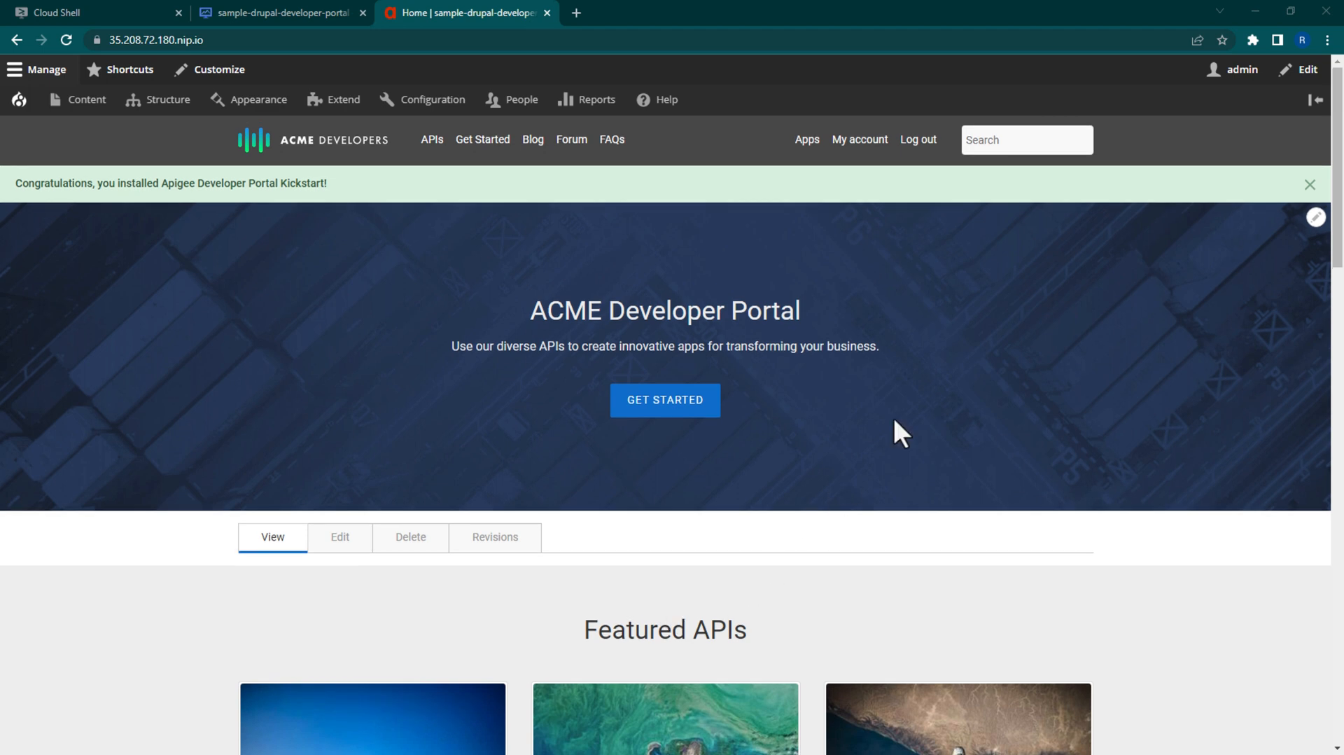
pyautogui.moveTo(1240, 69)
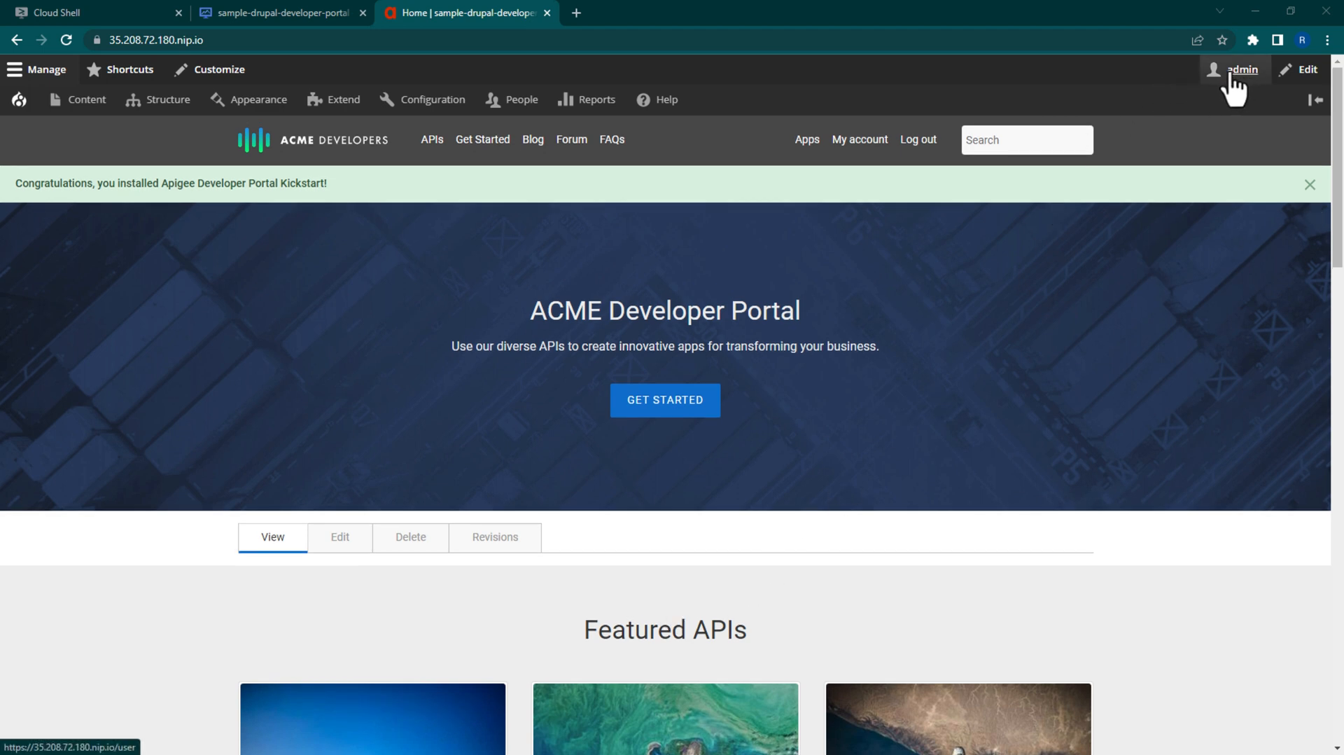
pyautogui.moveTo(1158, 117)
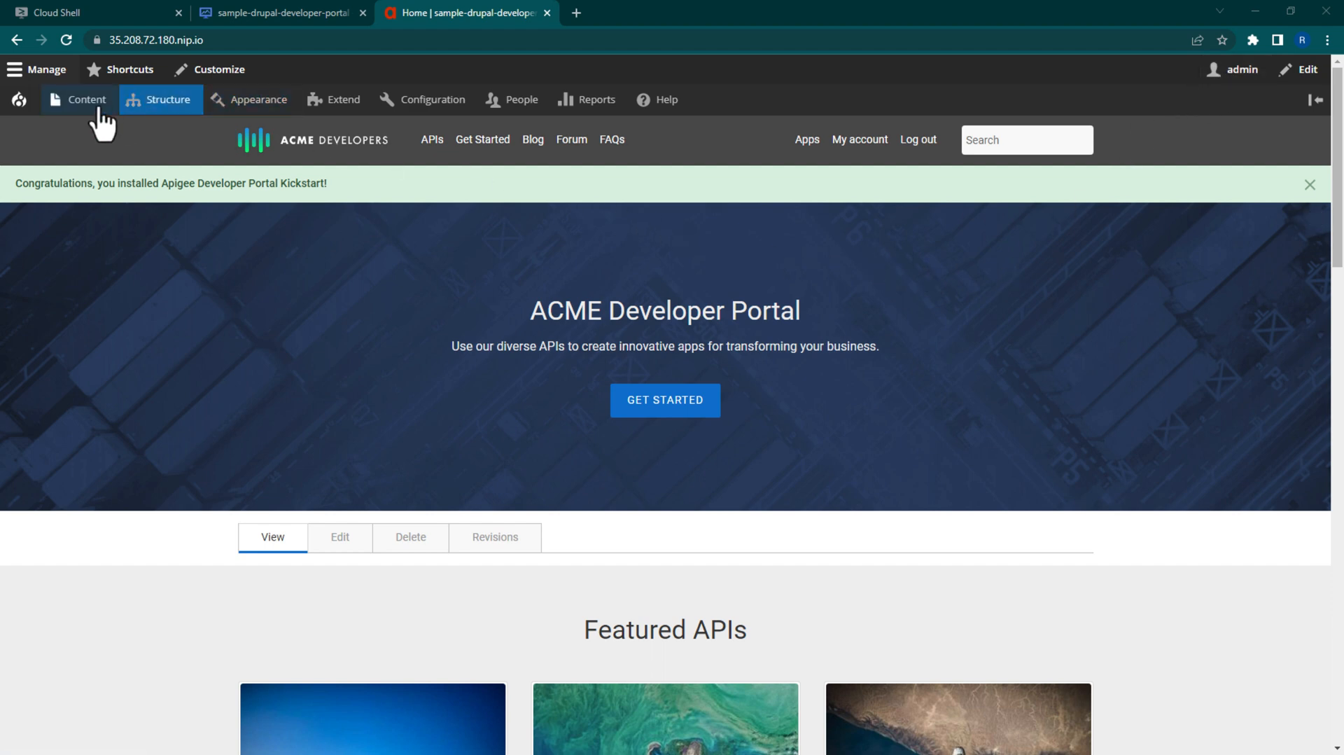
pyautogui.click(82, 99)
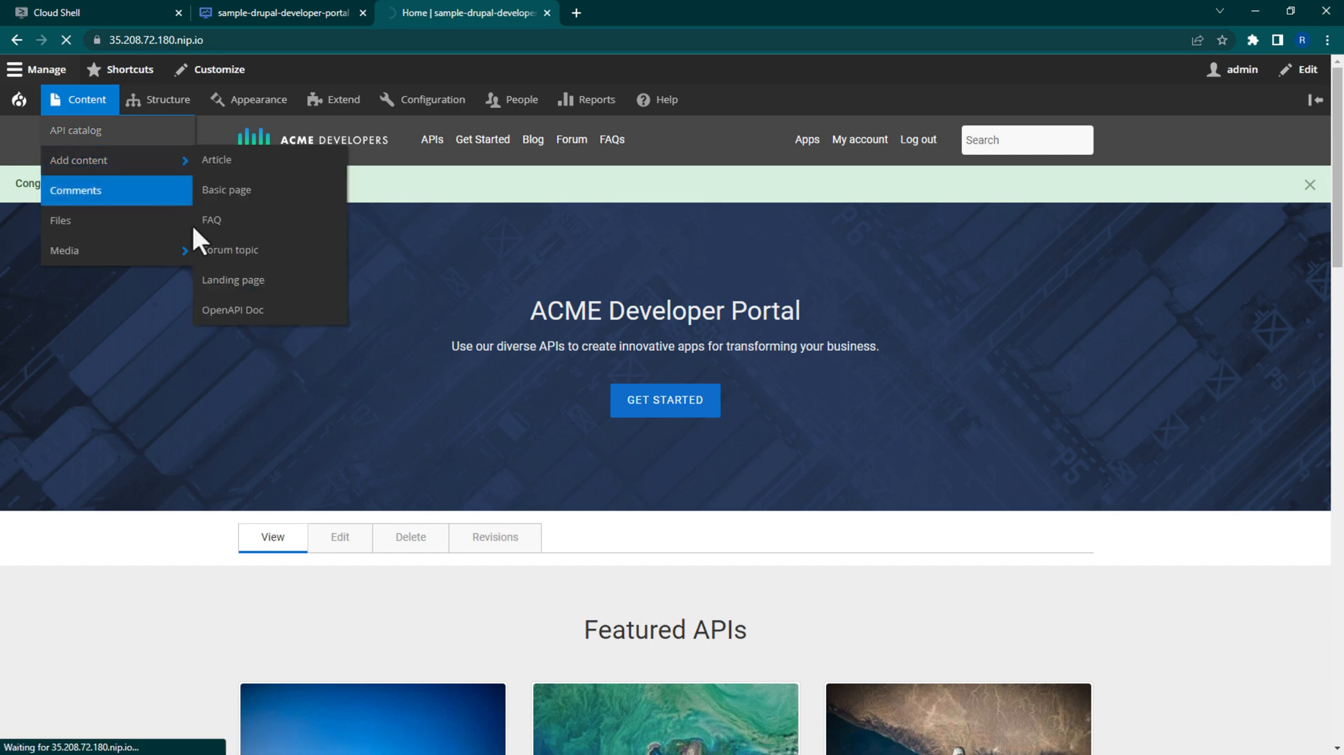
pyautogui.click(82, 131)
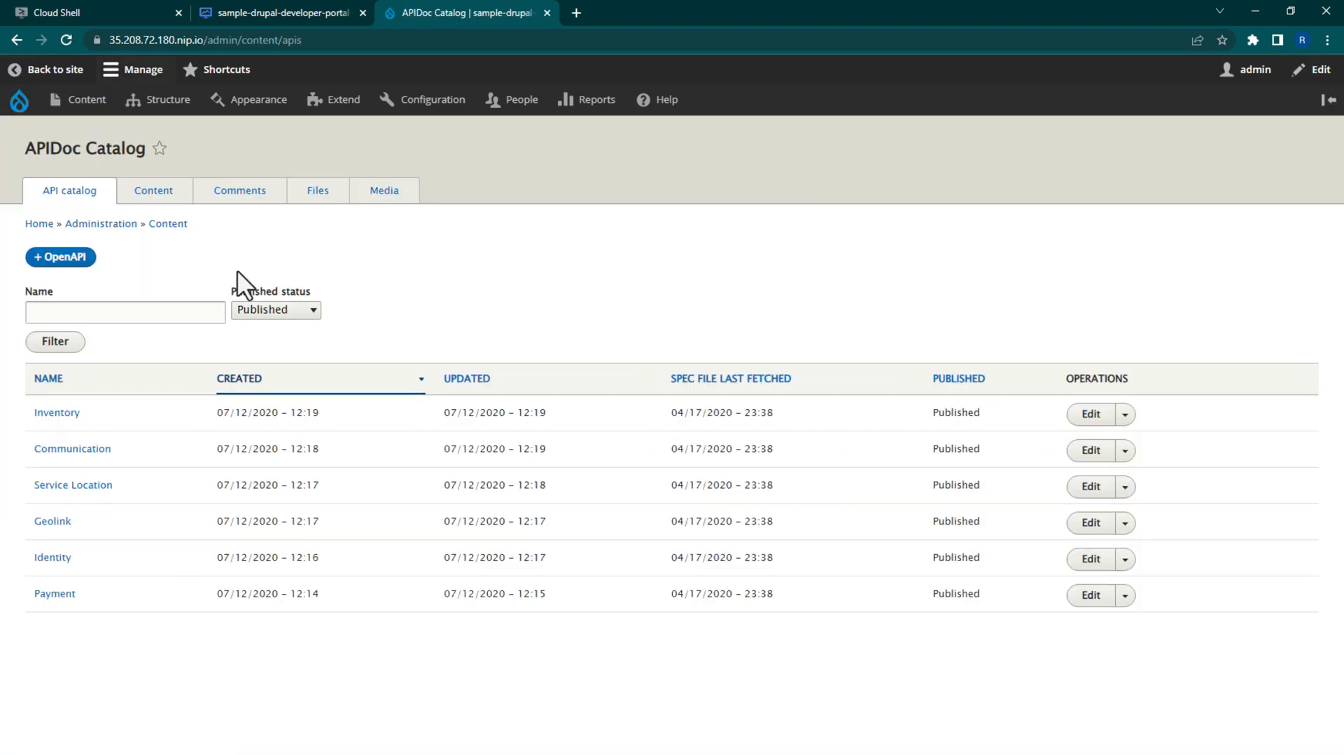
# - Start the 'Sample Drupal Developer Portal API' OpenAPI doc, described 'A portal for an API key protected proxy', with File source
pyautogui.click(60, 257)
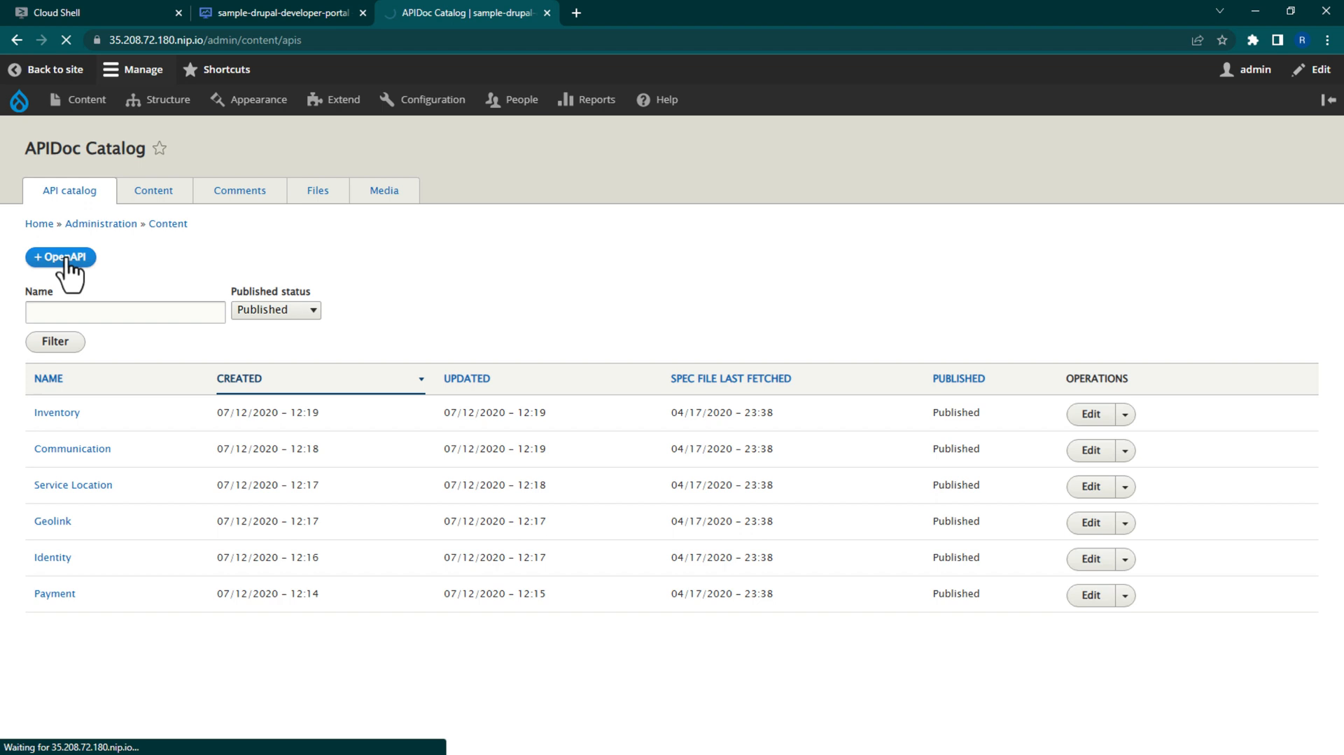
pyautogui.click(61, 257)
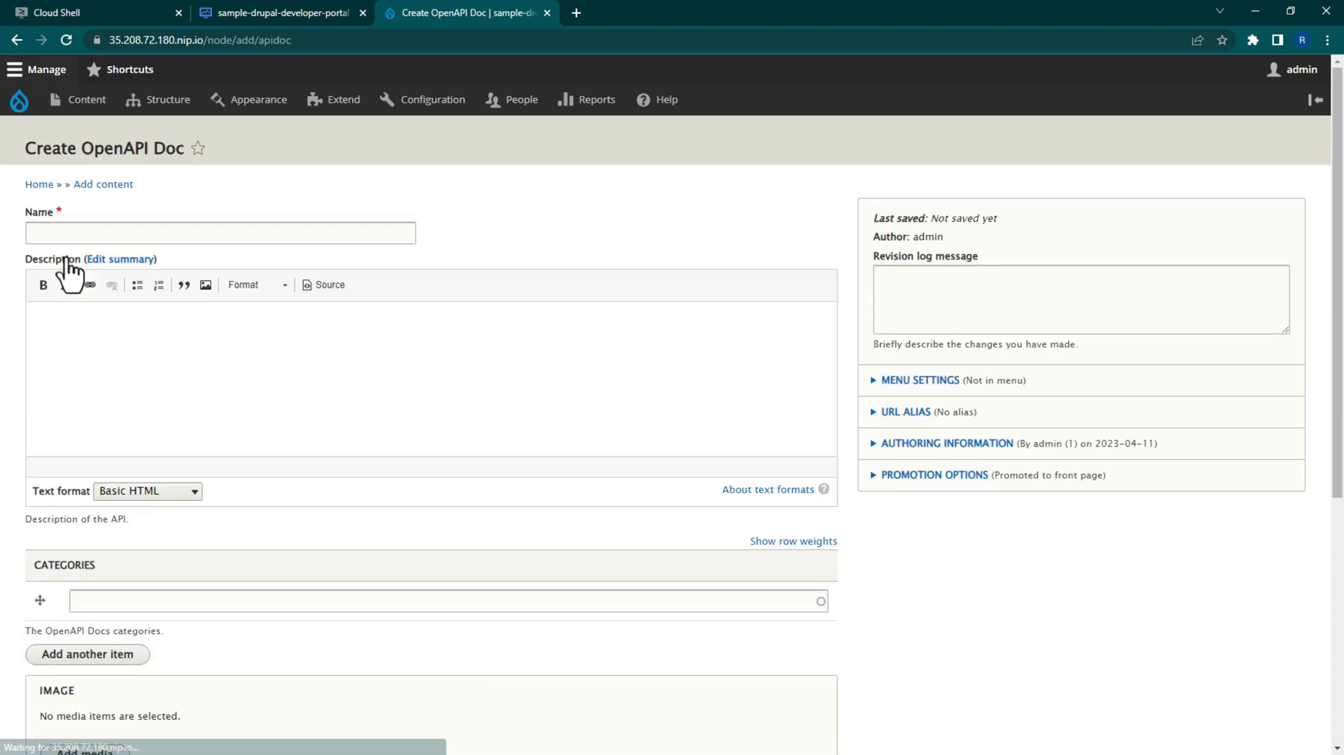
pyautogui.write('Sample Drupal Developer Portal API')
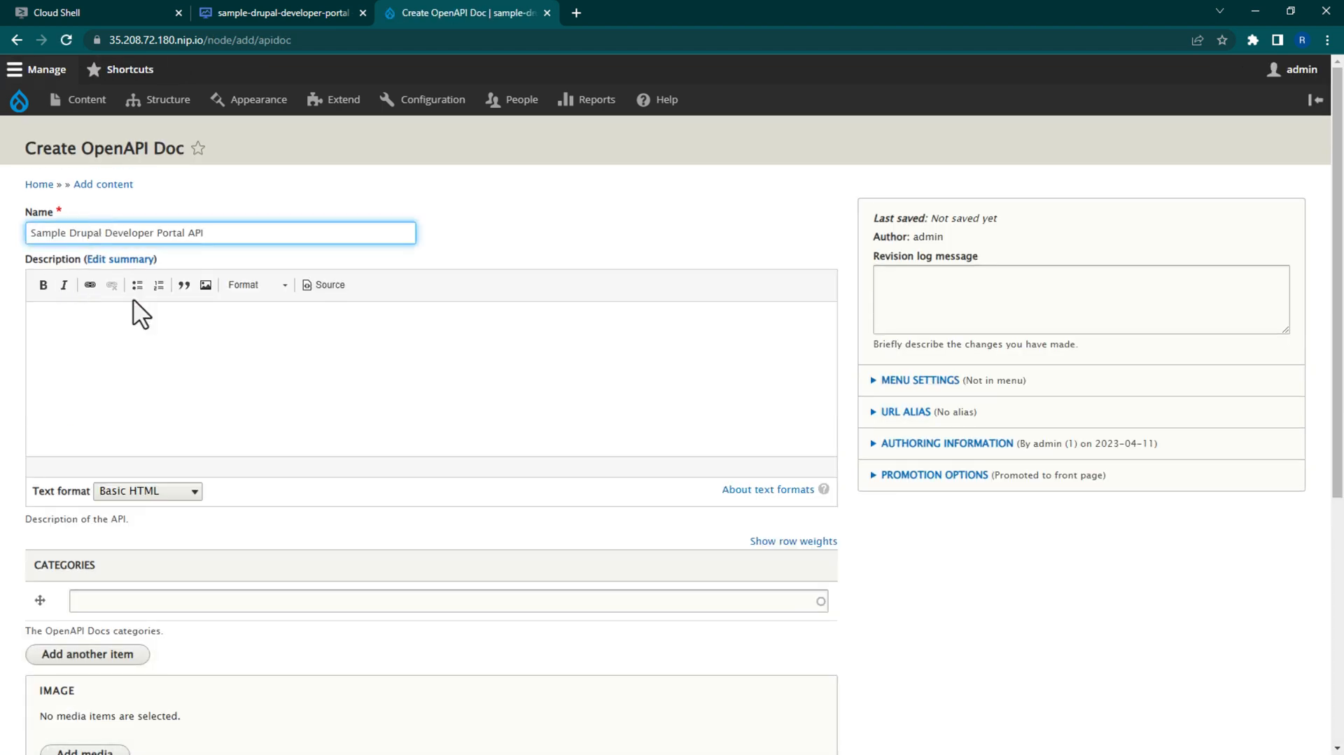
pyautogui.write('A portal for an API key protected proxy')
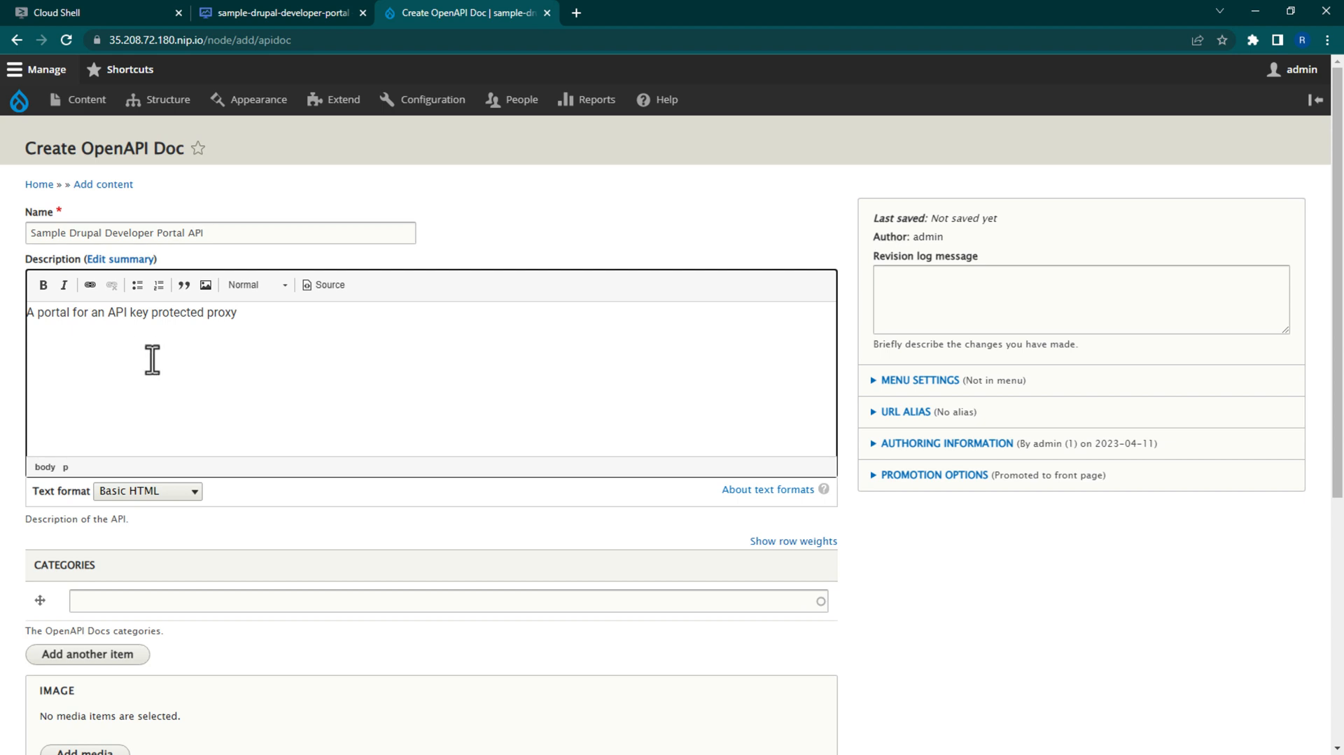
pyautogui.scroll(-3)
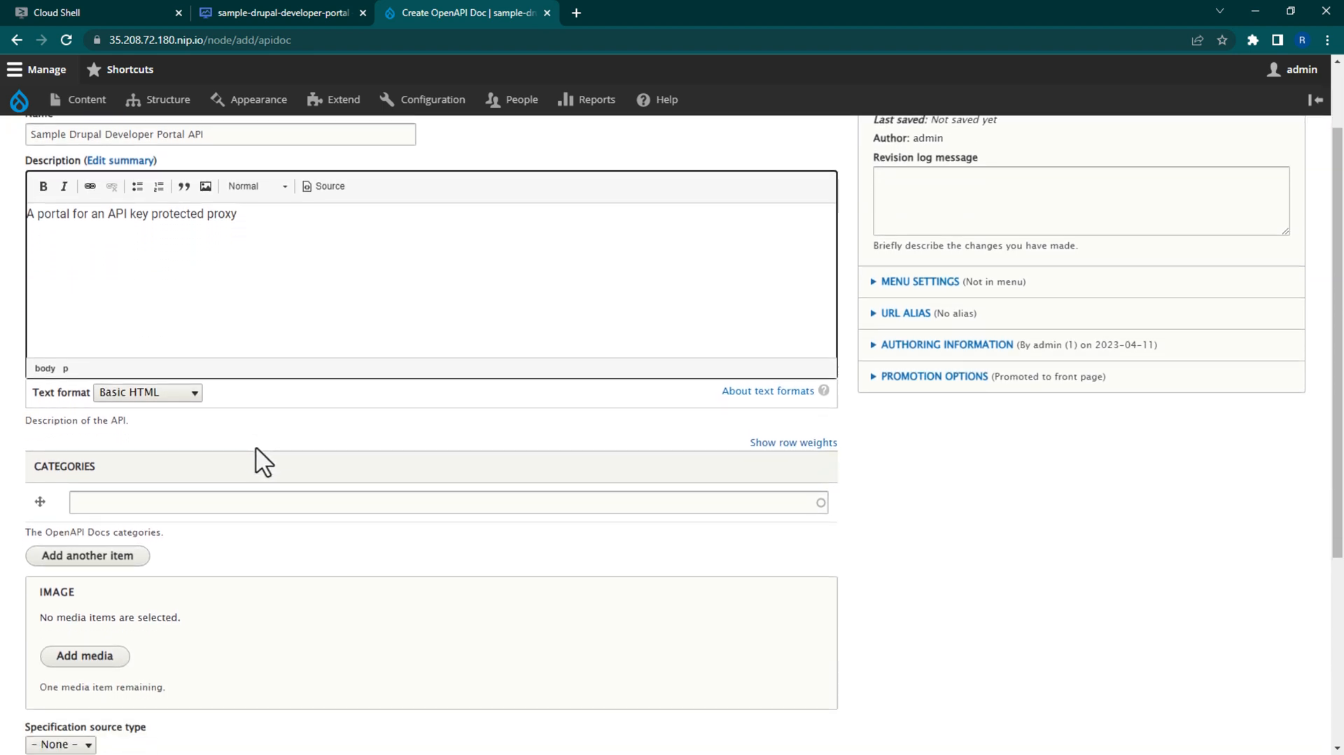
pyautogui.scroll(-3)
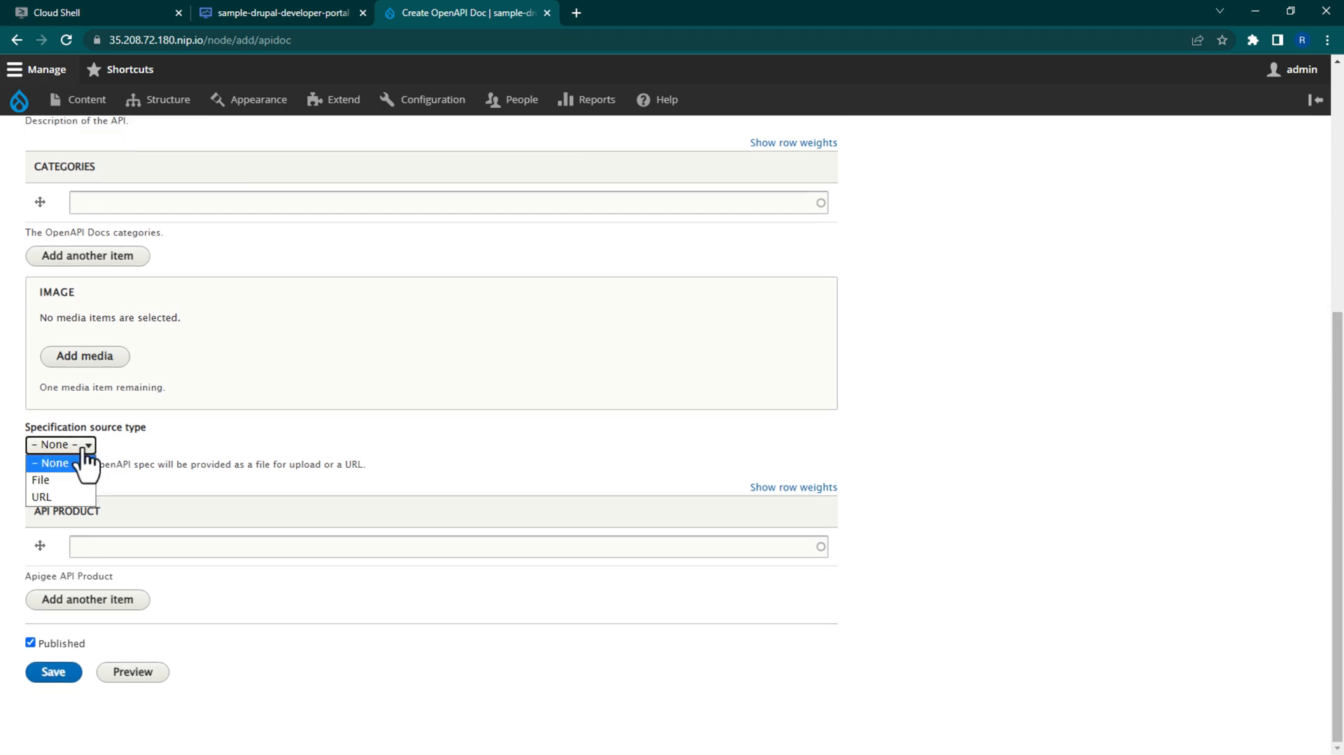
pyautogui.click(41, 480)
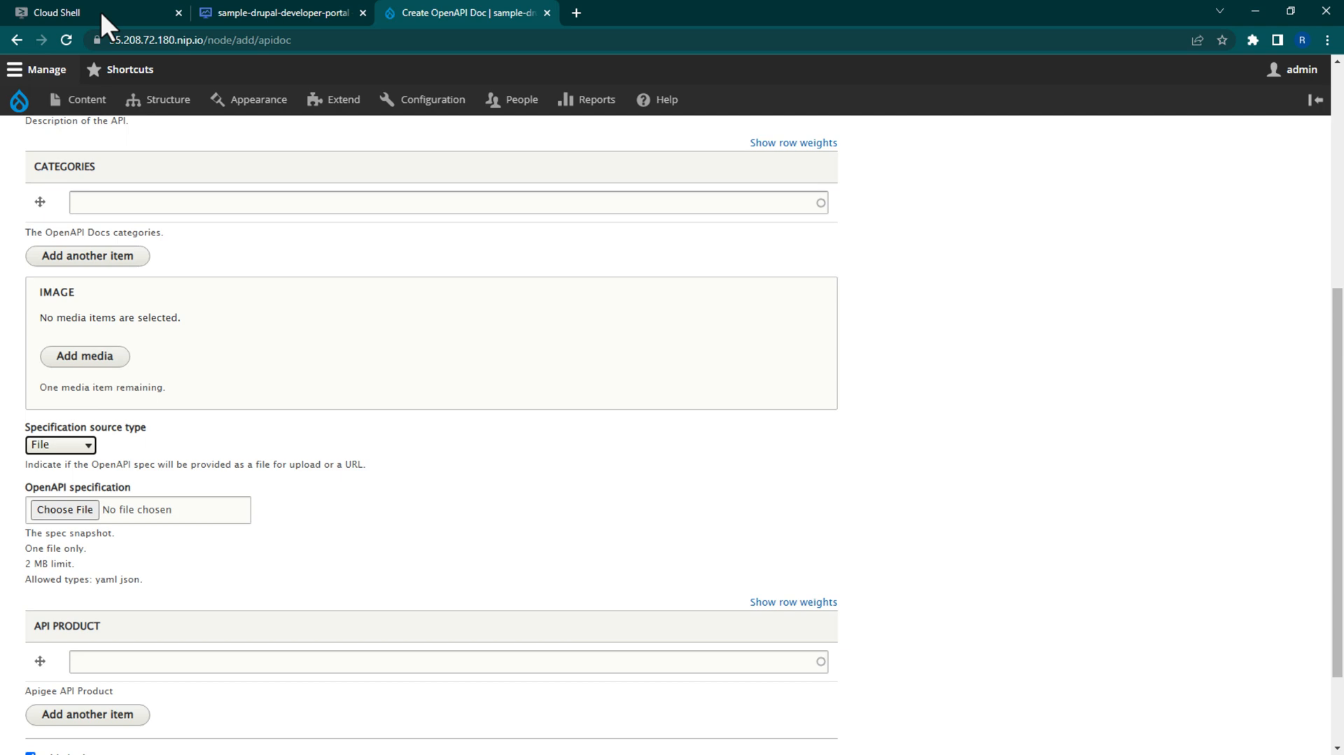
pyautogui.click(63, 12)
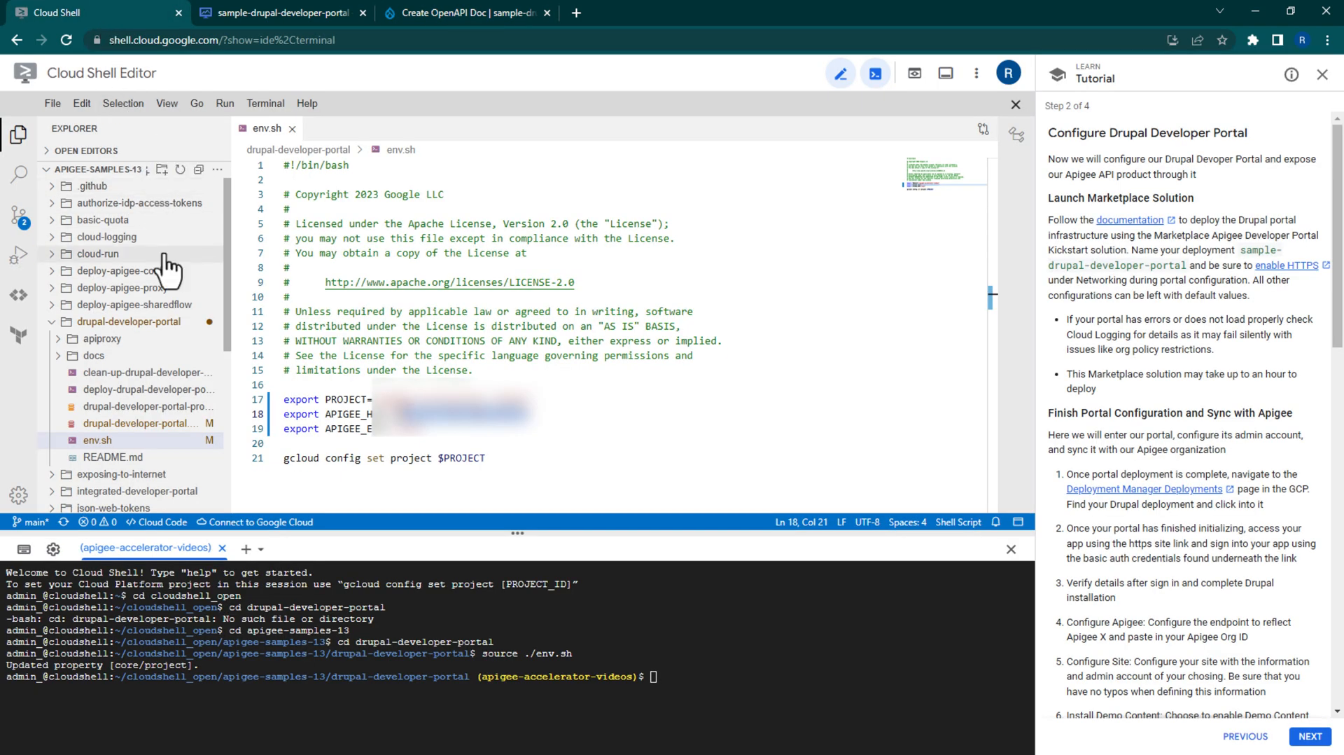
# - Download drupal-developer-portal.yaml from the Cloud Shell Explorer and return to the portal form
pyautogui.click(140, 423)
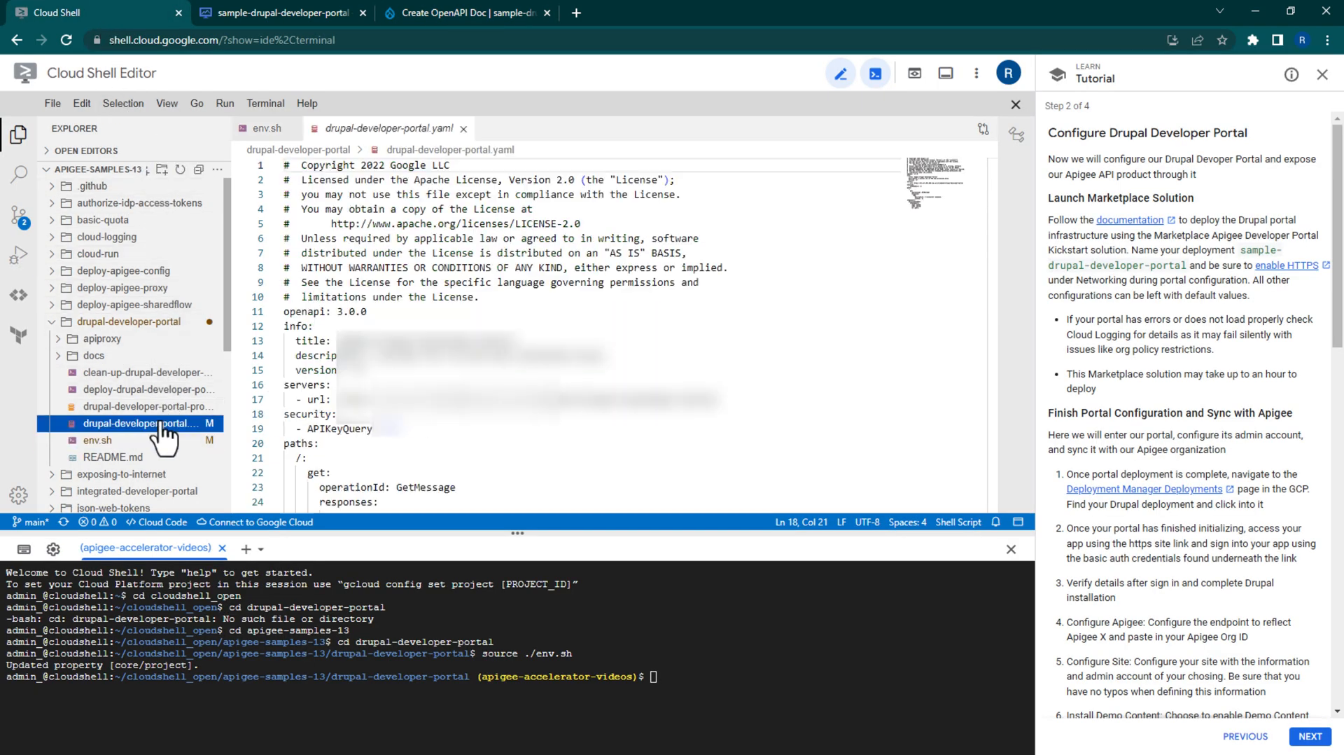
pyautogui.rightClick(140, 423)
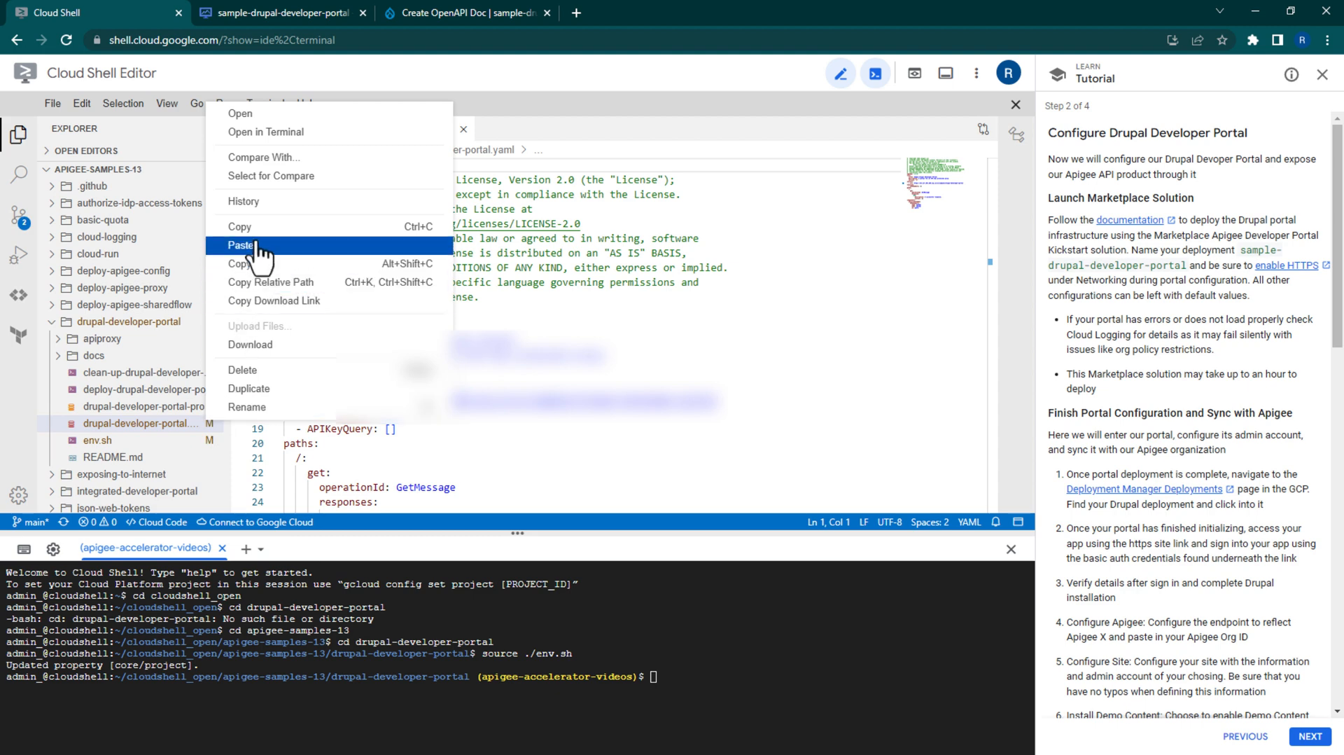
pyautogui.click(250, 344)
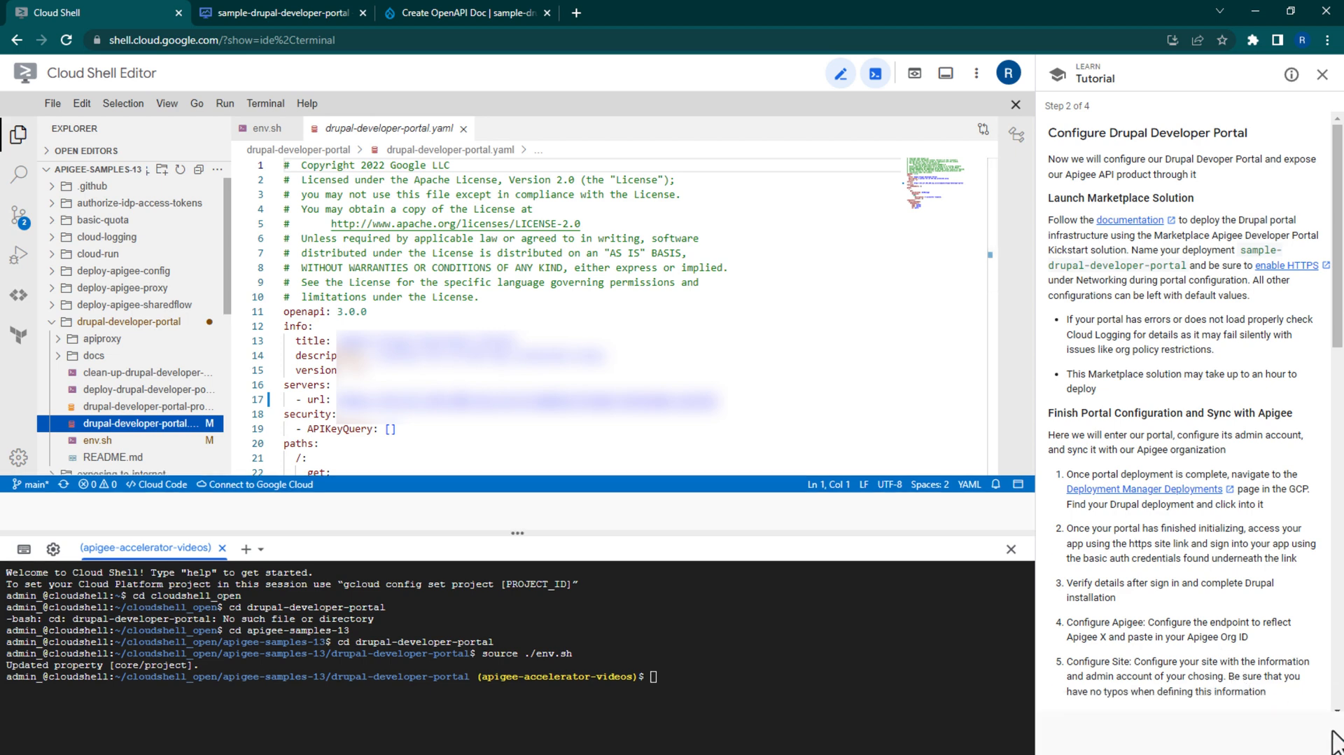
pyautogui.click(441, 14)
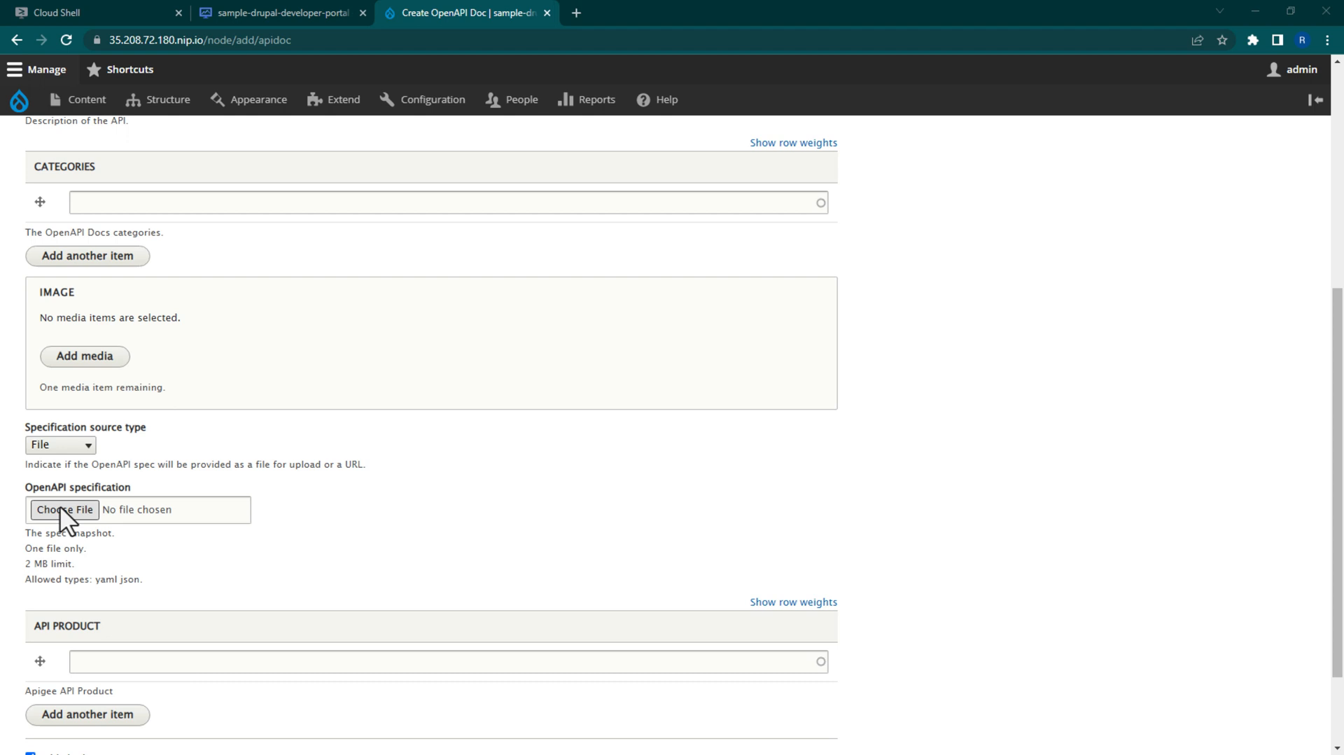
# - Upload drupal-developer-portal.yaml as the spec and save the Sample Drupal Developer Portal API doc
pyautogui.click(67, 509)
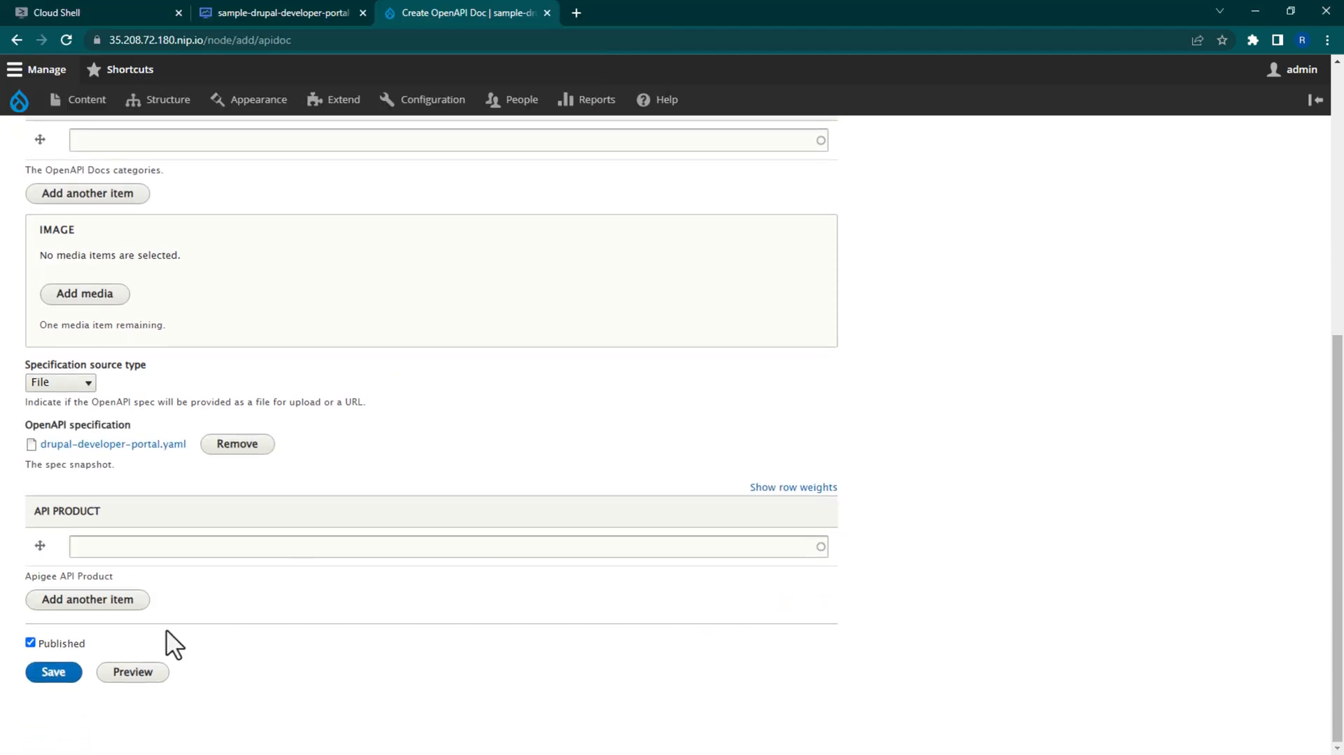
pyautogui.click(54, 672)
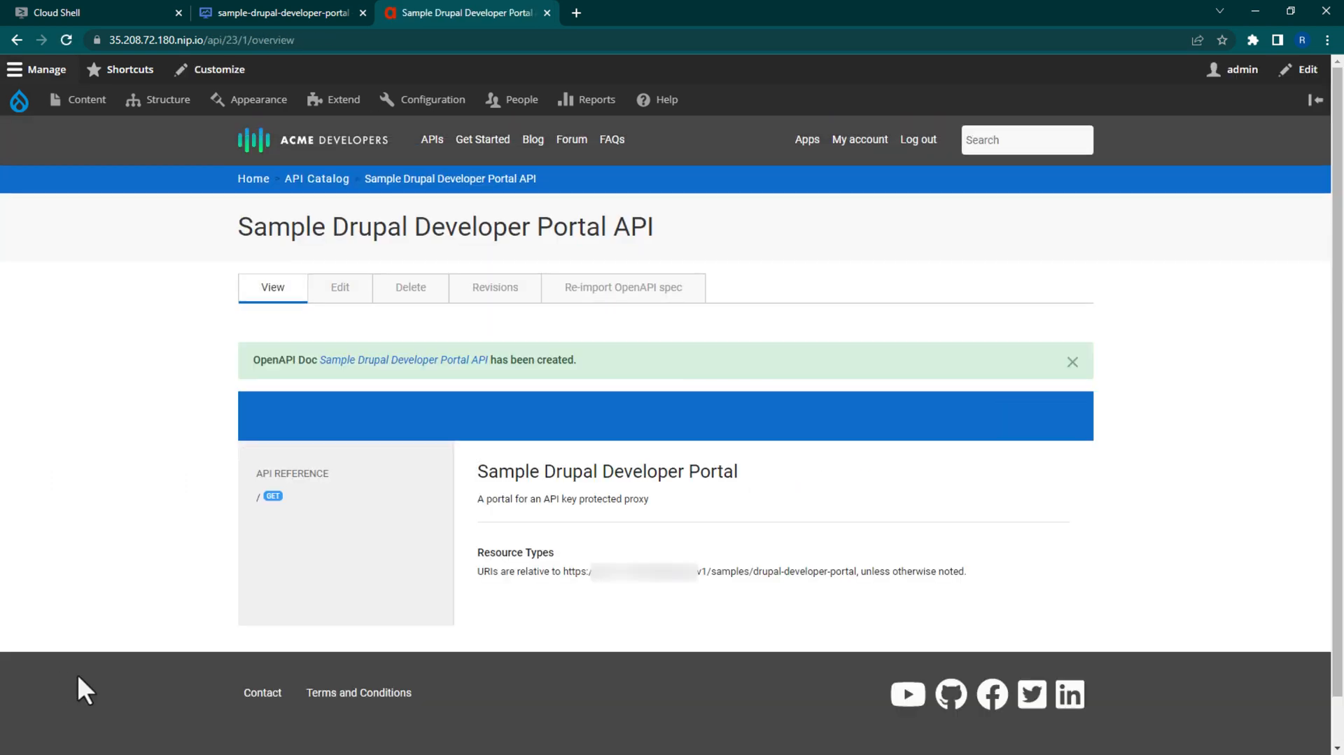
pyautogui.moveTo(166, 661)
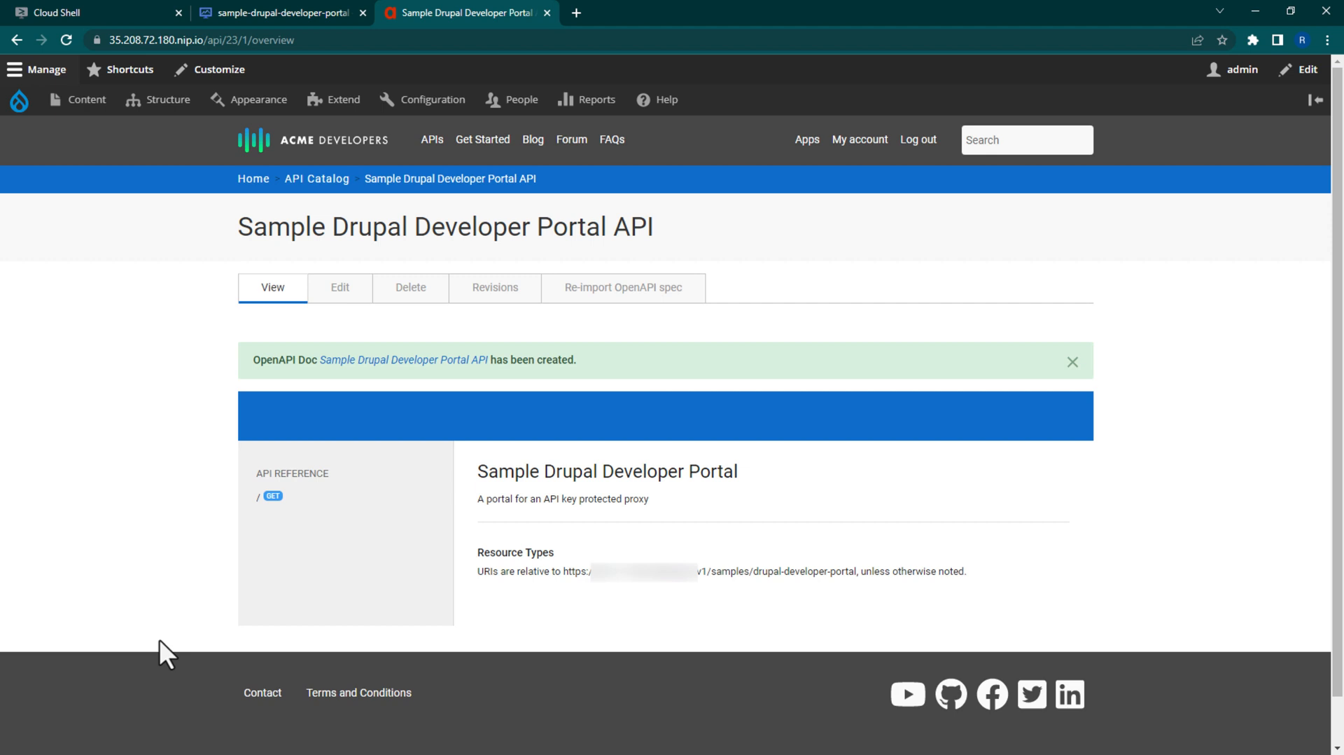
pyautogui.moveTo(782, 282)
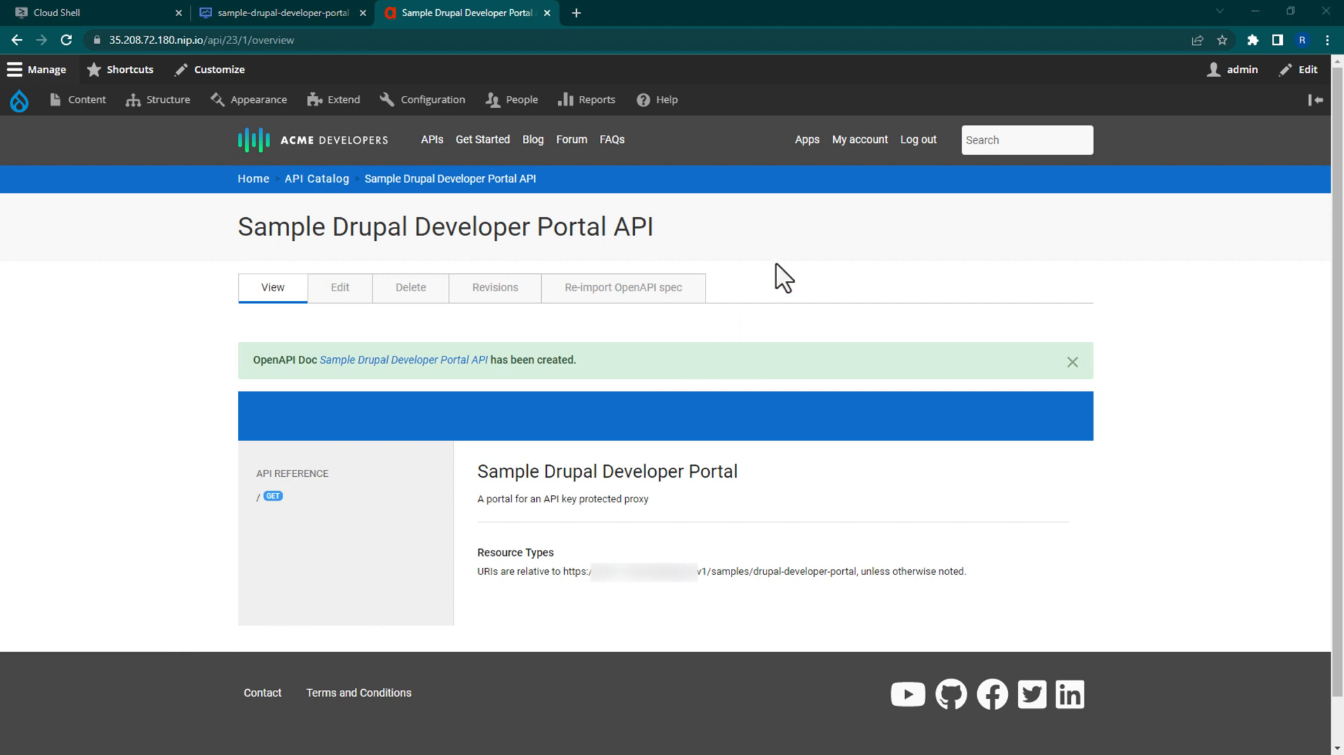
pyautogui.click(806, 139)
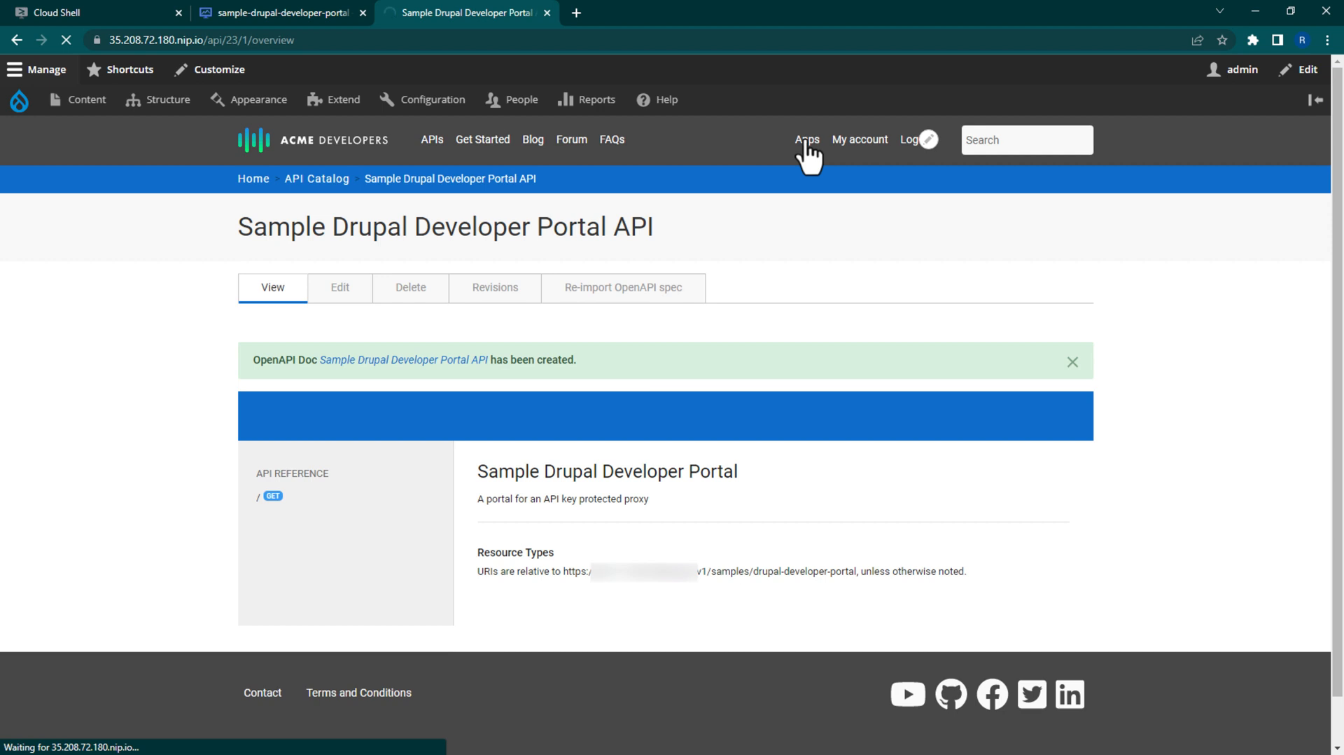
# - Add app 'Sample Drupal Developer Portal App' with the sample-drupal-developer-portal-product enabled
pyautogui.click(807, 139)
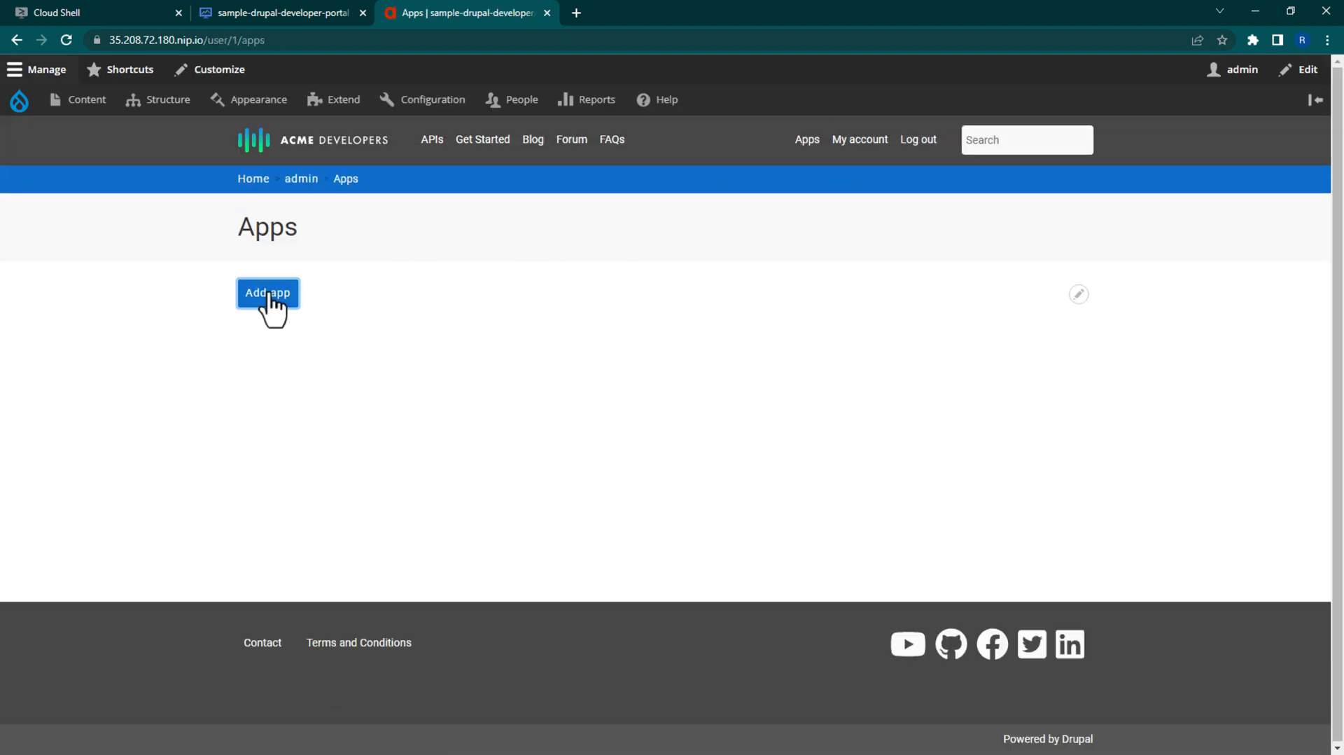
pyautogui.click(266, 292)
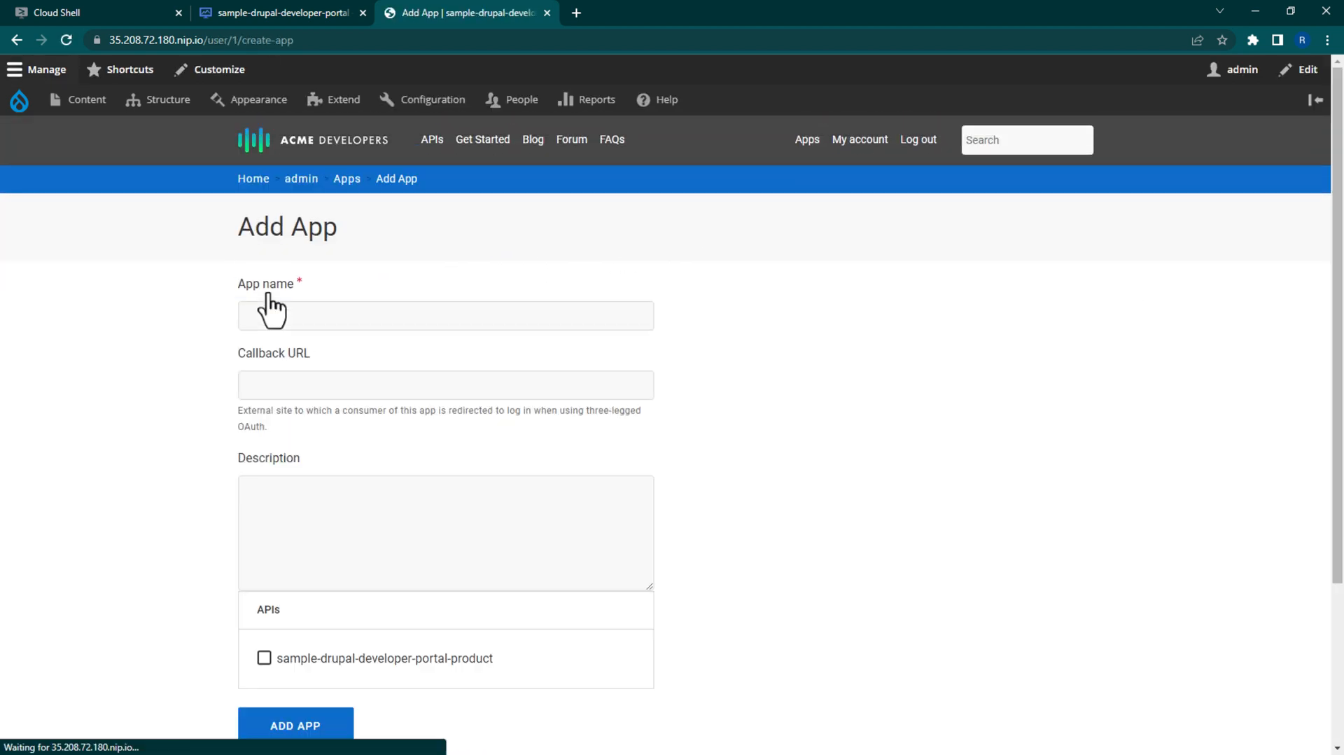
pyautogui.write('Sample Drupal Developer Portal App')
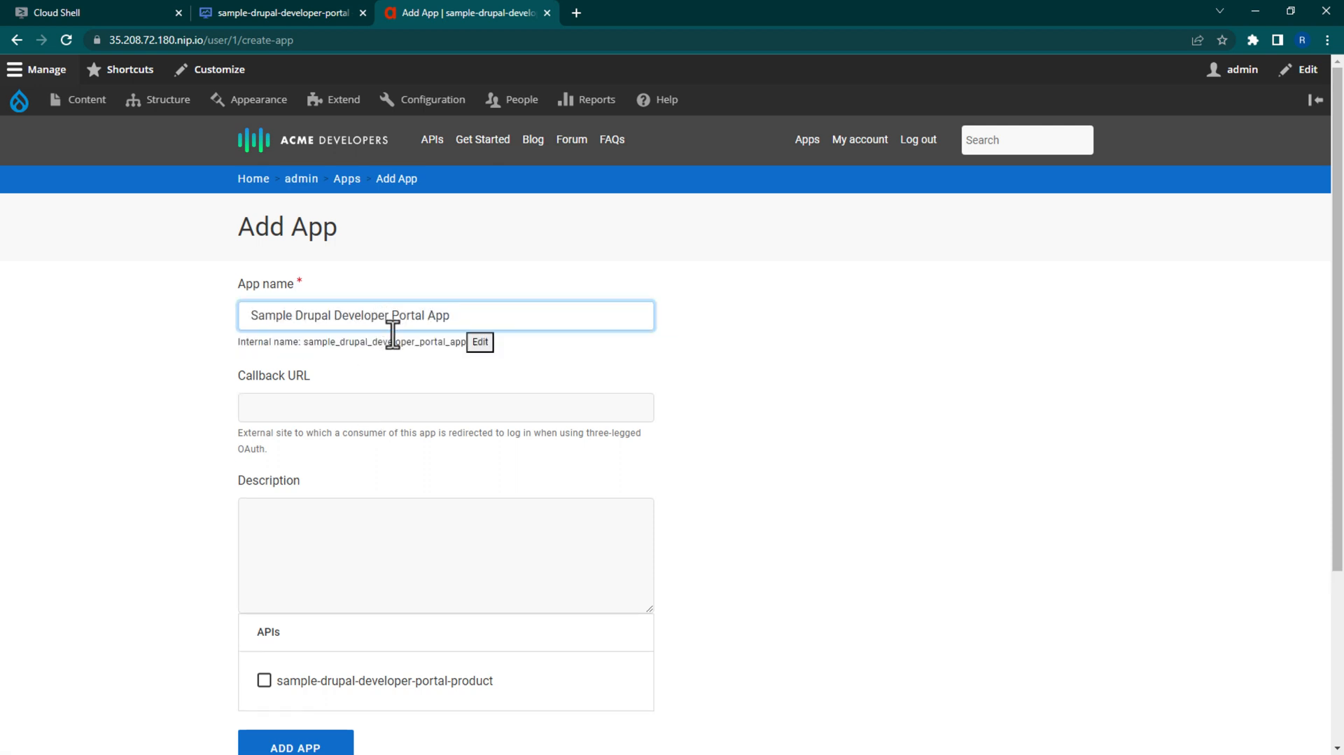
pyautogui.scroll(-3)
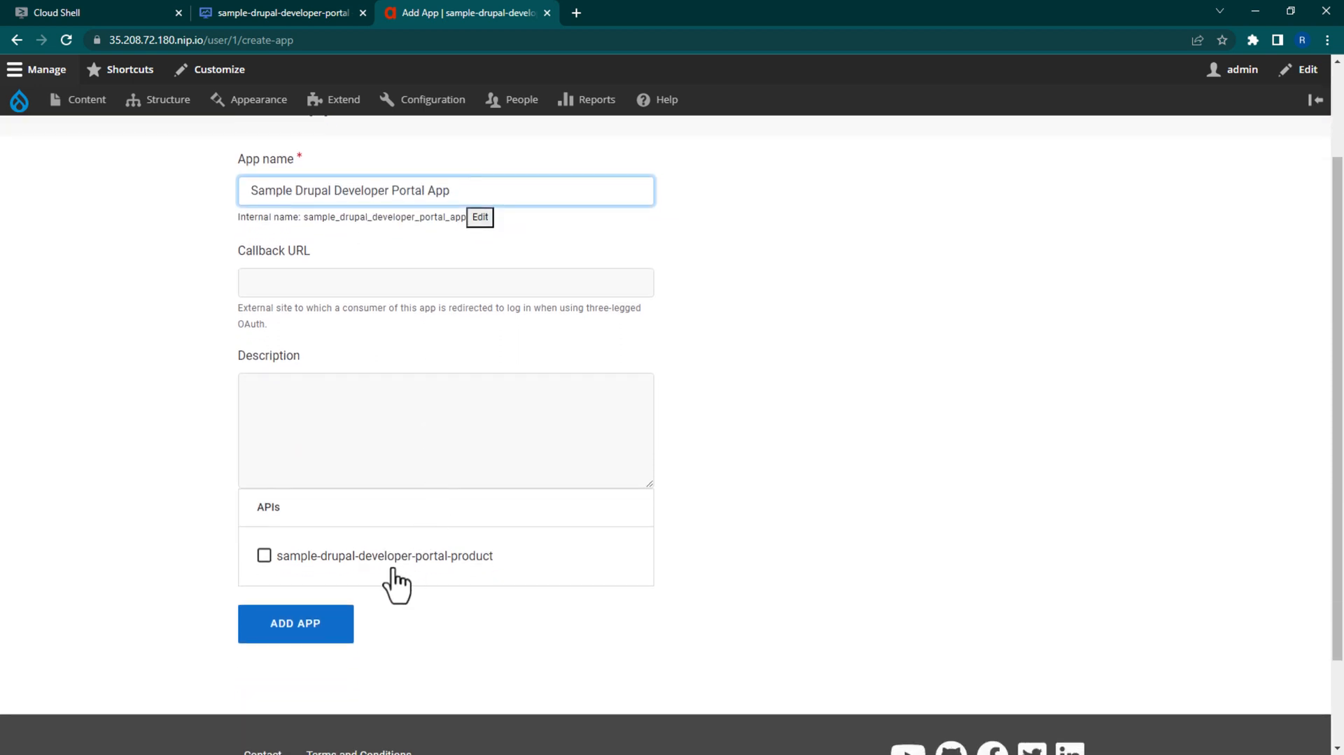
pyautogui.click(264, 555)
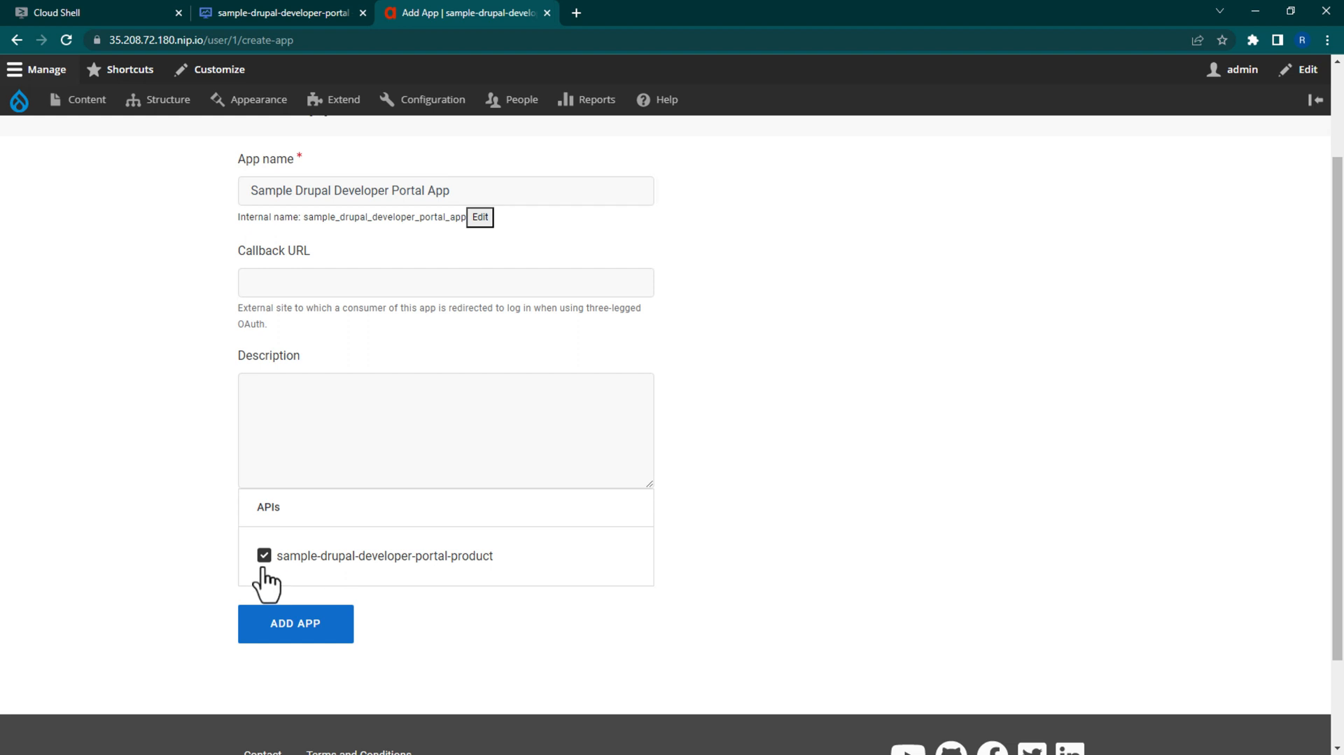
pyautogui.click(295, 623)
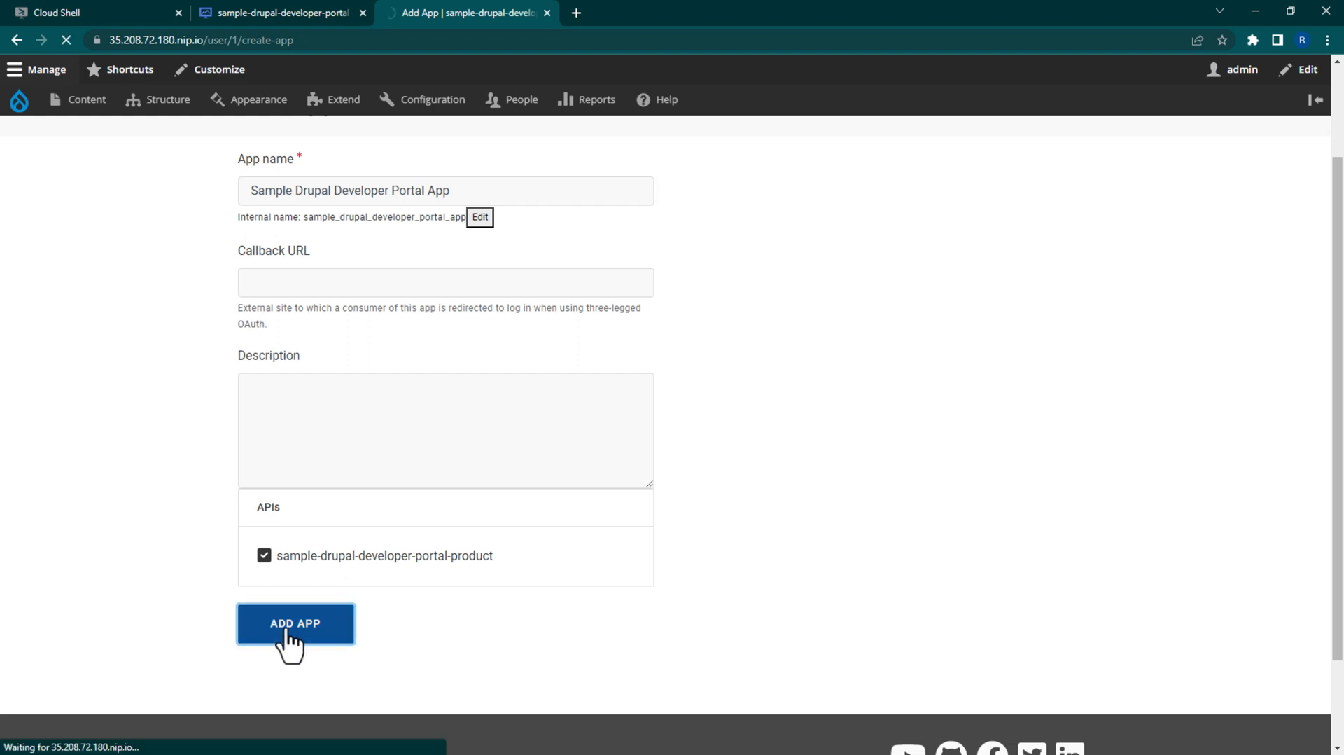
pyautogui.click(296, 623)
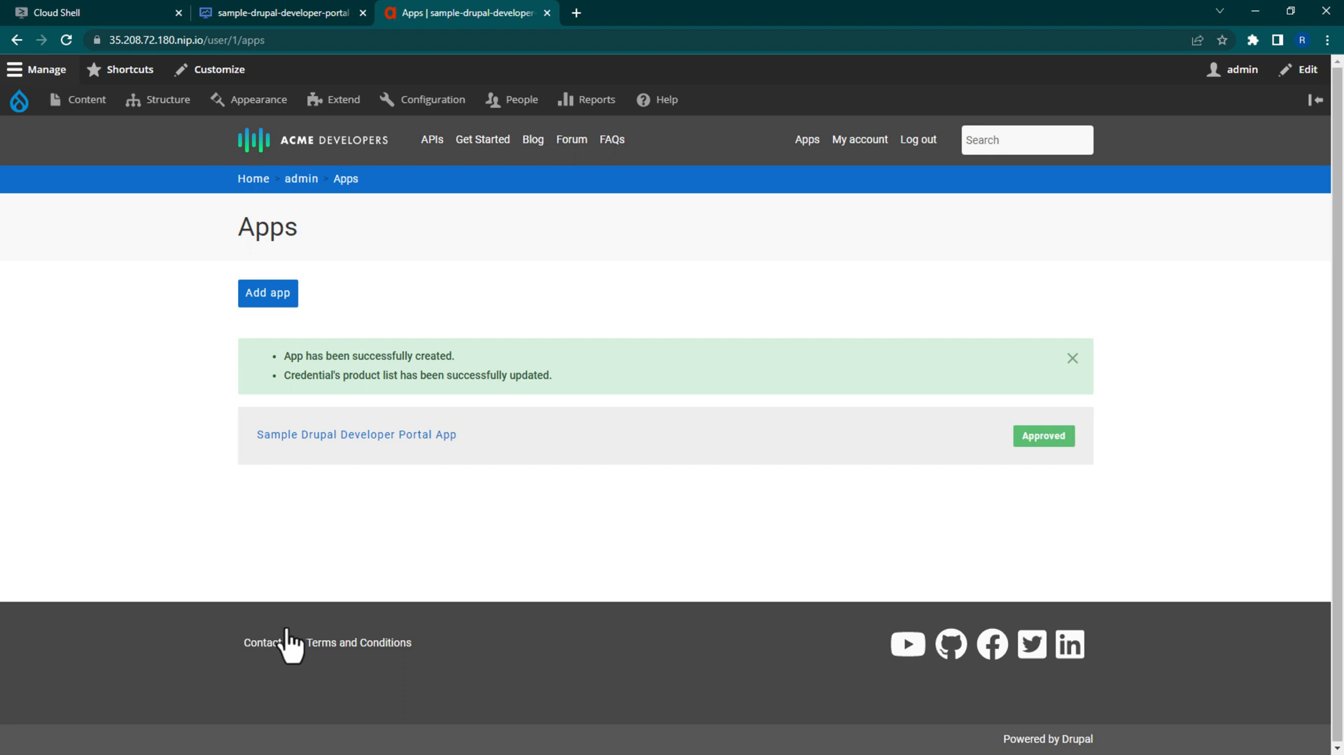
pyautogui.moveTo(309, 651)
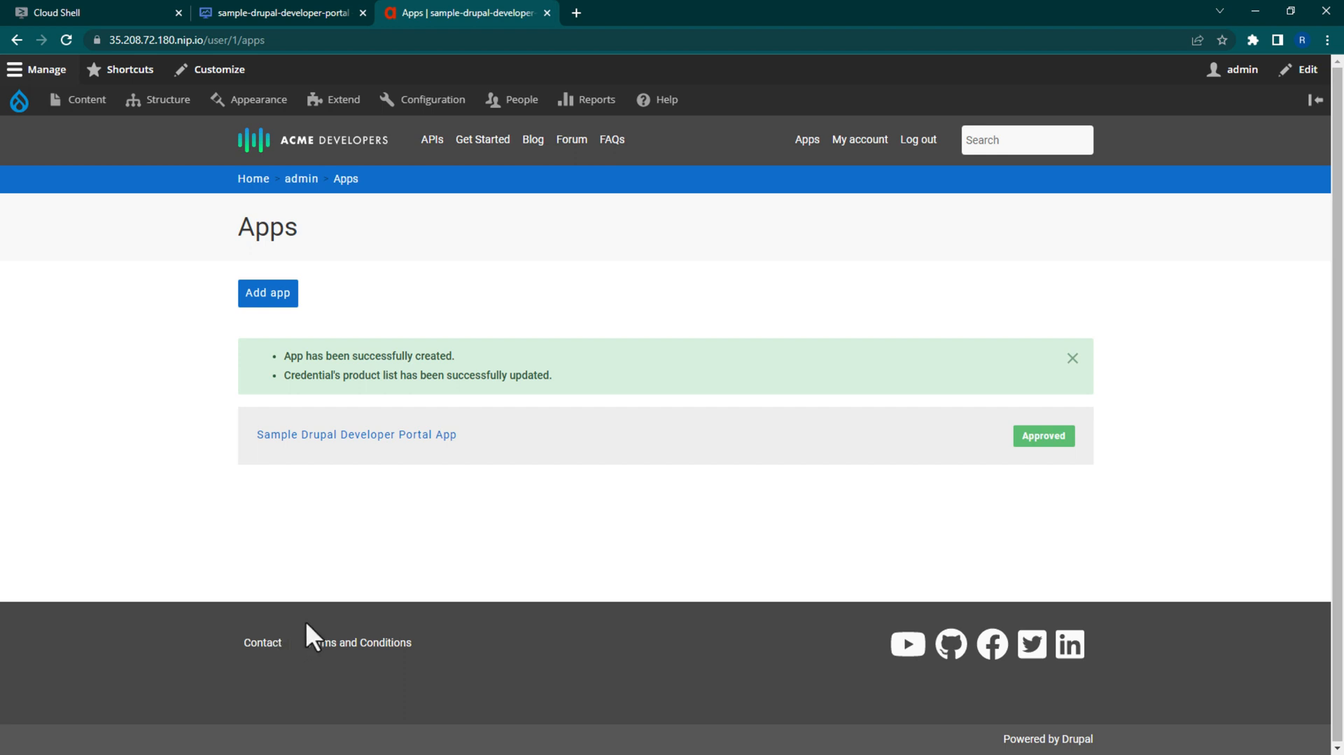
# - Reveal the Sample Drupal Developer Portal App's consumer key, then view the API catalog
pyautogui.click(1072, 358)
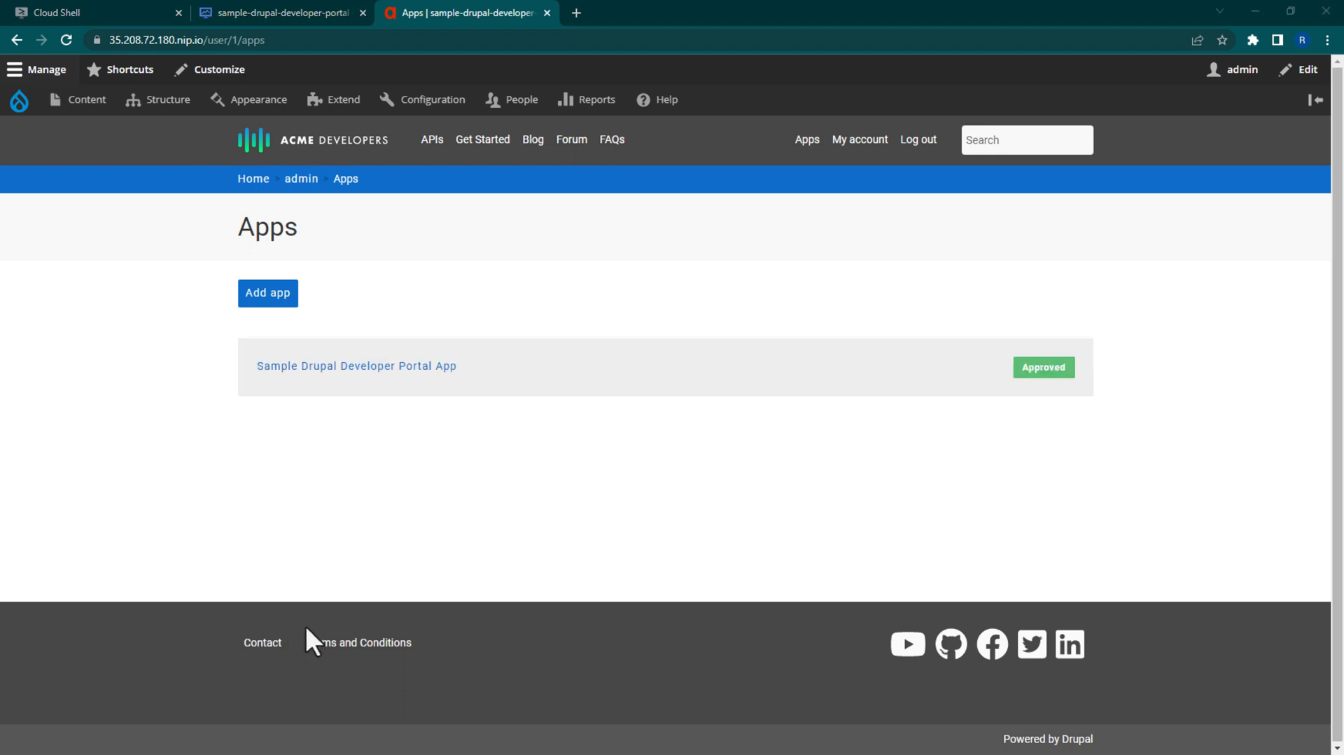
pyautogui.click(356, 365)
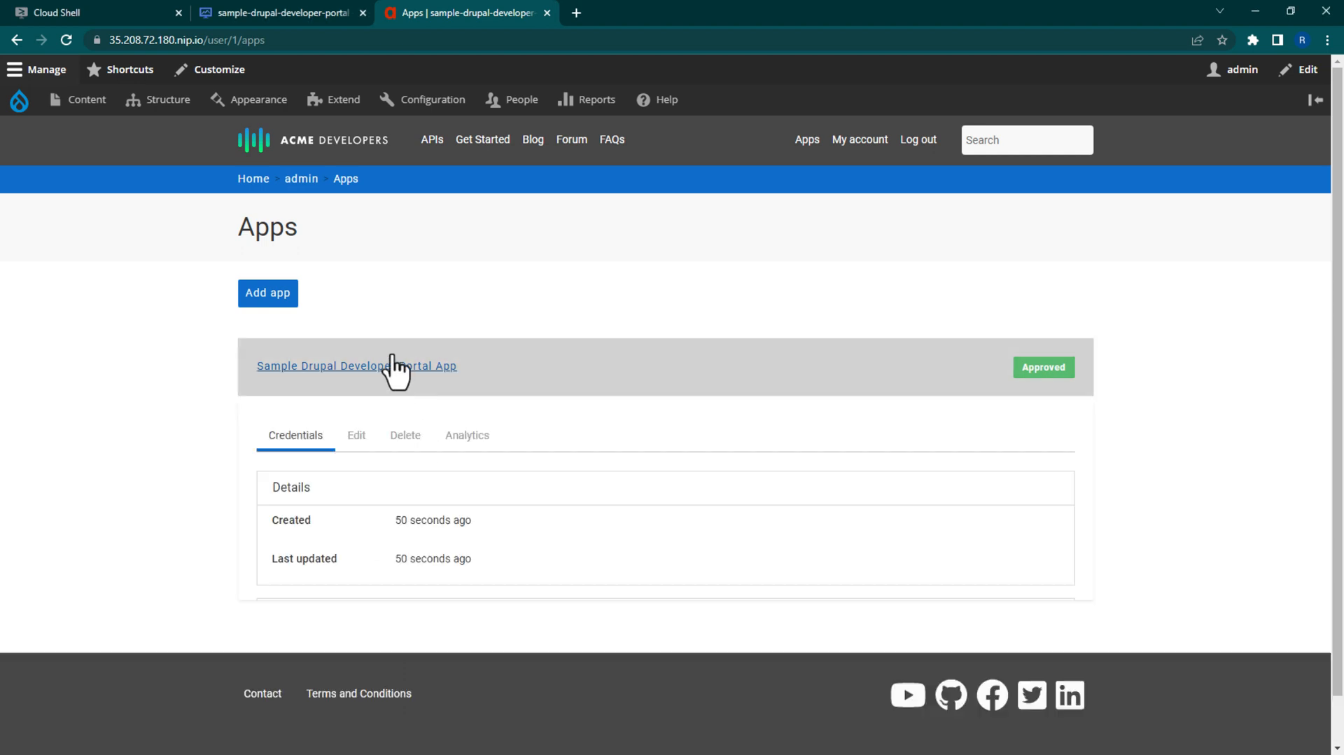
pyautogui.scroll(-3)
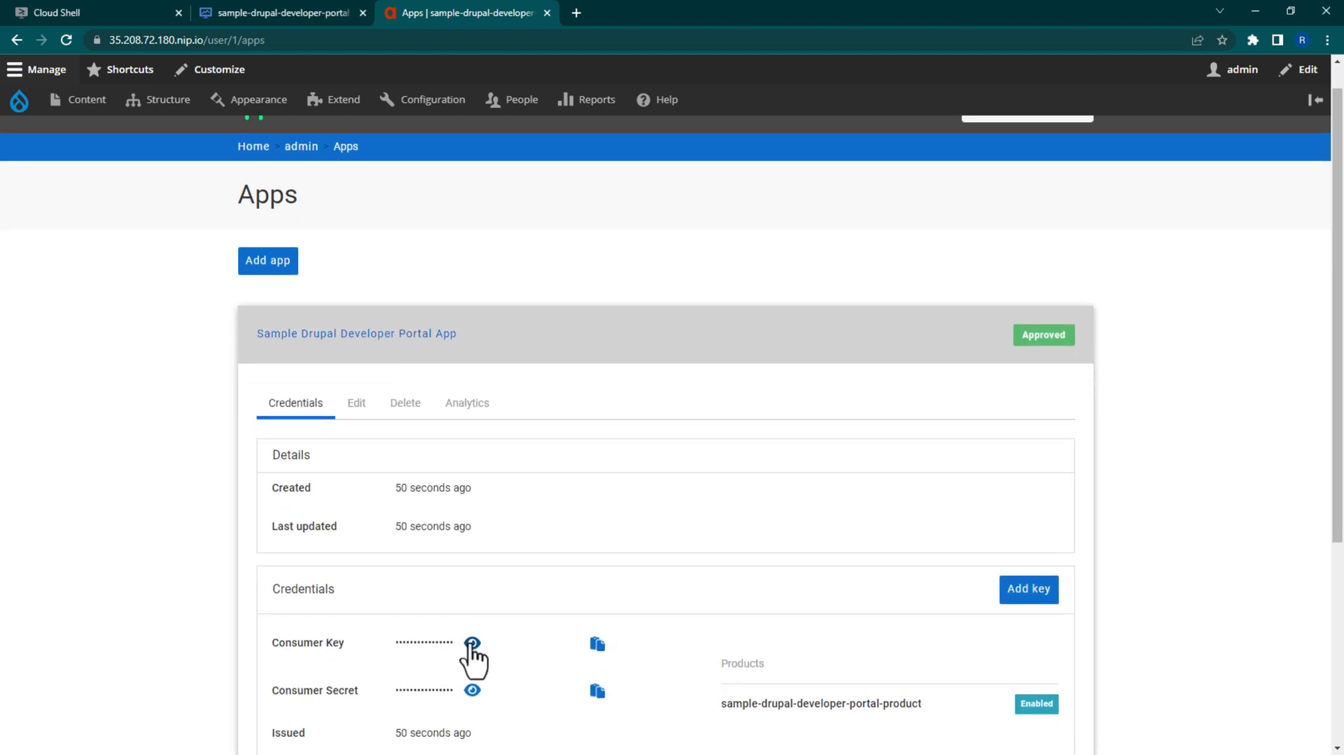
pyautogui.click(596, 643)
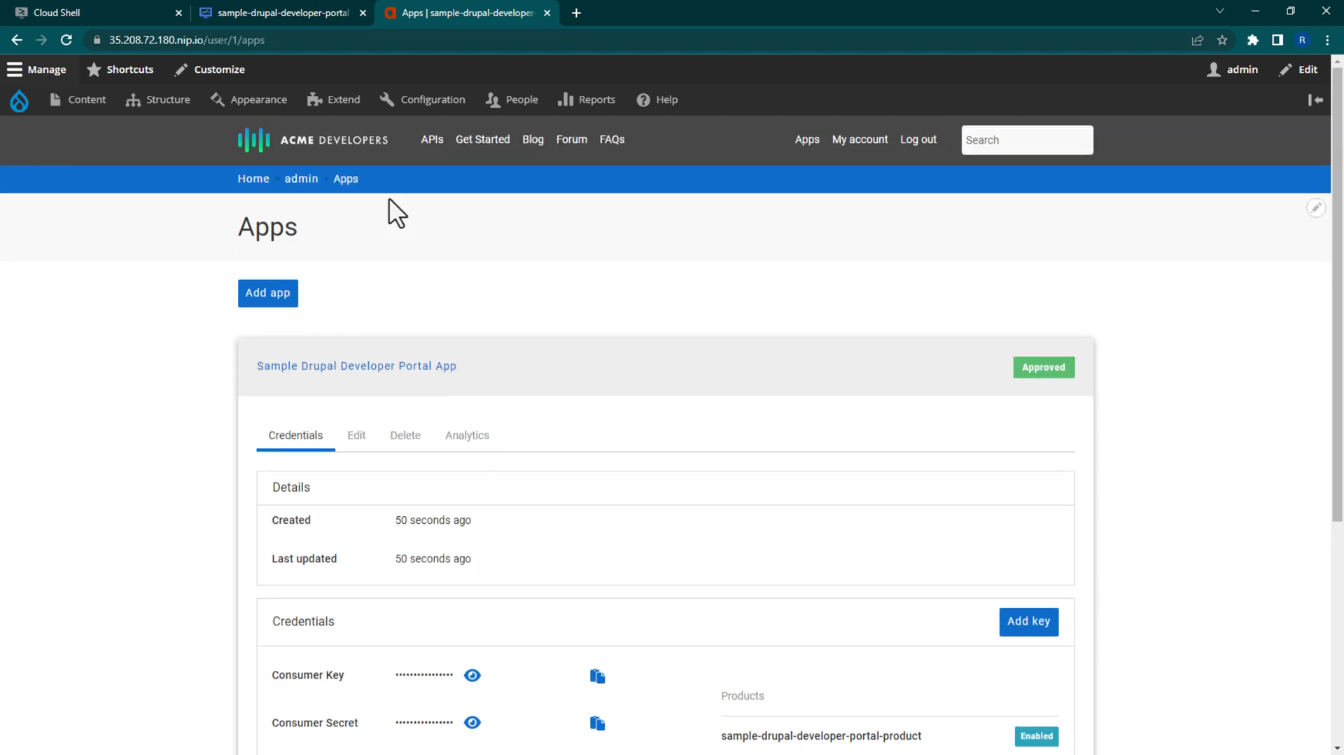
pyautogui.click(431, 139)
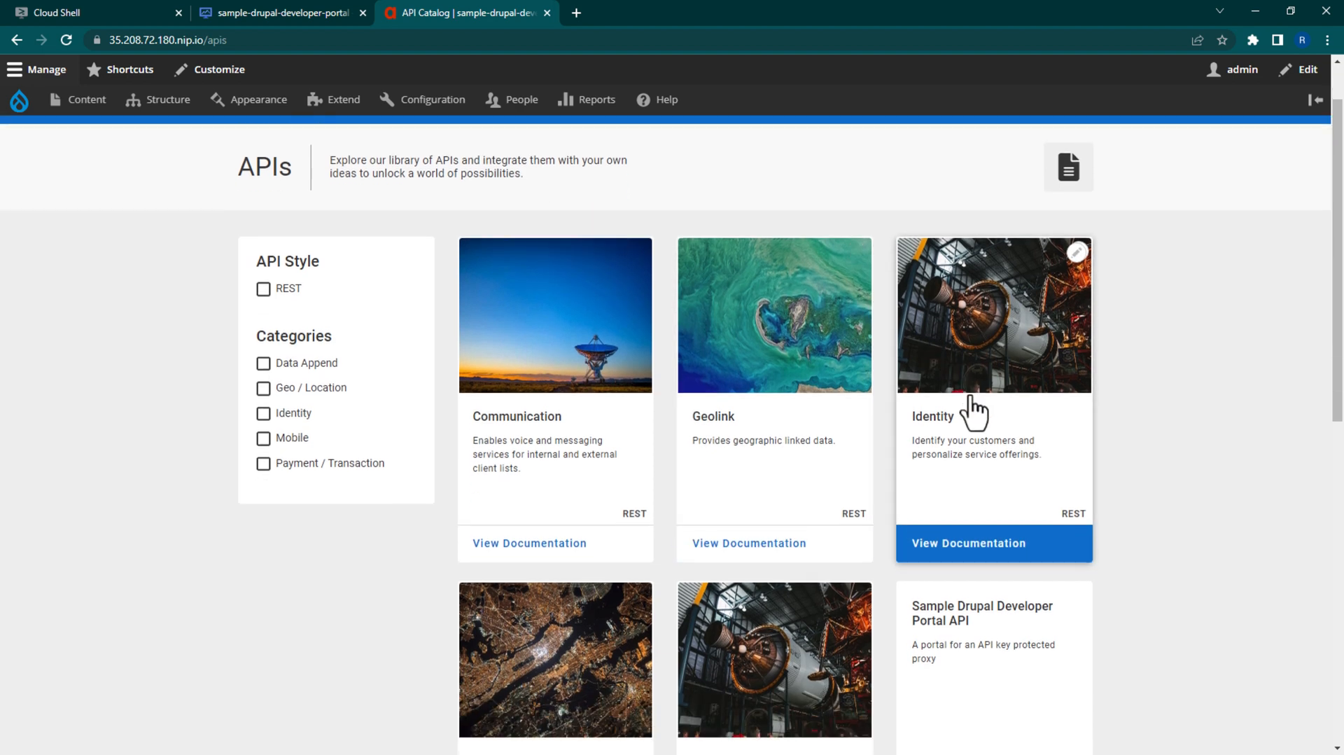
# - Open the Sample Drupal Developer Portal API page and authorize it with the app's API key
pyautogui.scroll(-3)
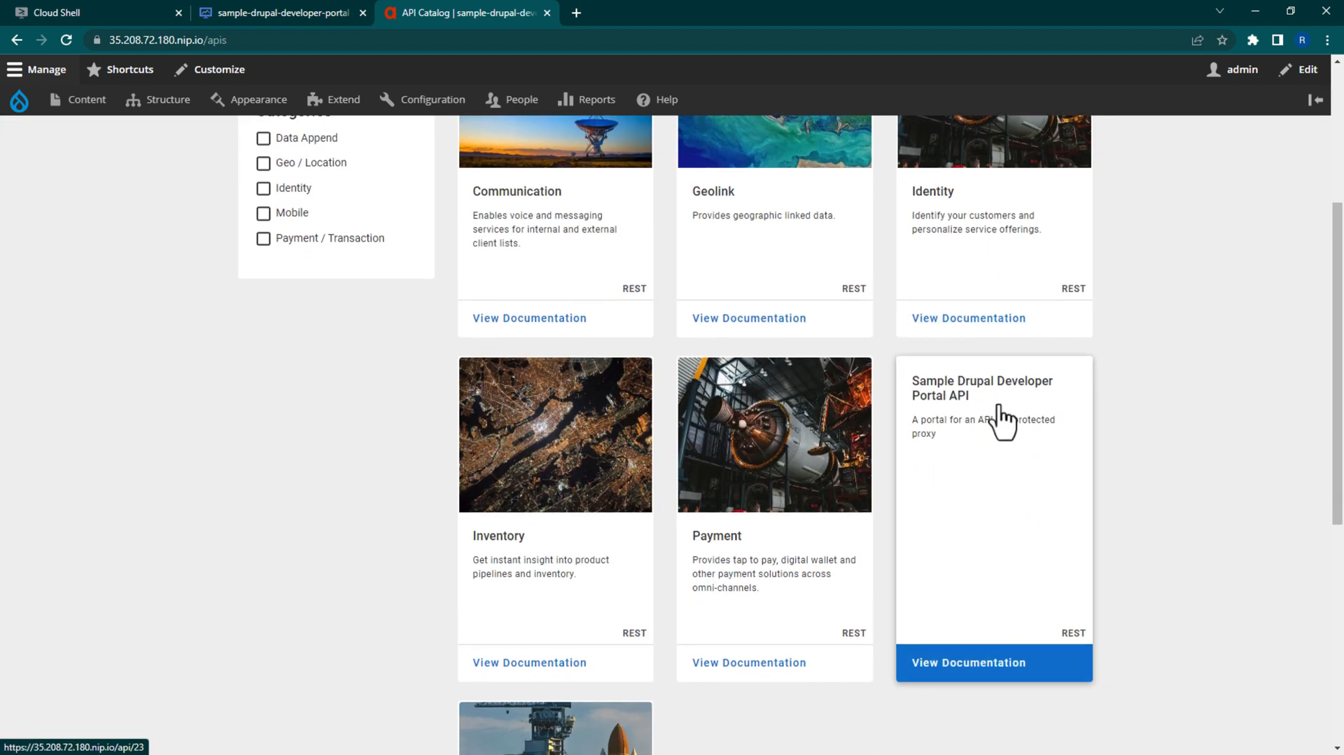
pyautogui.click(968, 662)
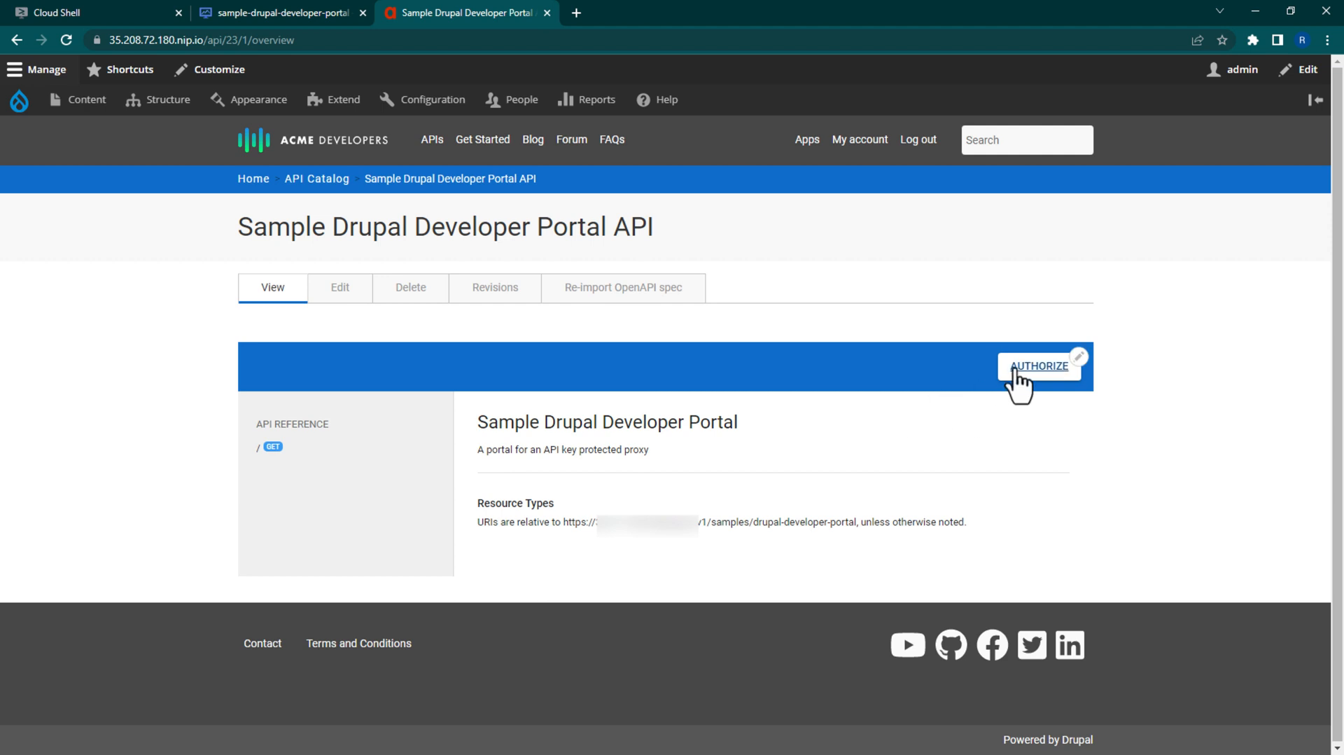
pyautogui.click(1039, 366)
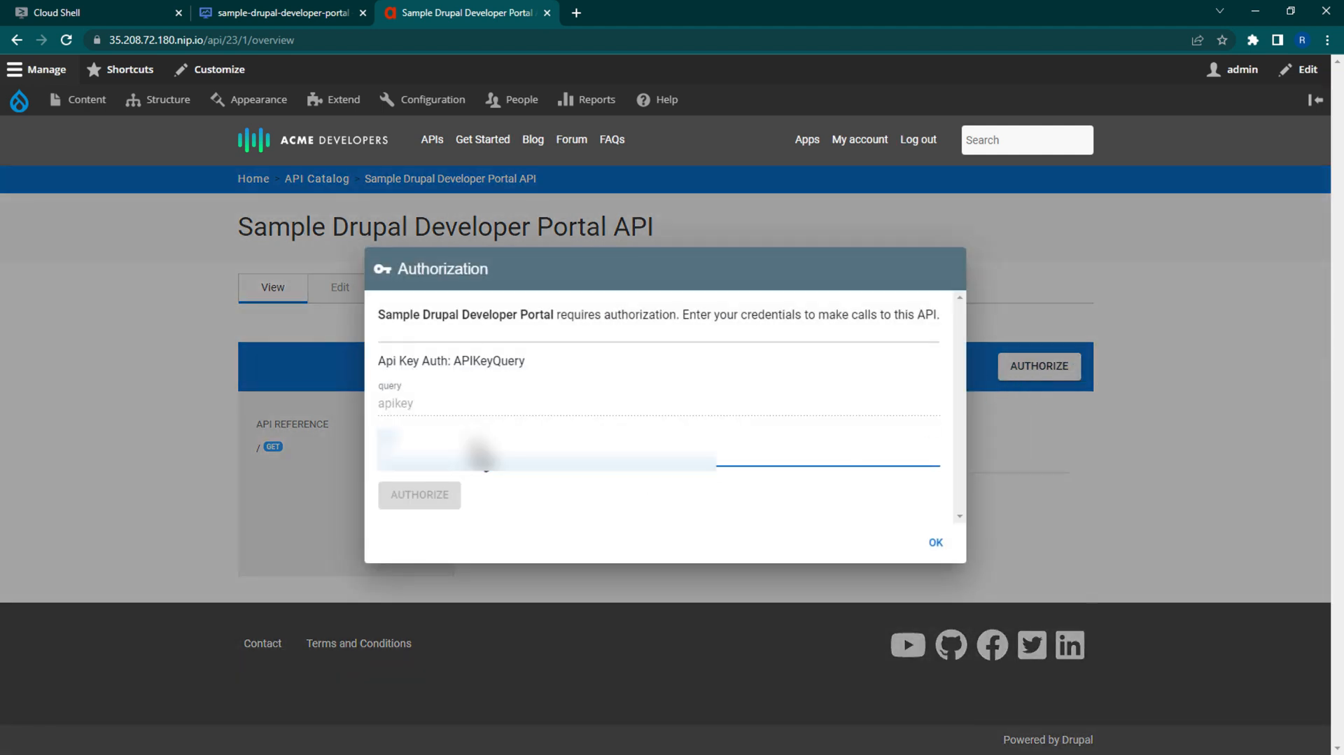
pyautogui.click(419, 495)
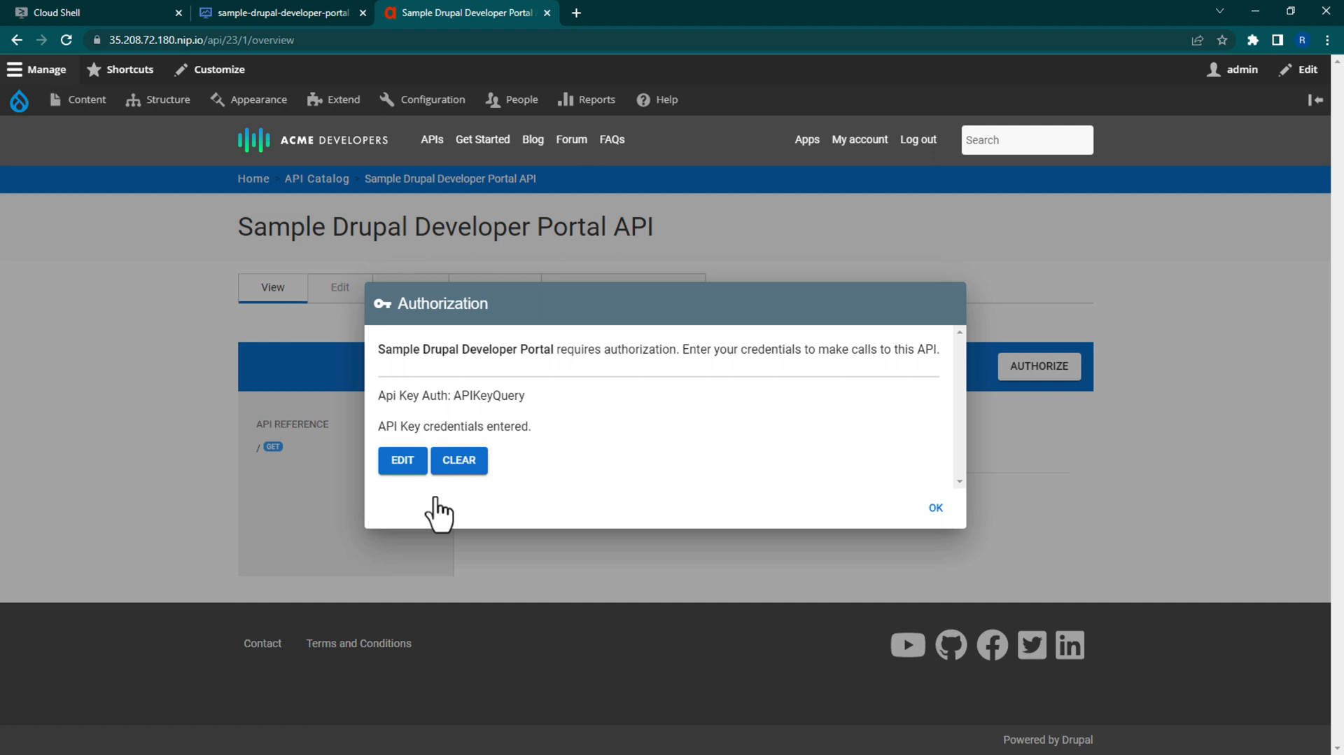
pyautogui.click(935, 507)
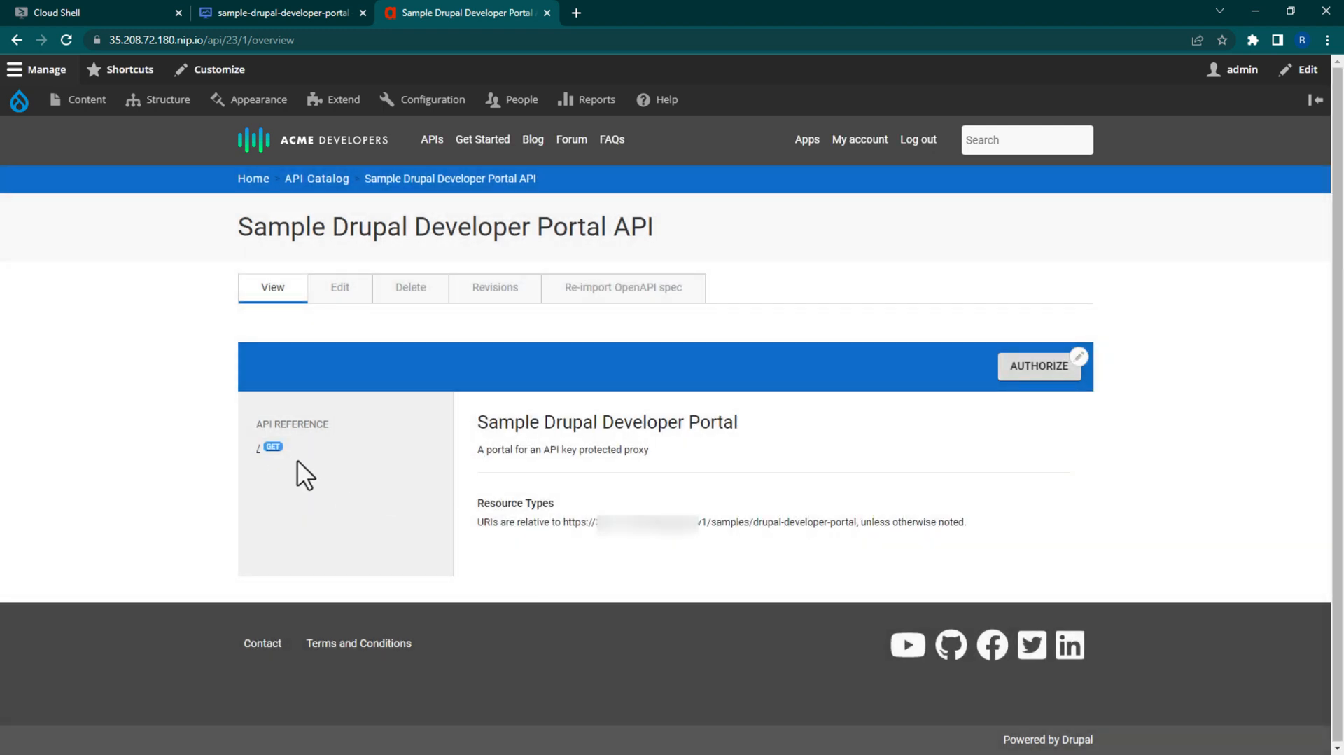
# - Execute GET / from Try this API and view the 200 OK JSON response
pyautogui.click(274, 446)
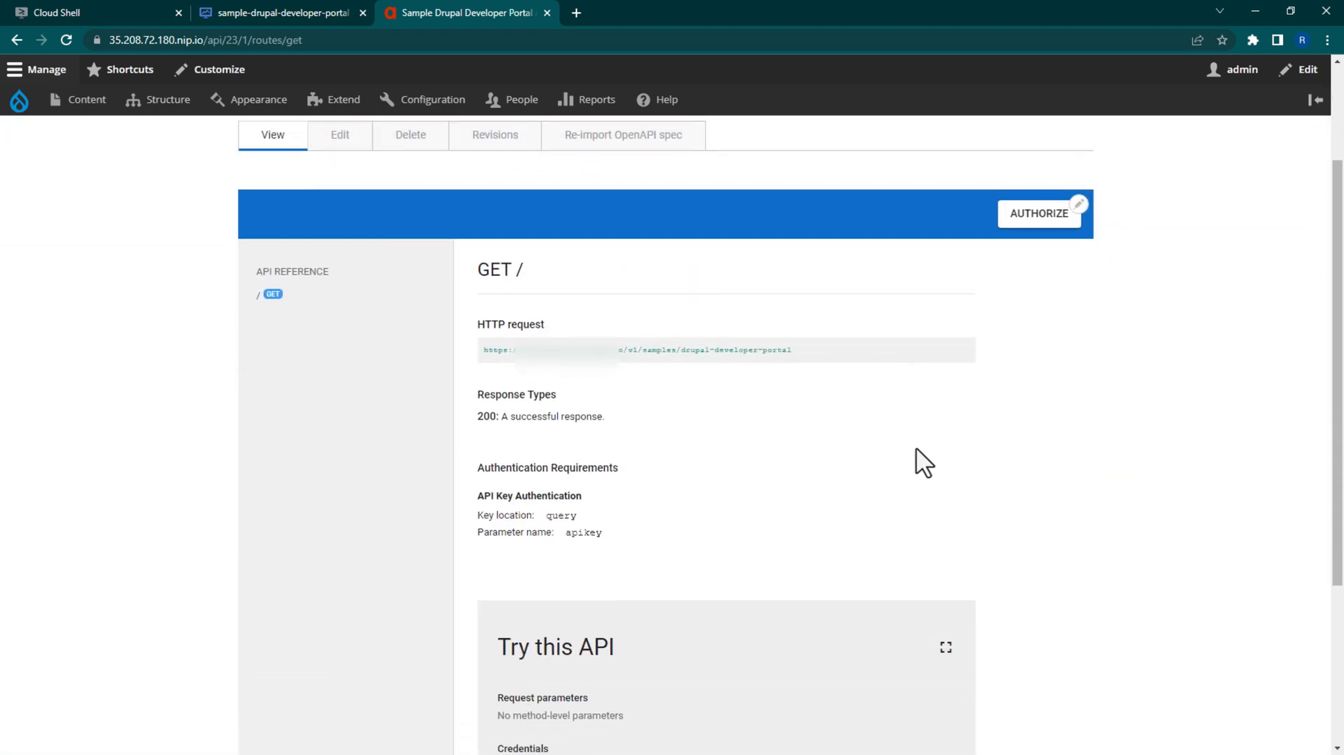
pyautogui.scroll(-3)
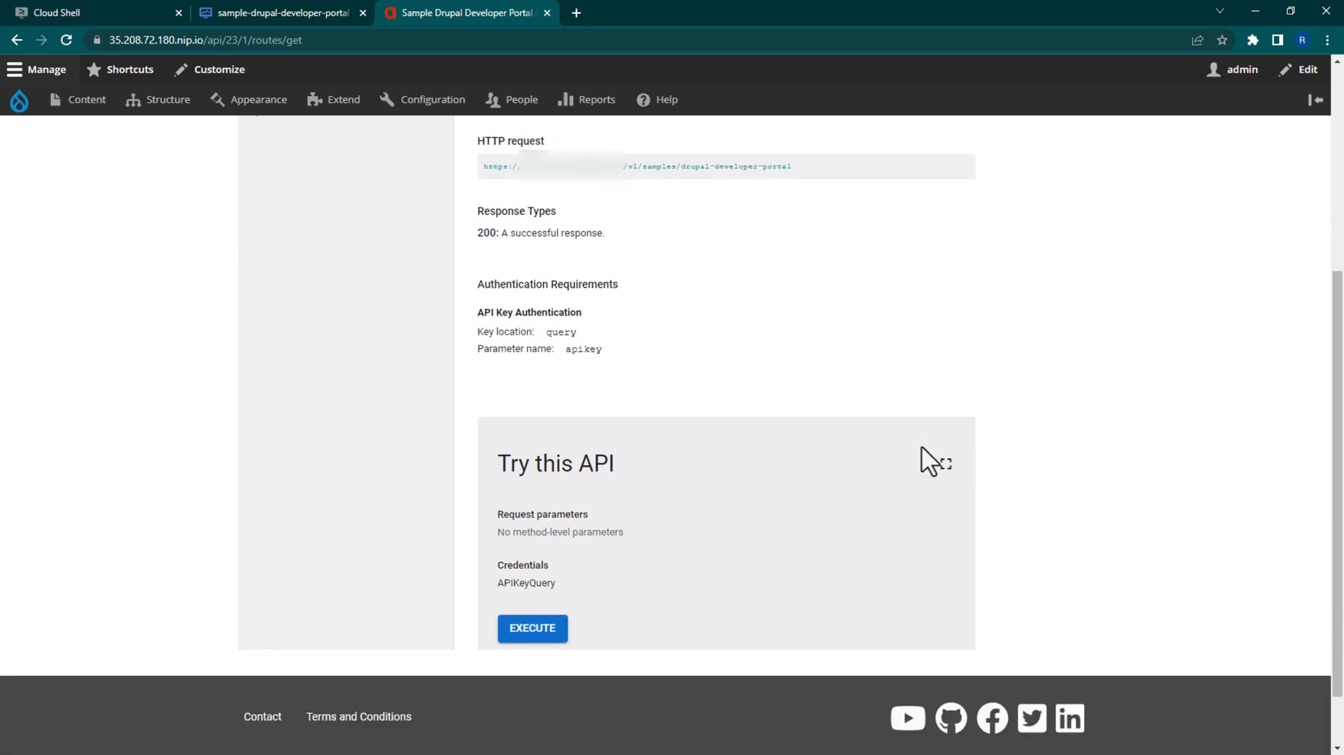
pyautogui.click(532, 628)
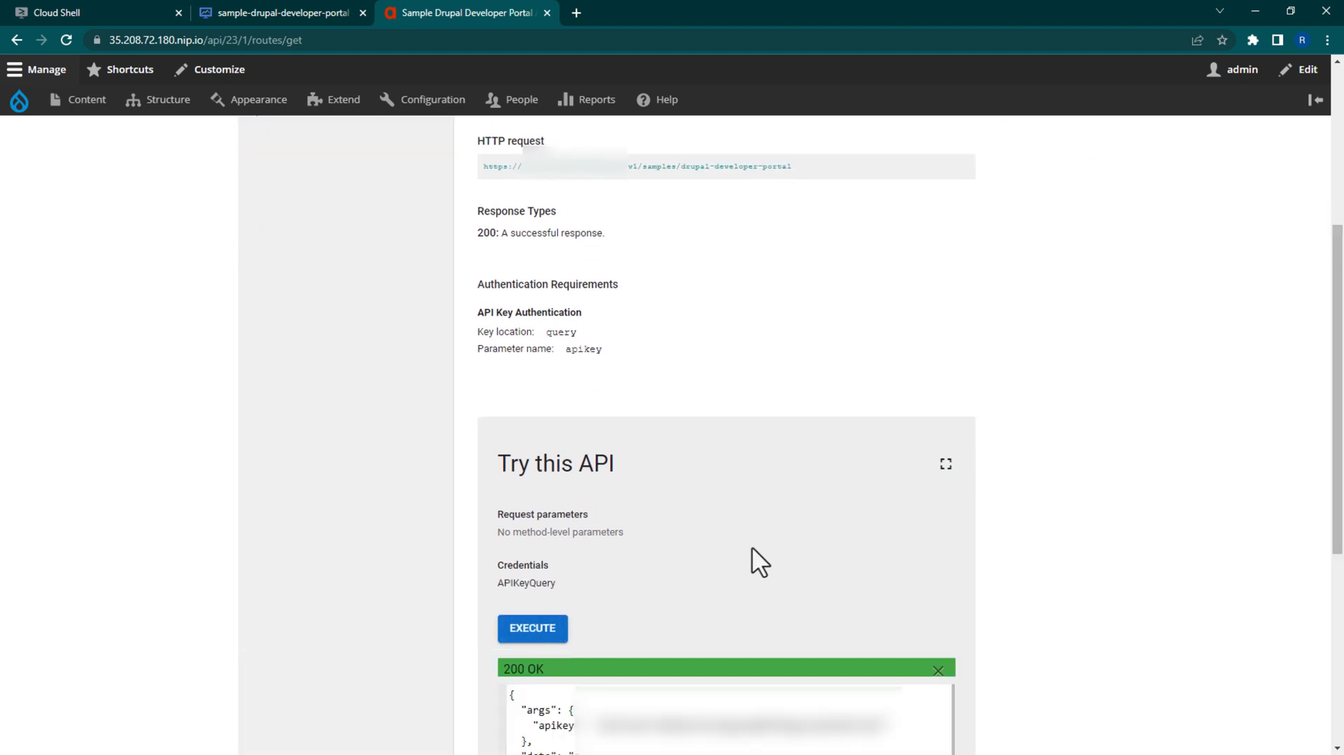
pyautogui.scroll(-3)
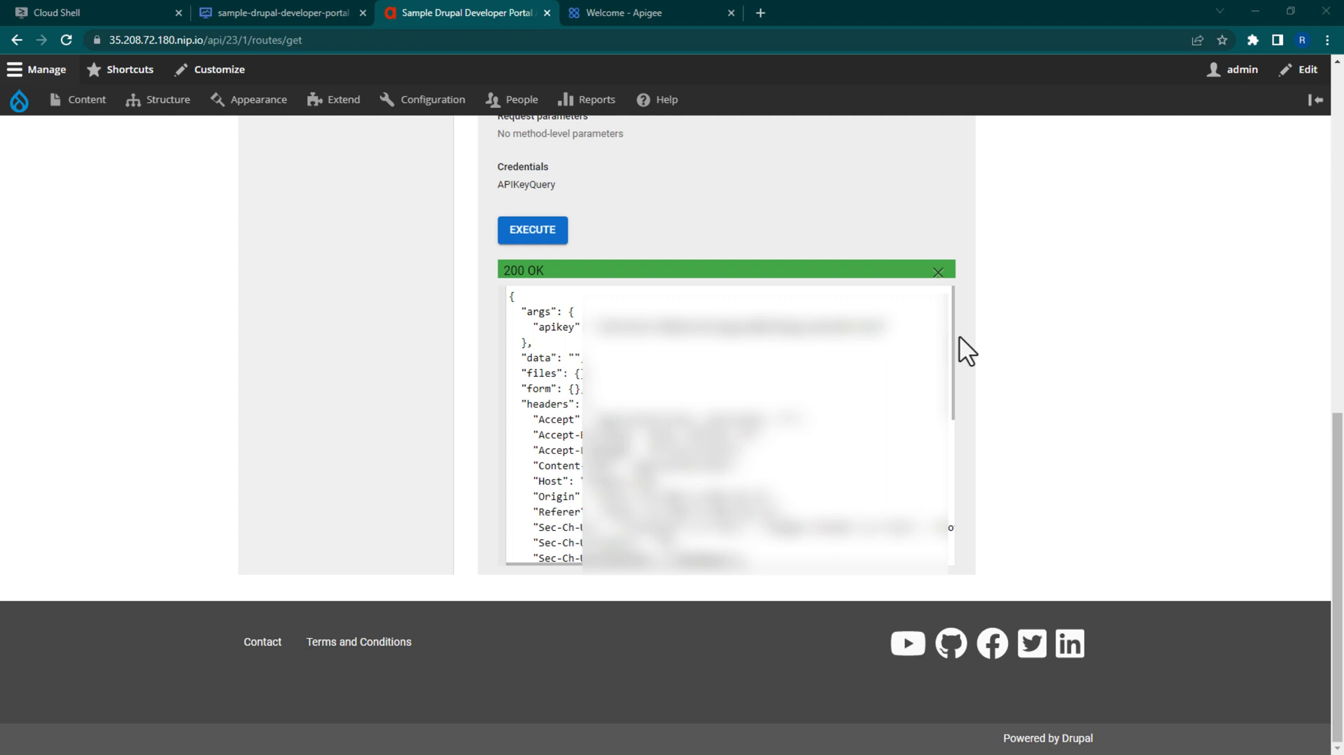
# - Delete the Firstname Lastname developer and its app under Apigee Publish > Developers
pyautogui.click(631, 12)
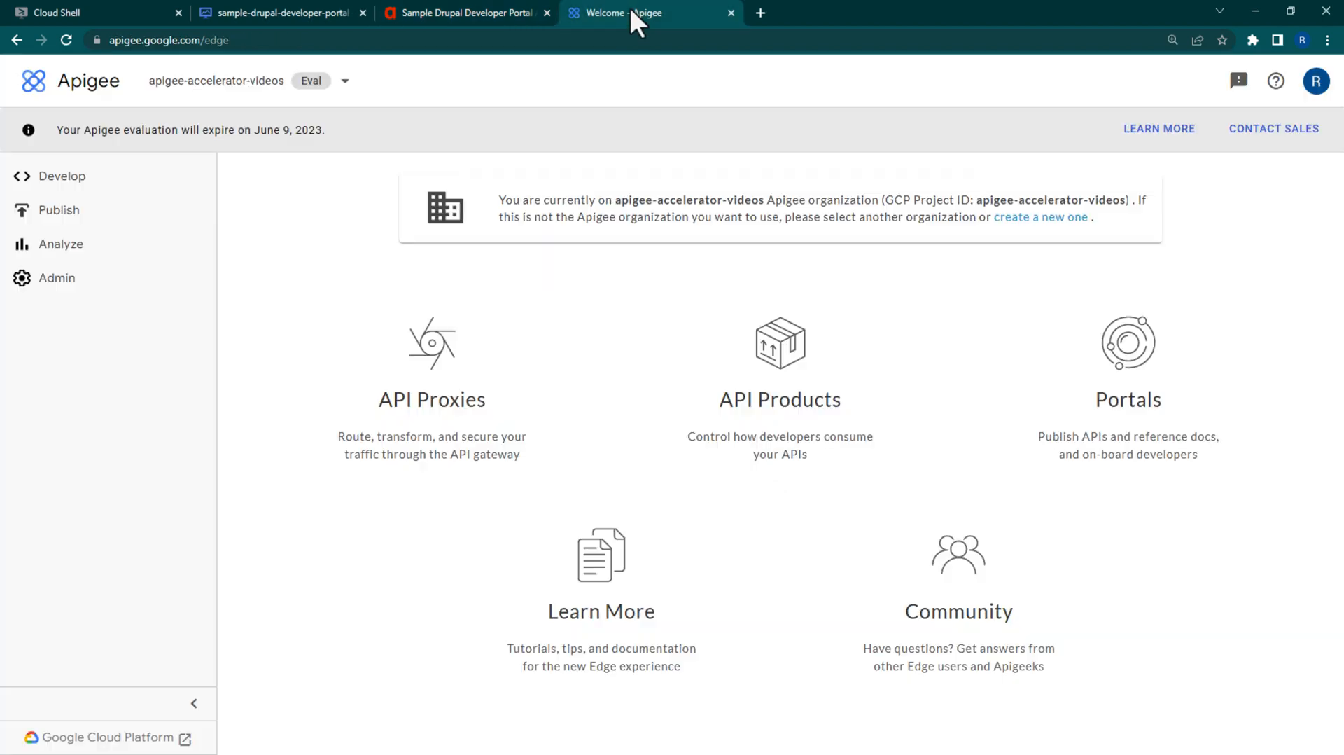
pyautogui.click(58, 210)
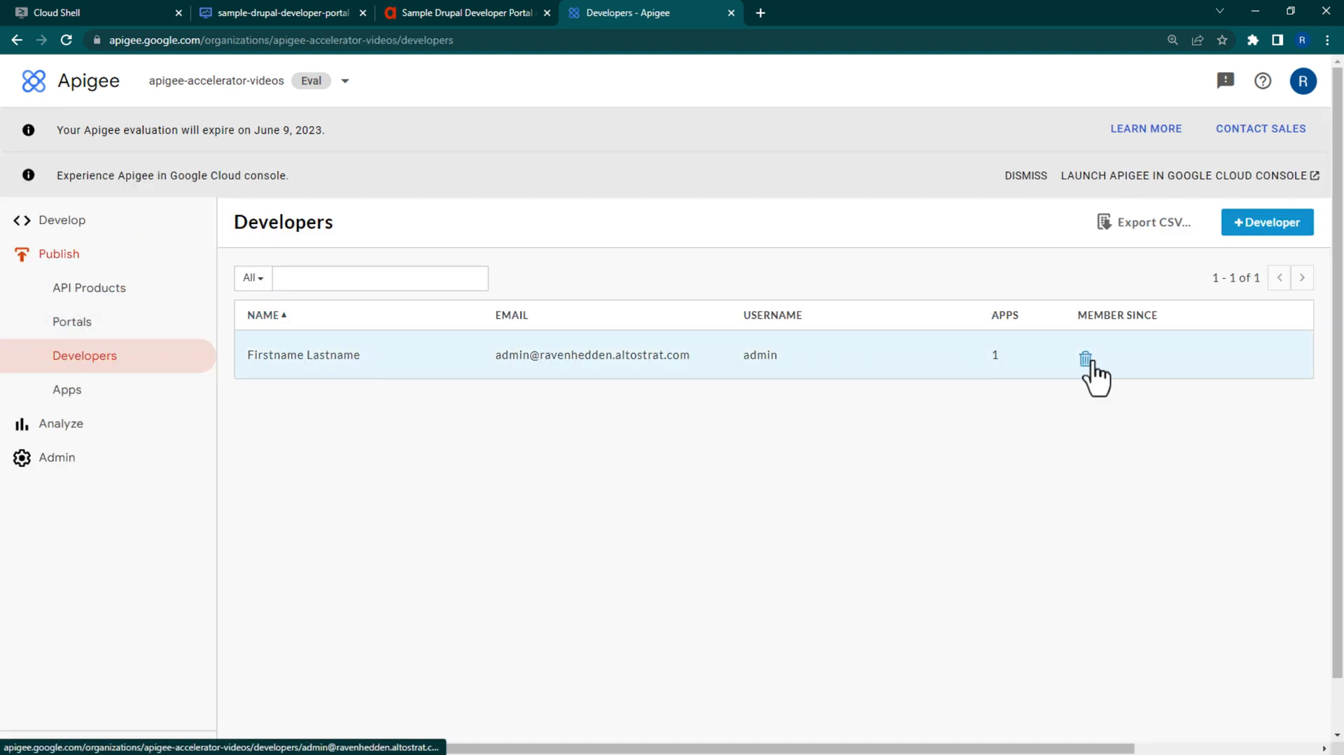
pyautogui.click(1086, 355)
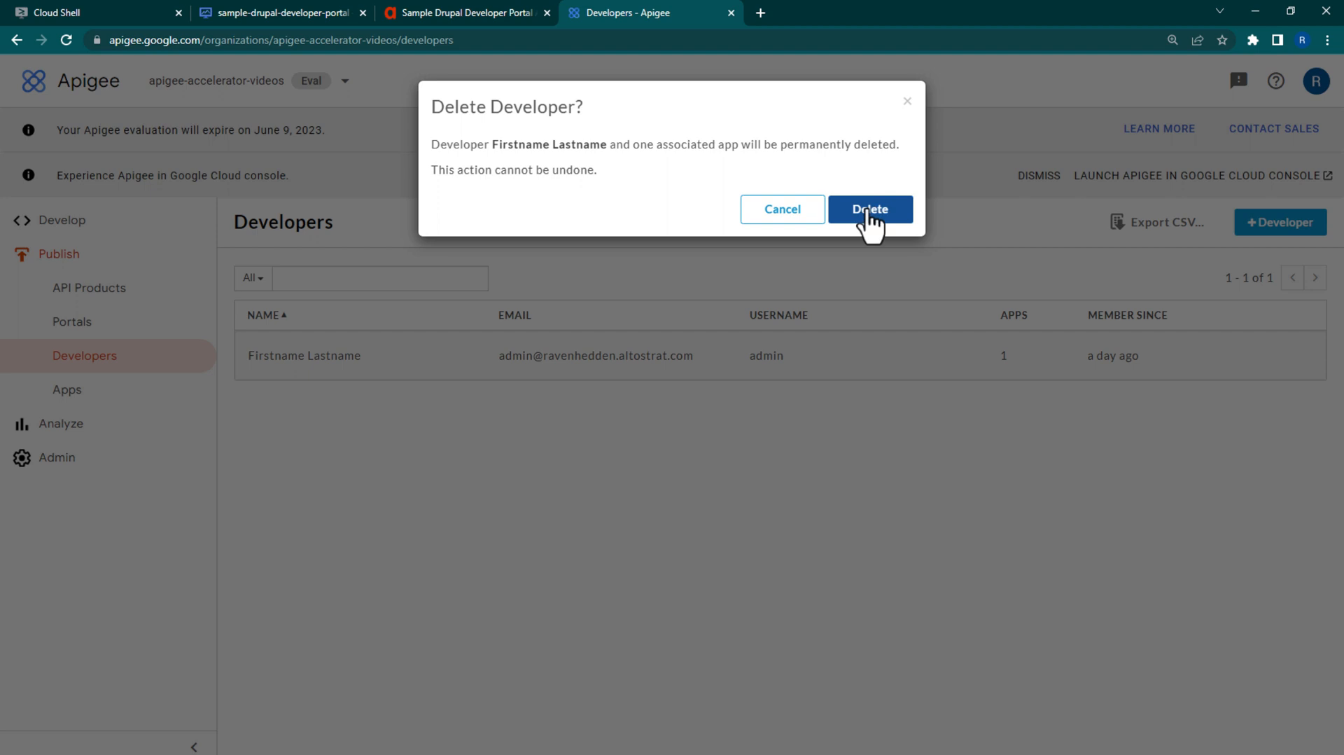
pyautogui.click(871, 209)
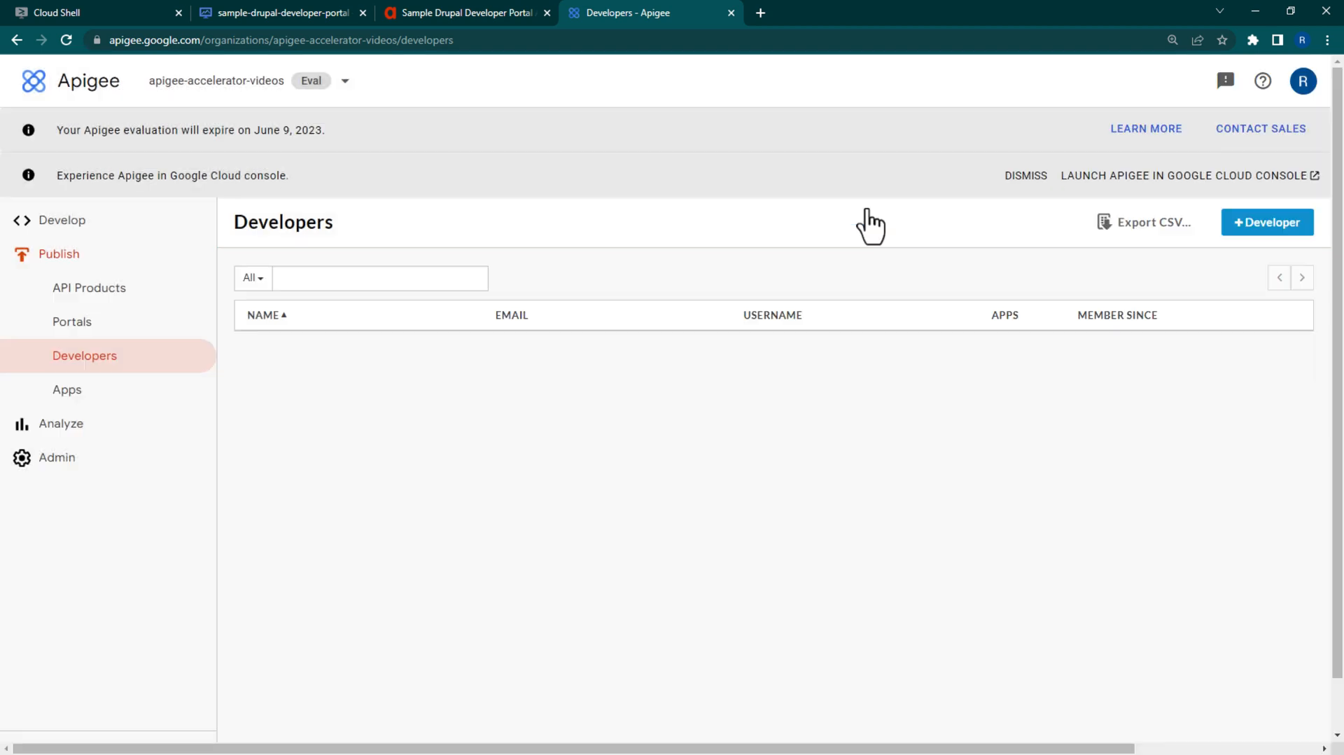
pyautogui.moveTo(804, 191)
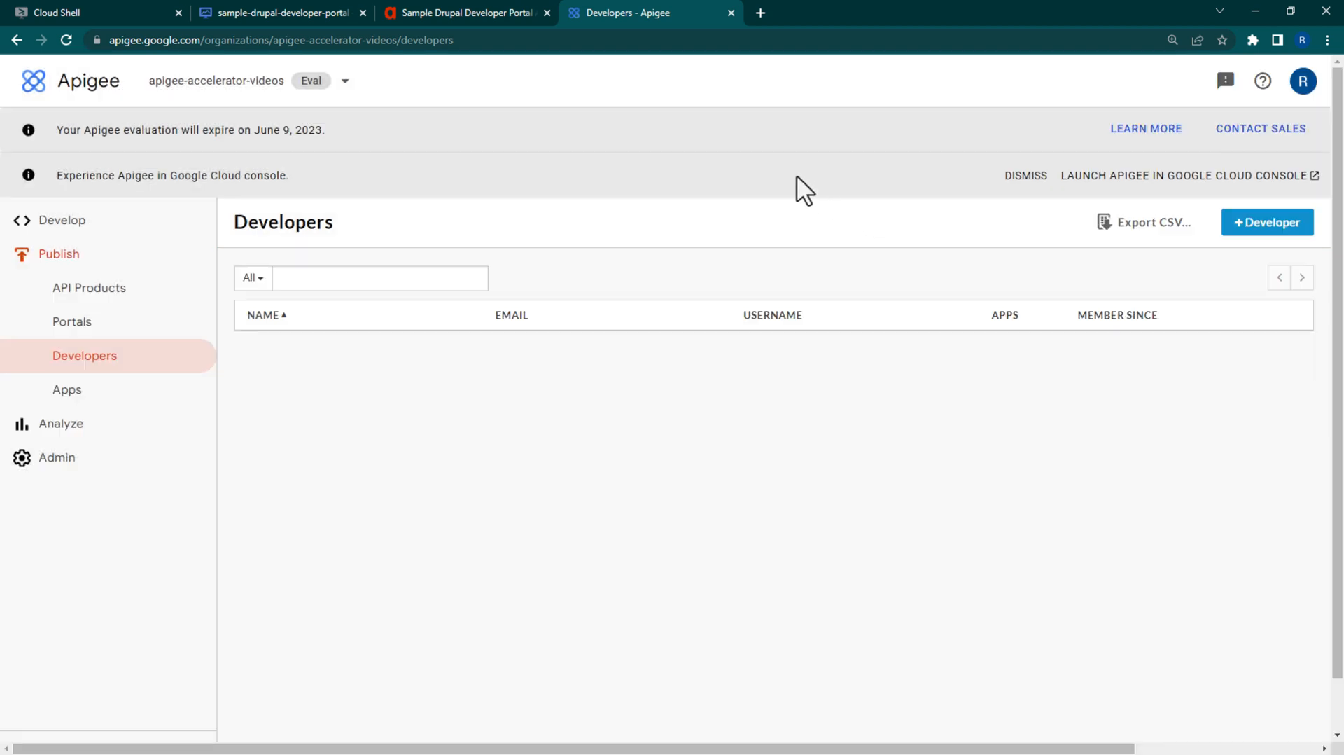
pyautogui.click(284, 13)
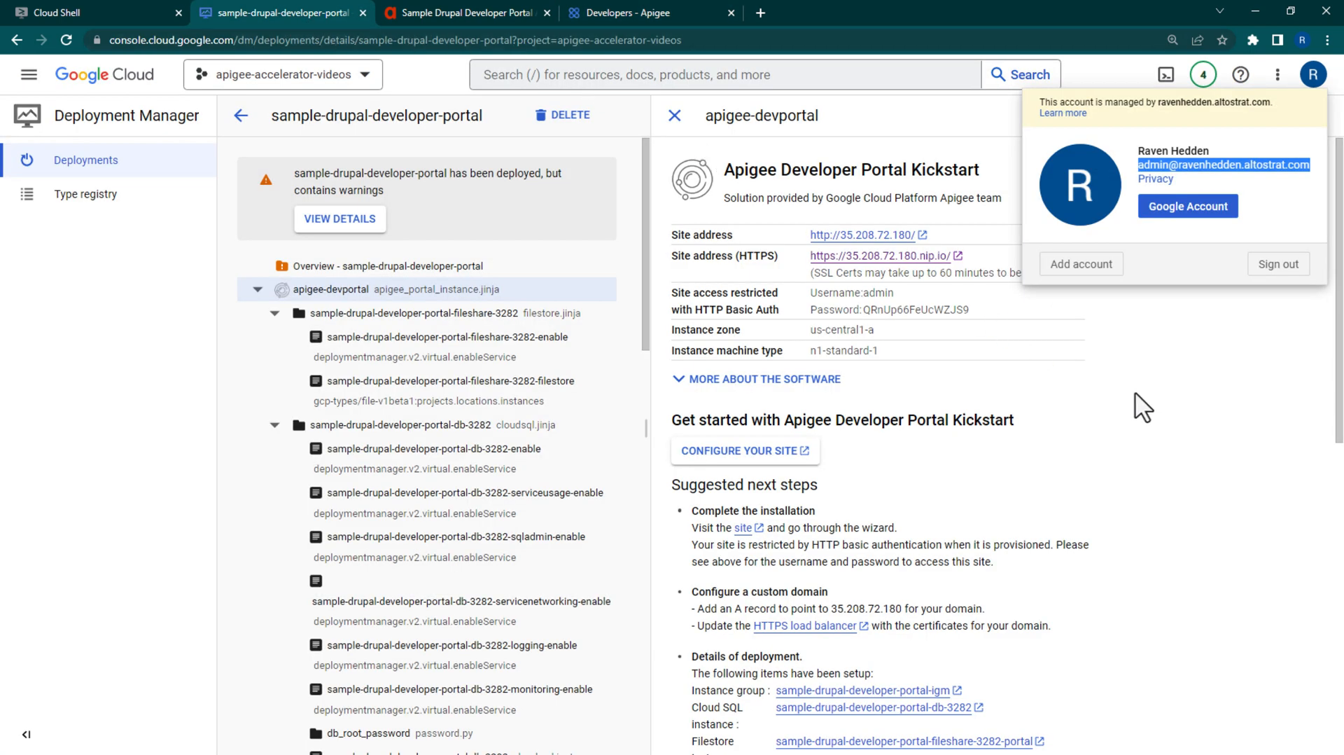
# - Delete the sample-drupal-developer-portal deployment with all its resources, then return to Cloud Shell
pyautogui.click(563, 115)
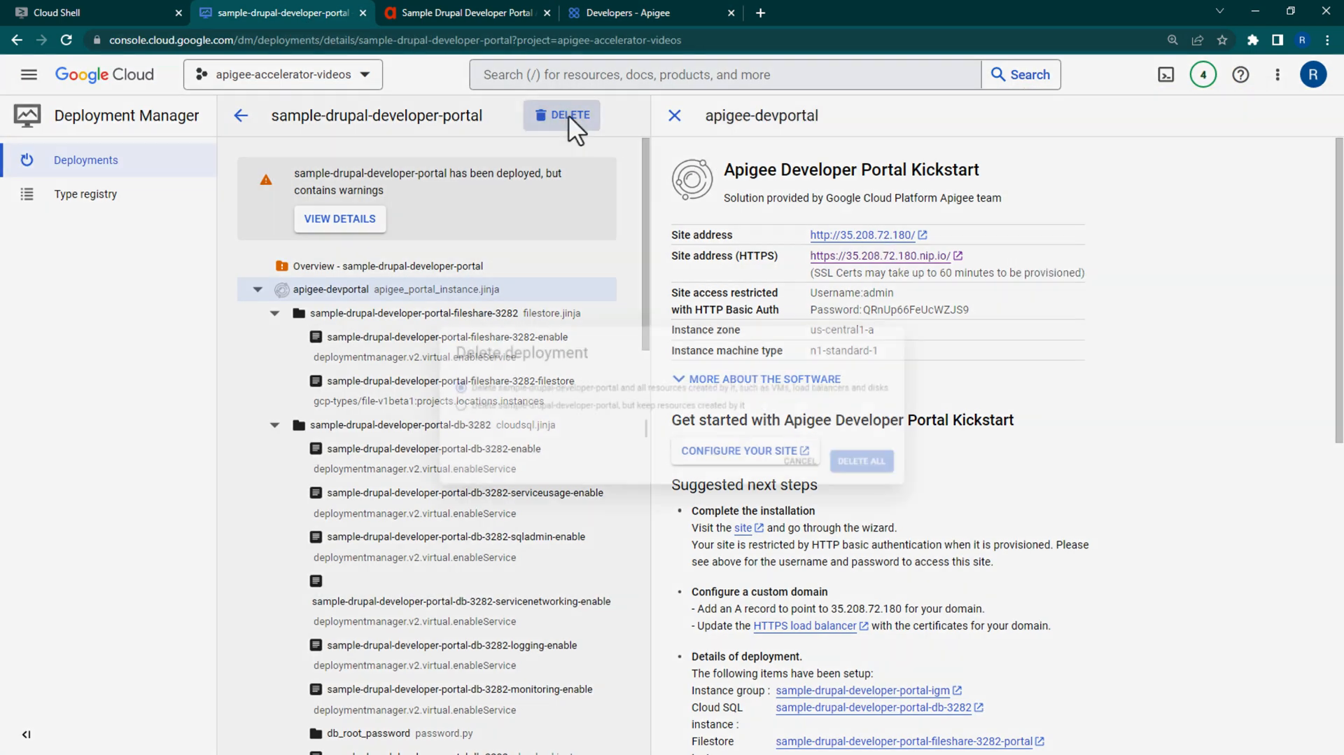
pyautogui.click(562, 116)
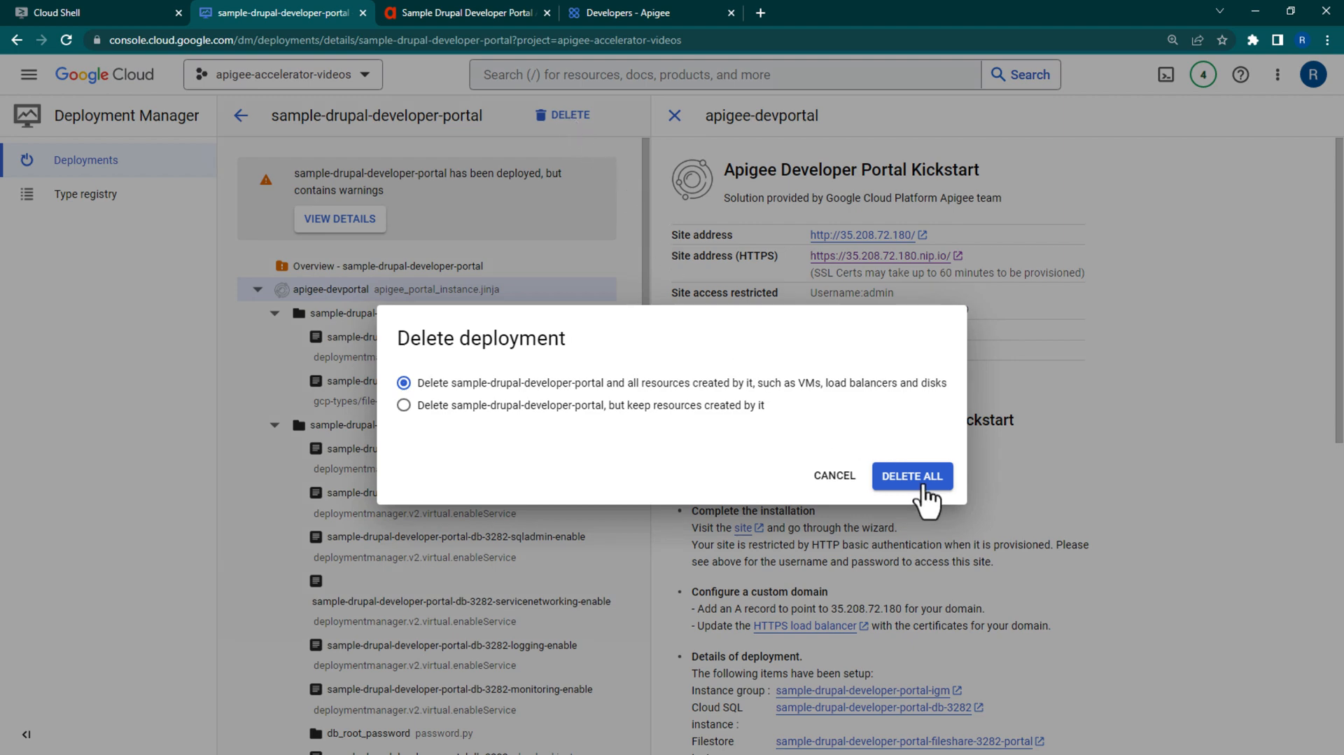
pyautogui.click(912, 475)
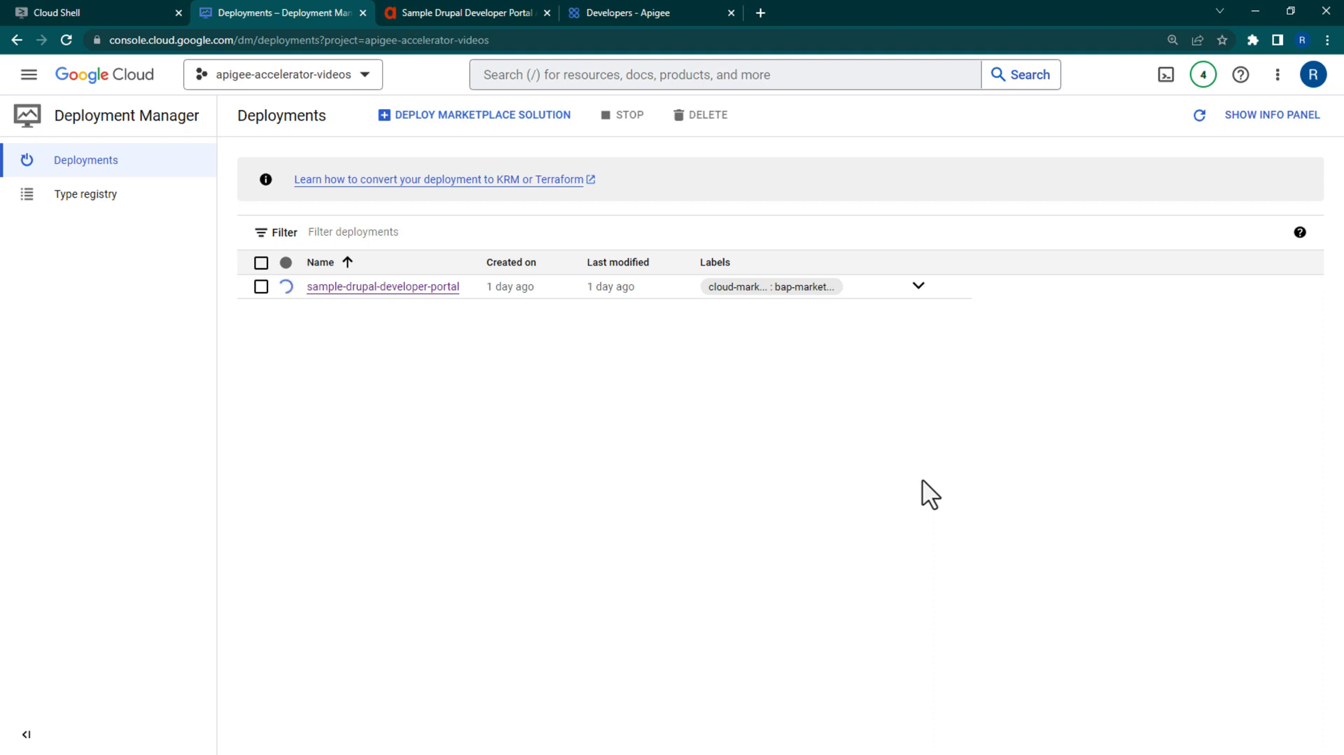
pyautogui.click(80, 13)
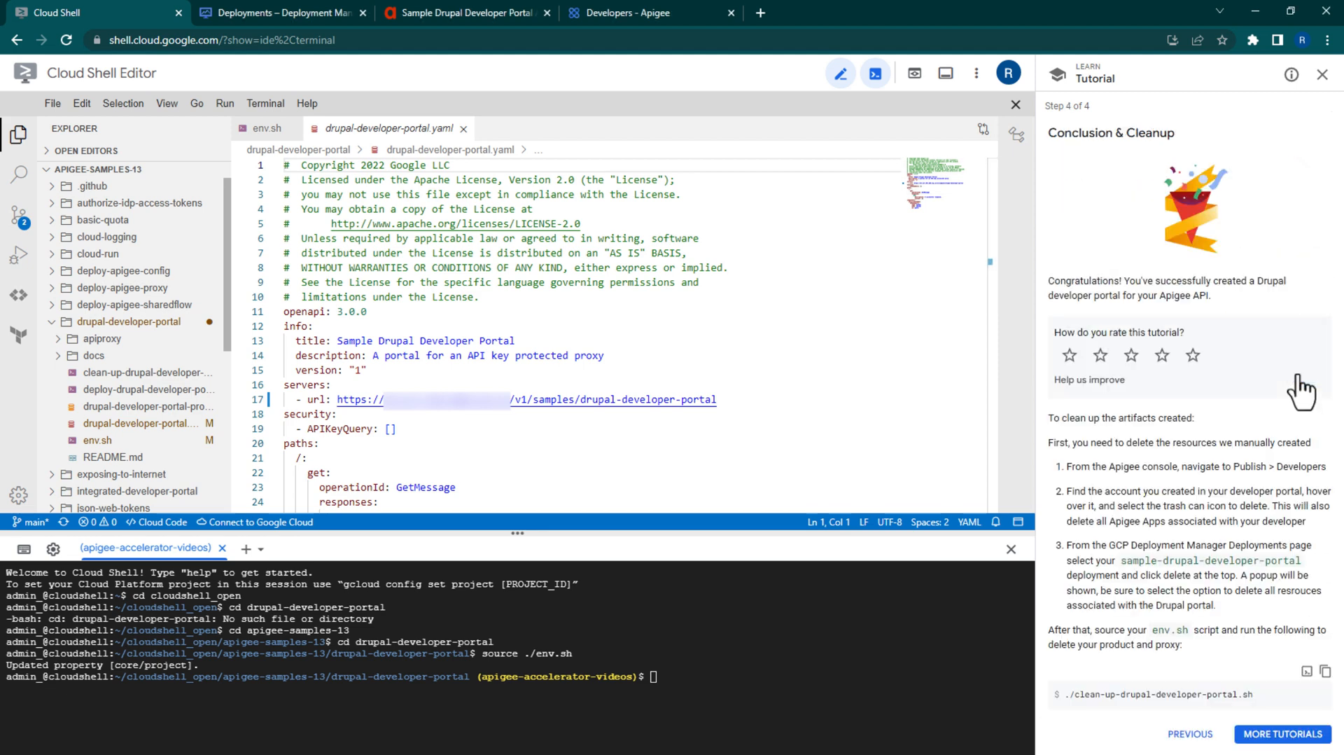
# - Rate the tutorial five stars and enter ./clean-up-drupal-developer-portal.sh in the terminal
pyautogui.click(1193, 355)
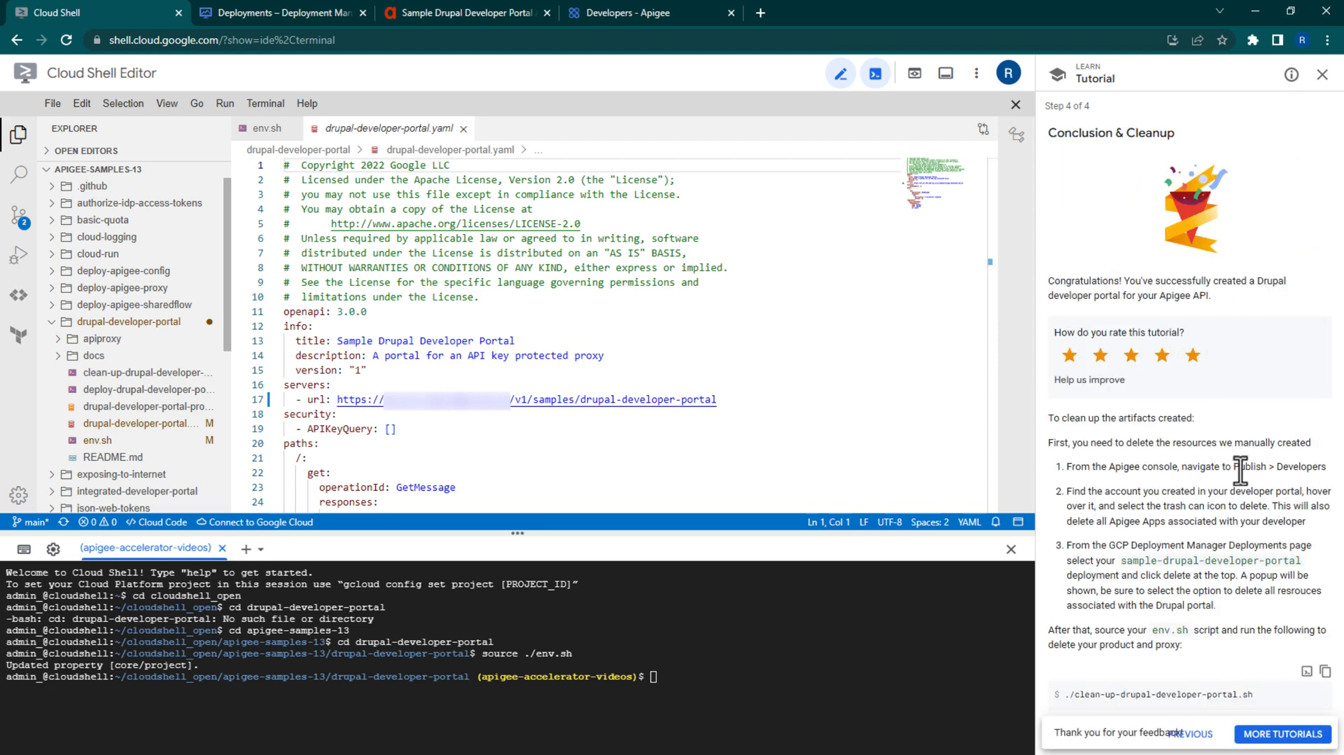
pyautogui.write('./clean-up-drupal-developer-portal.sh')
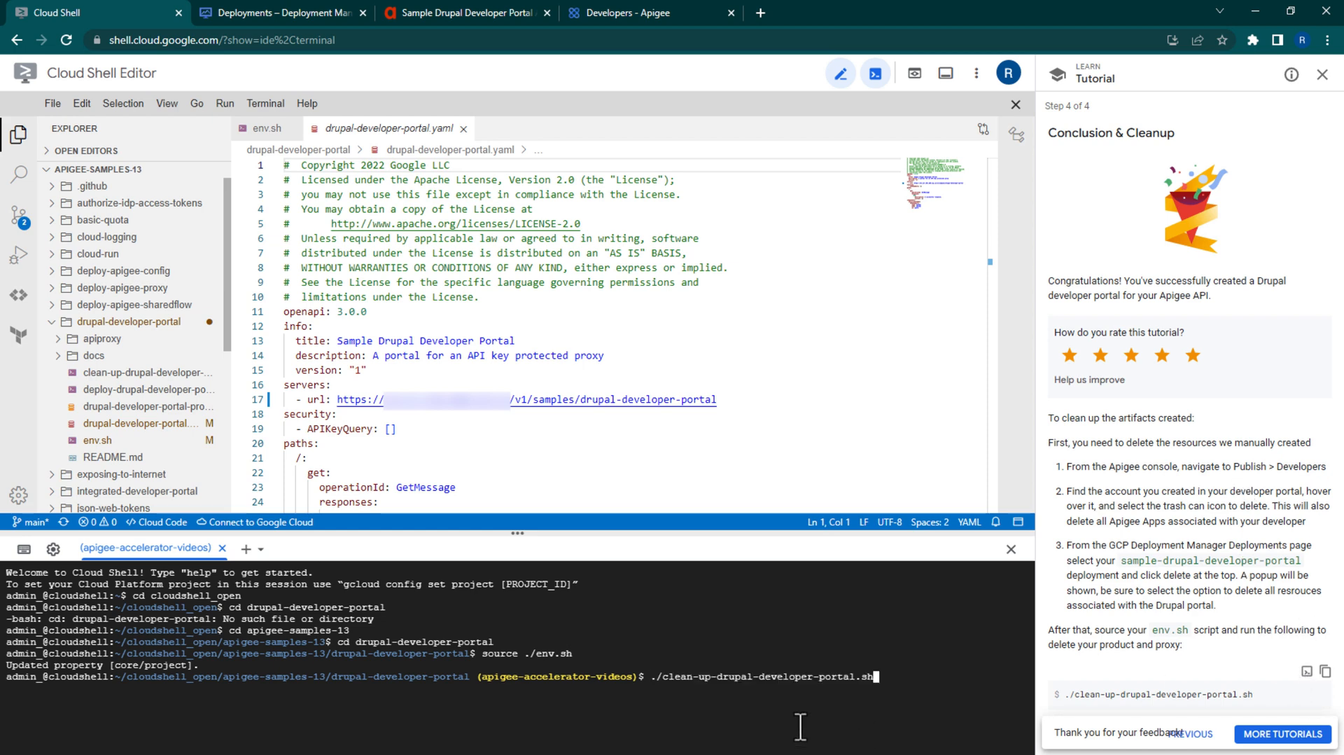